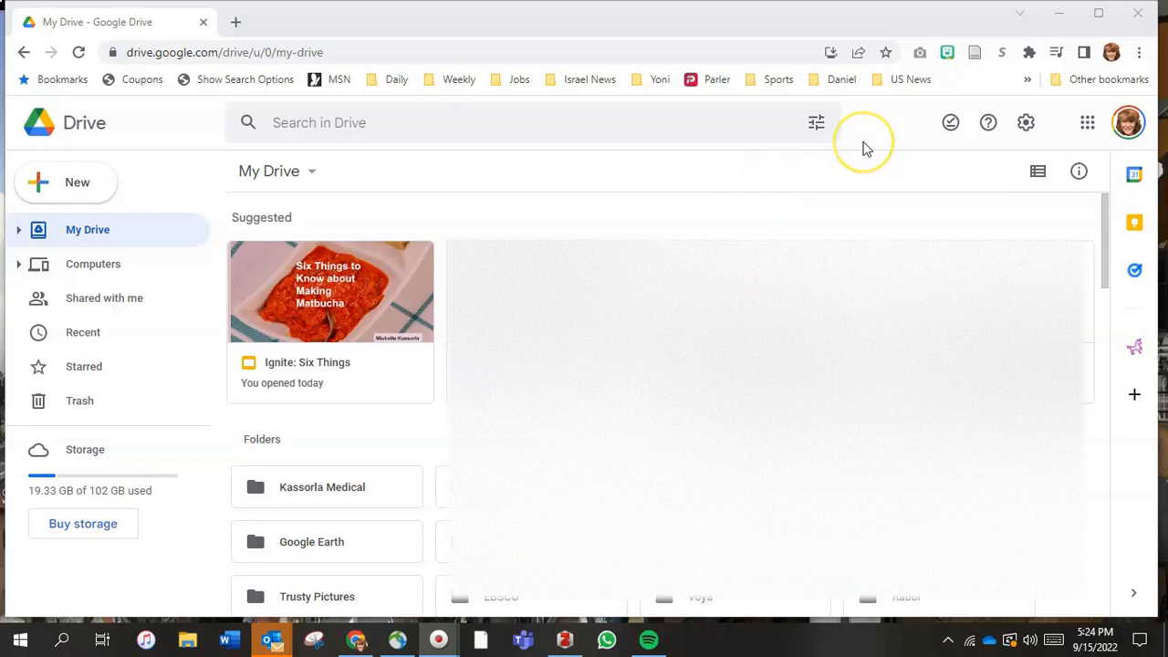
pyautogui.moveTo(1088, 122)
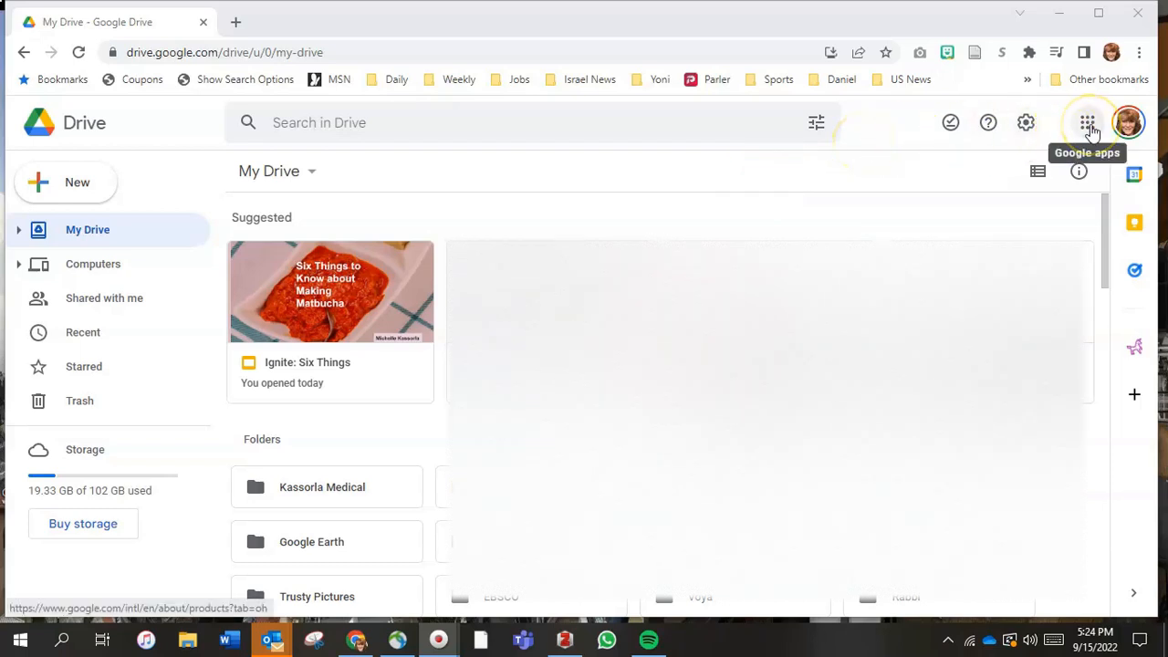
# Step: From Drive's New menu, create a blank Google Slides presentation
pyautogui.click(1087, 123)
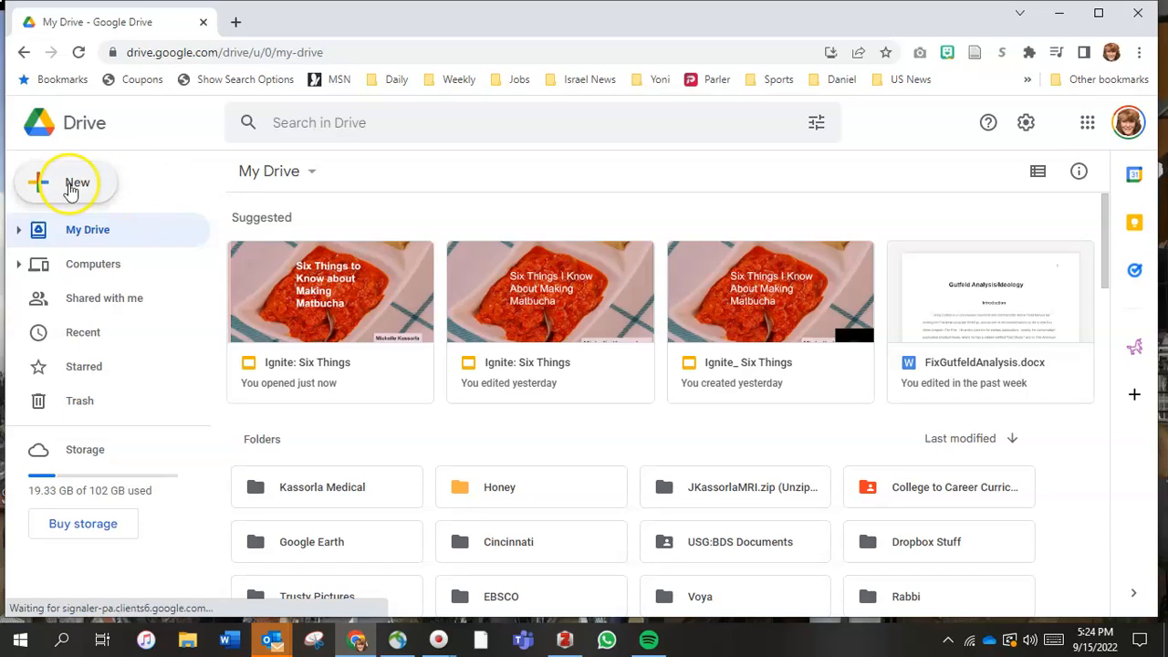
pyautogui.click(69, 183)
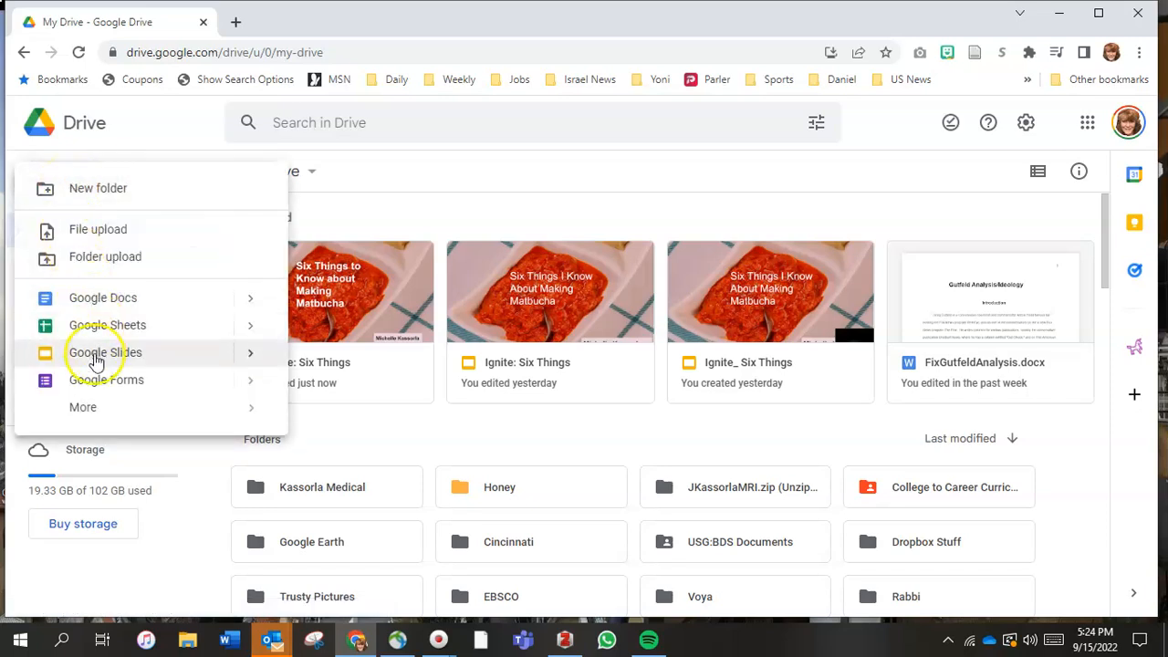
pyautogui.click(105, 353)
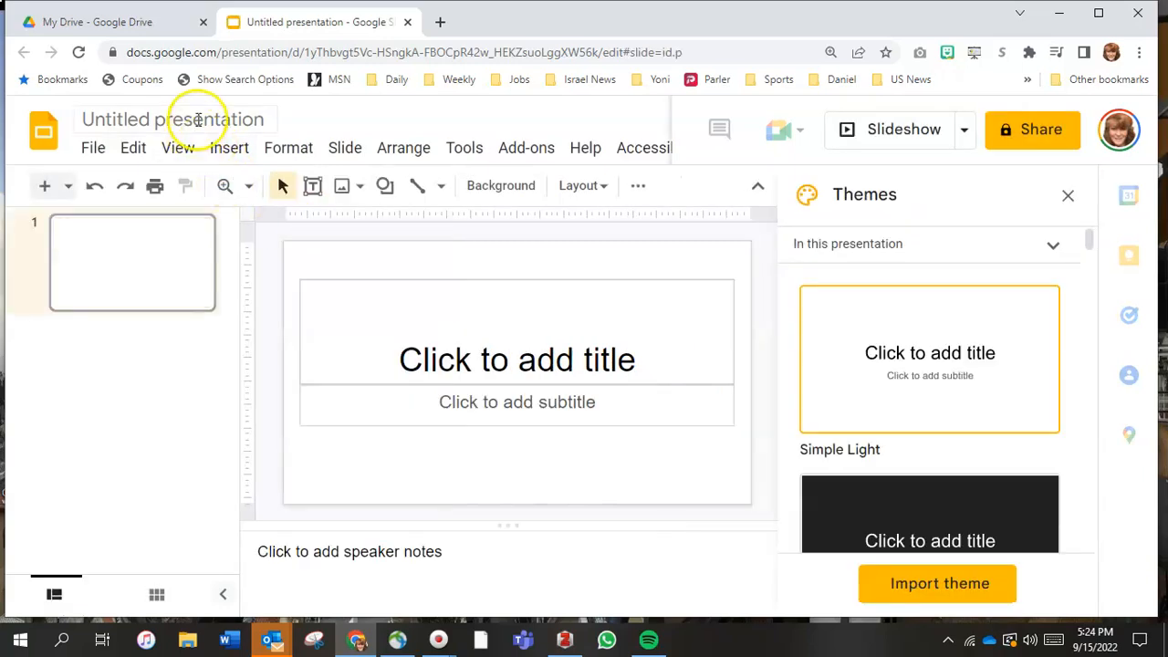
# Step: Rename the untitled presentation to 'Ignite 6 things'
pyautogui.click(173, 120)
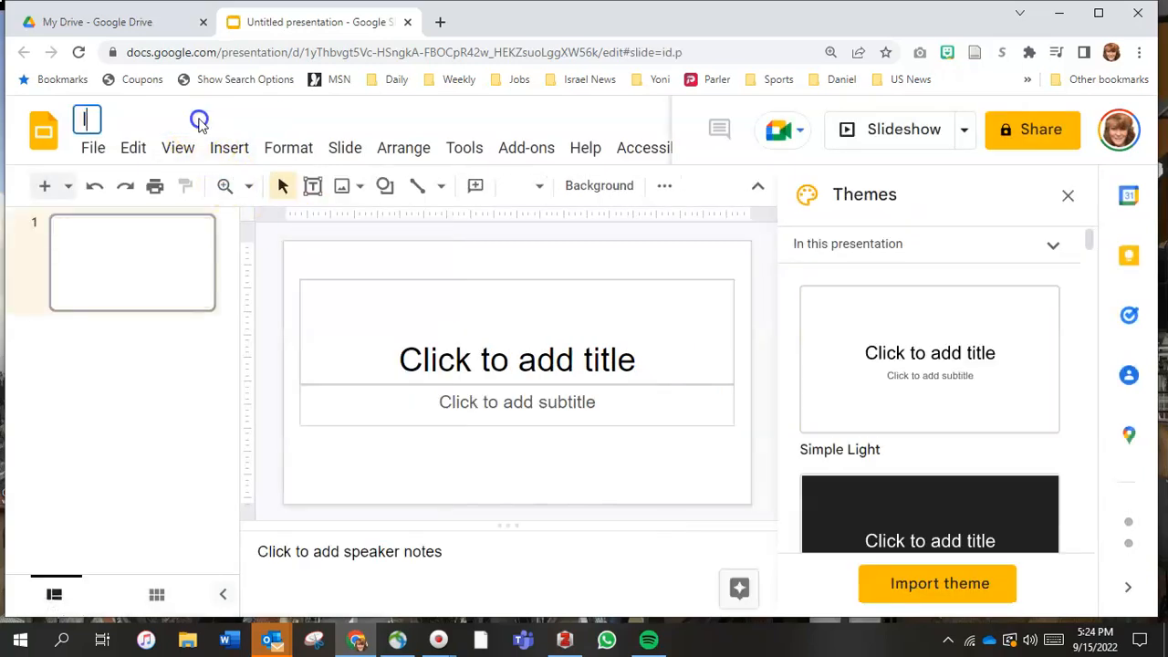
pyautogui.write('Ignite:')
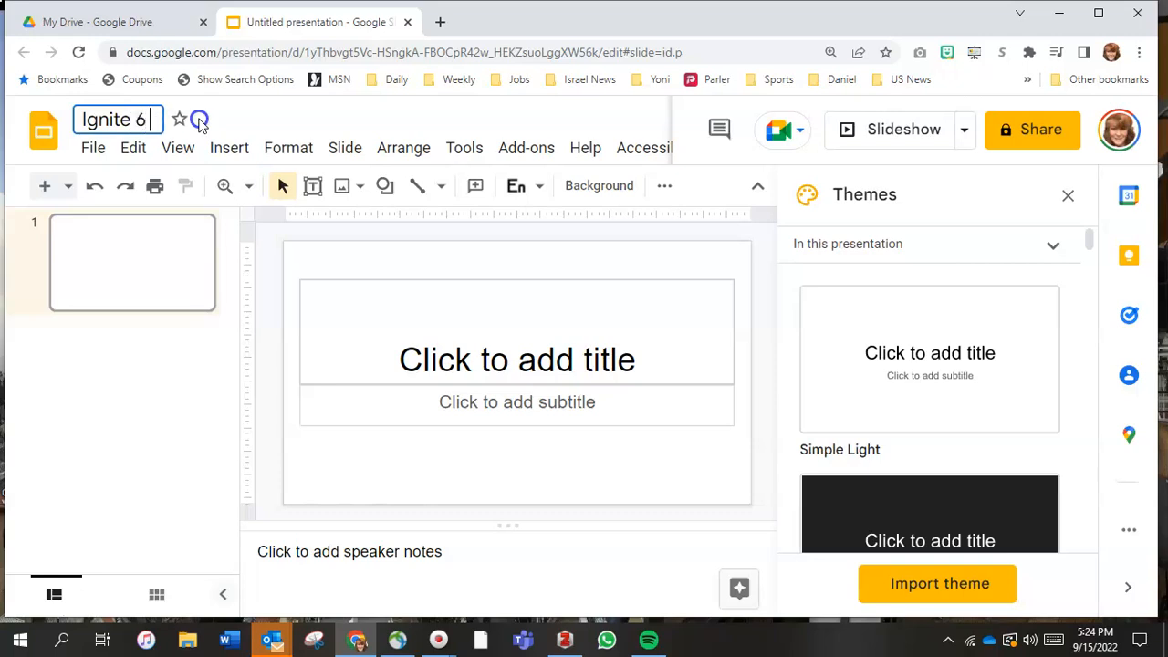
pyautogui.write('things')
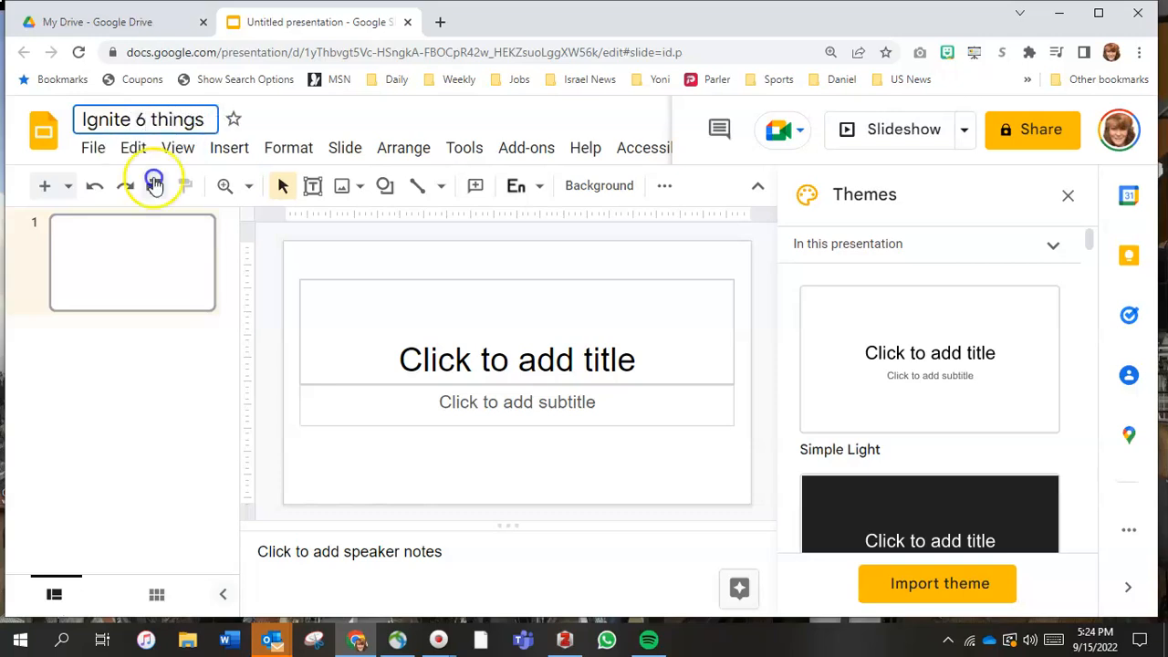
pyautogui.click(153, 186)
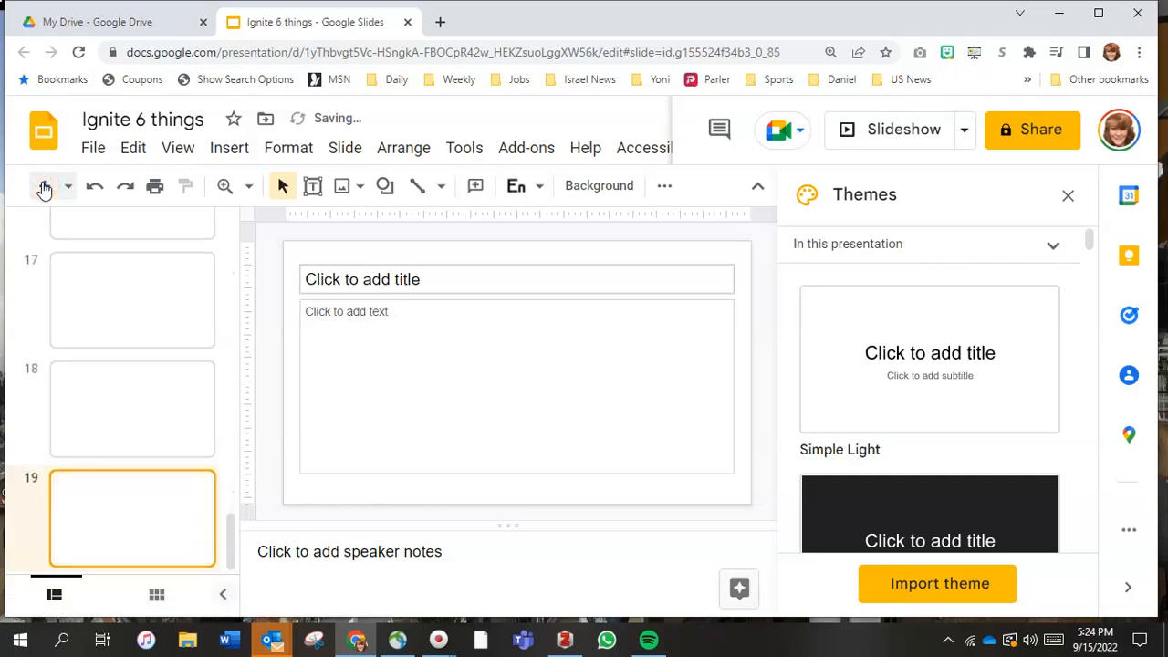
# Step: Add another blank slide and drag a thumbnail to reorder the filmstrip
pyautogui.click(44, 186)
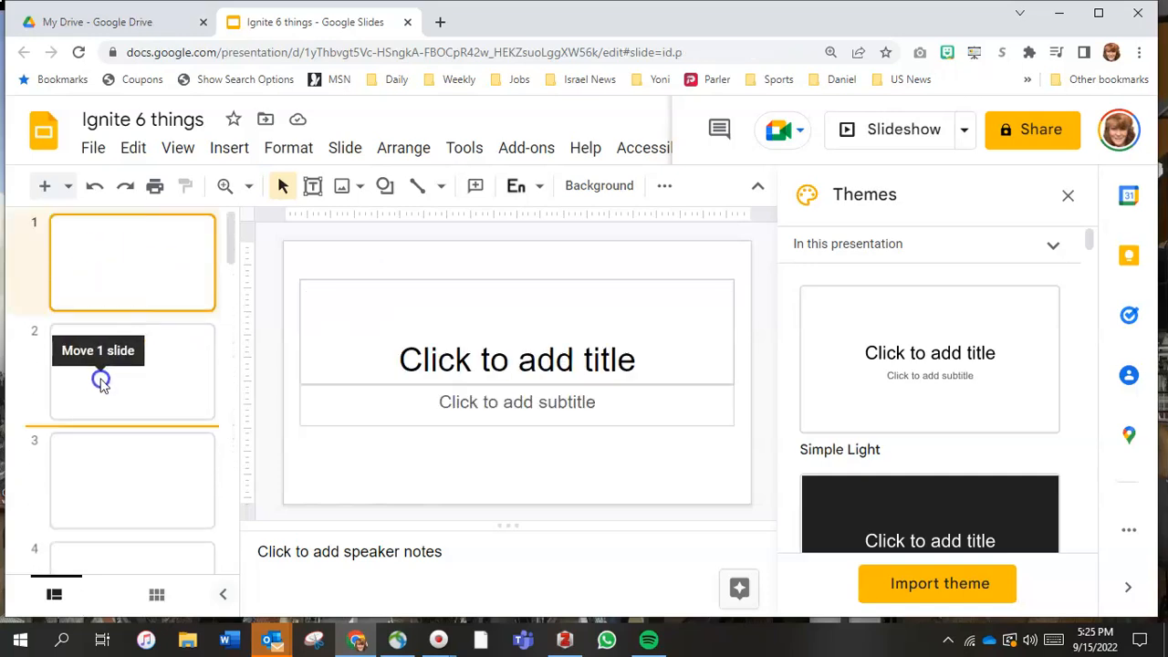
pyautogui.moveTo(100, 378); pyautogui.dragTo(115, 263)
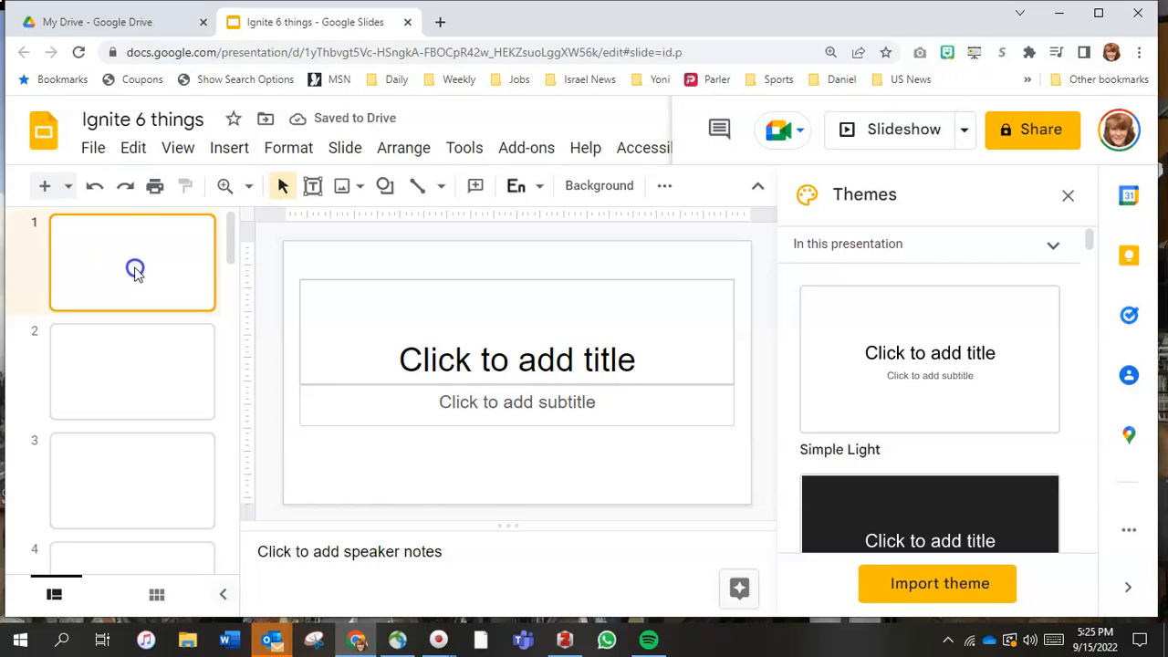
pyautogui.moveTo(463, 146)
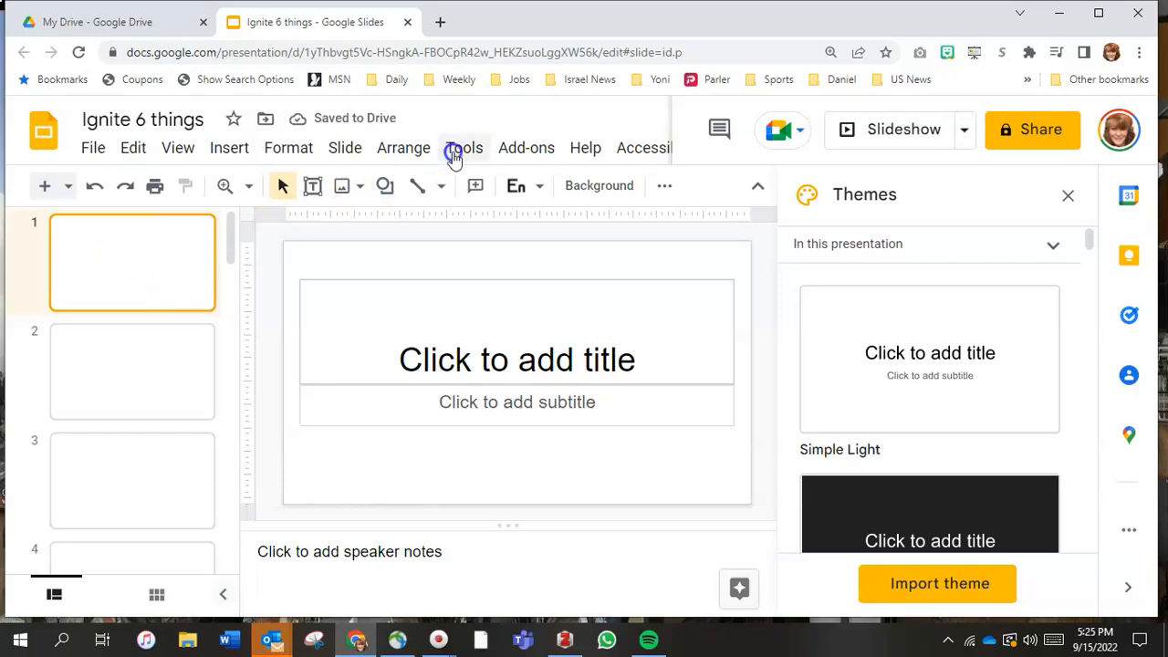
# Step: Search Explore for 'Matbucha' images and preview the photo of matbucha with a spoon
pyautogui.click(464, 146)
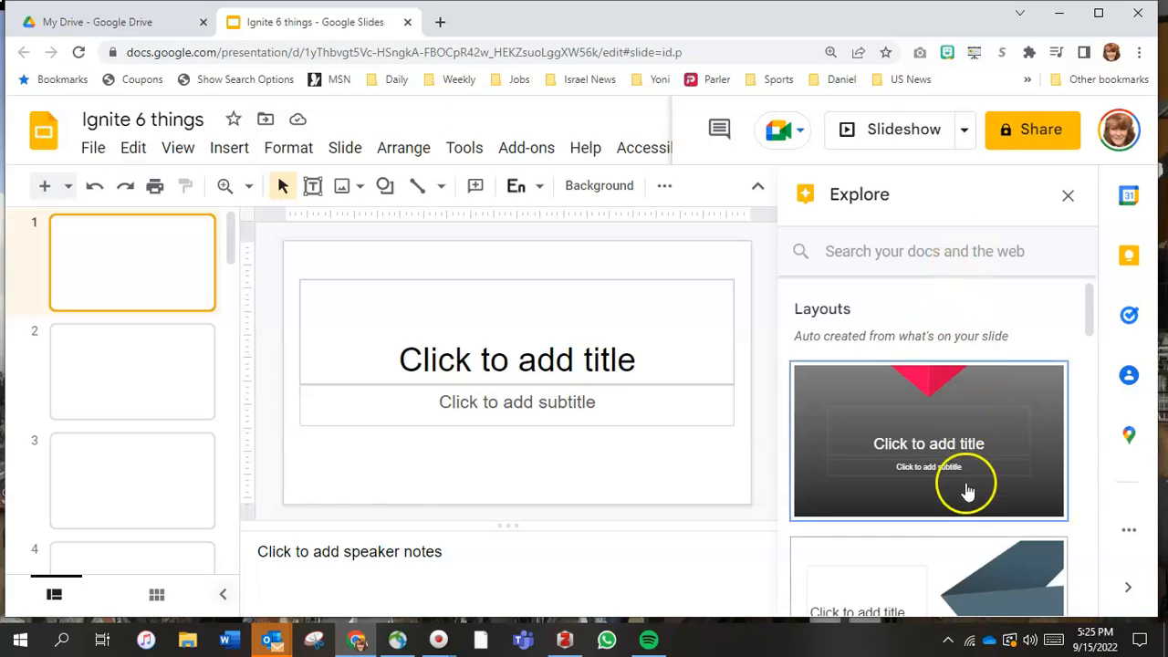
pyautogui.moveTo(952, 405)
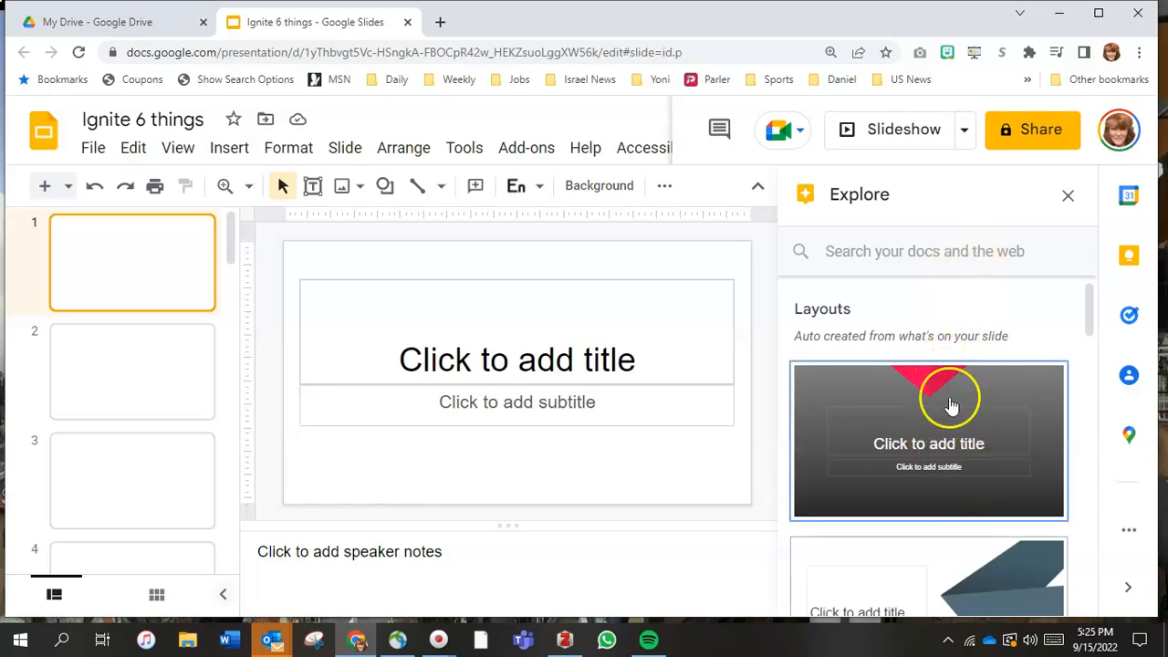
pyautogui.moveTo(981, 320)
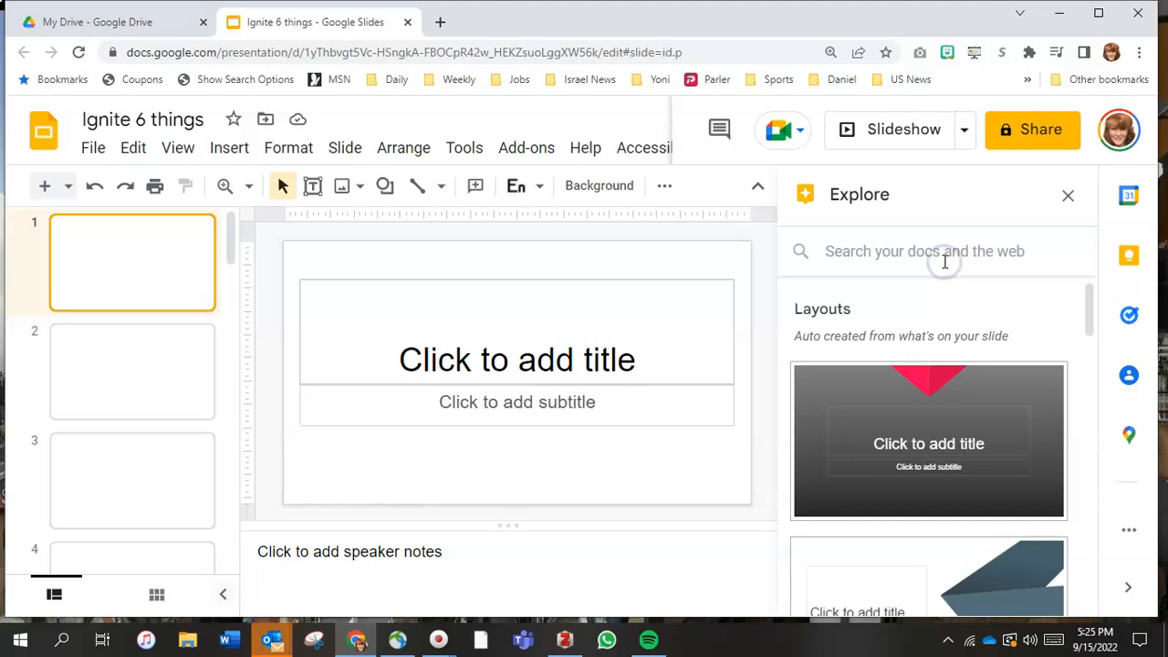
pyautogui.write('Matbucha')
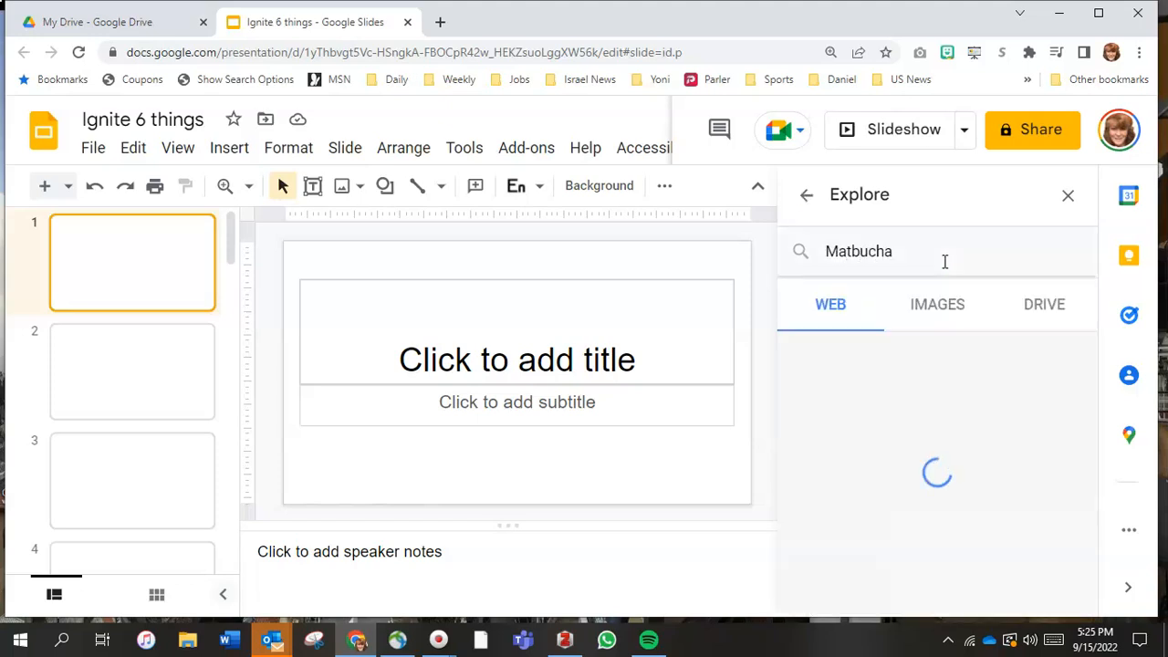
pyautogui.click(938, 303)
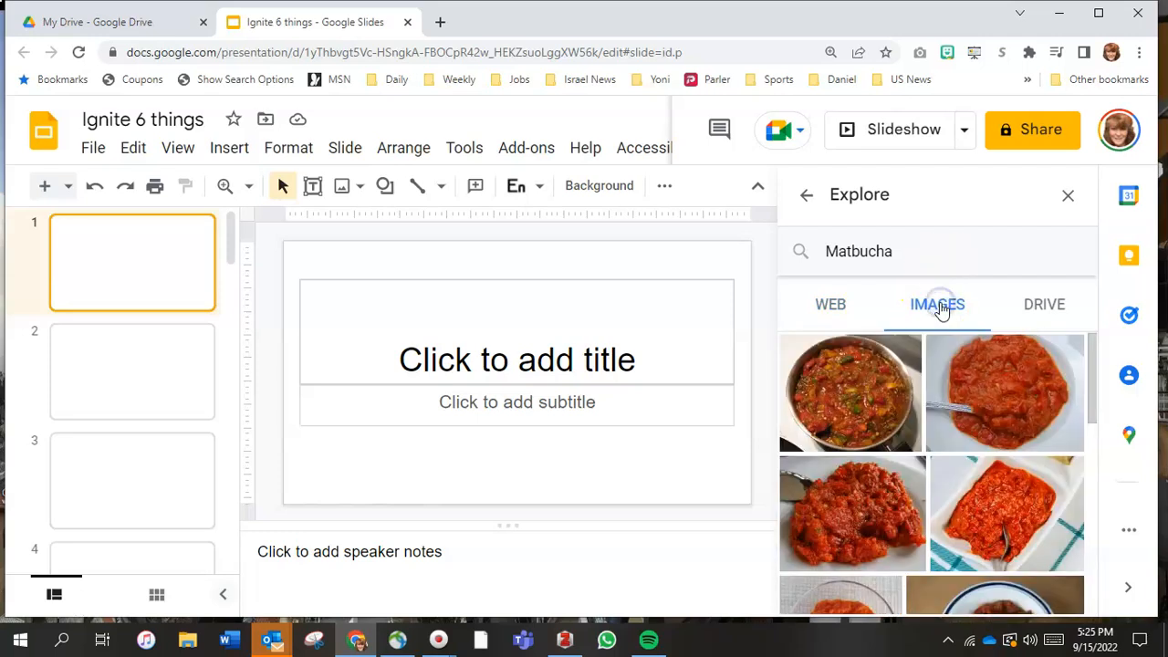
pyautogui.scroll(-3)
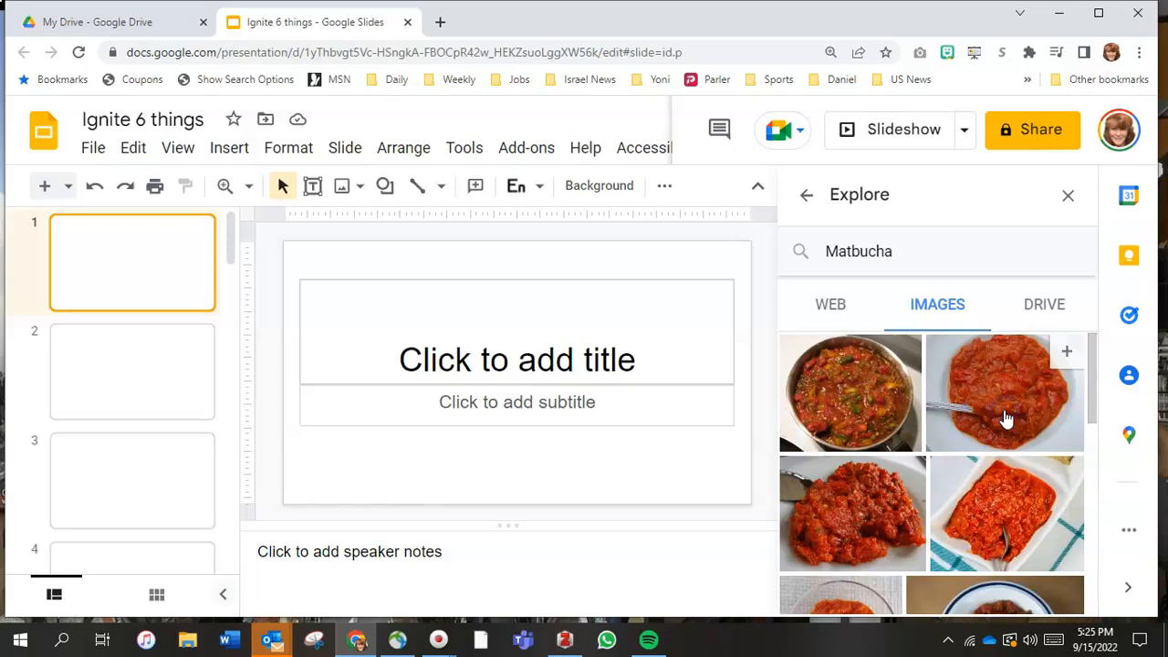
pyautogui.click(1004, 392)
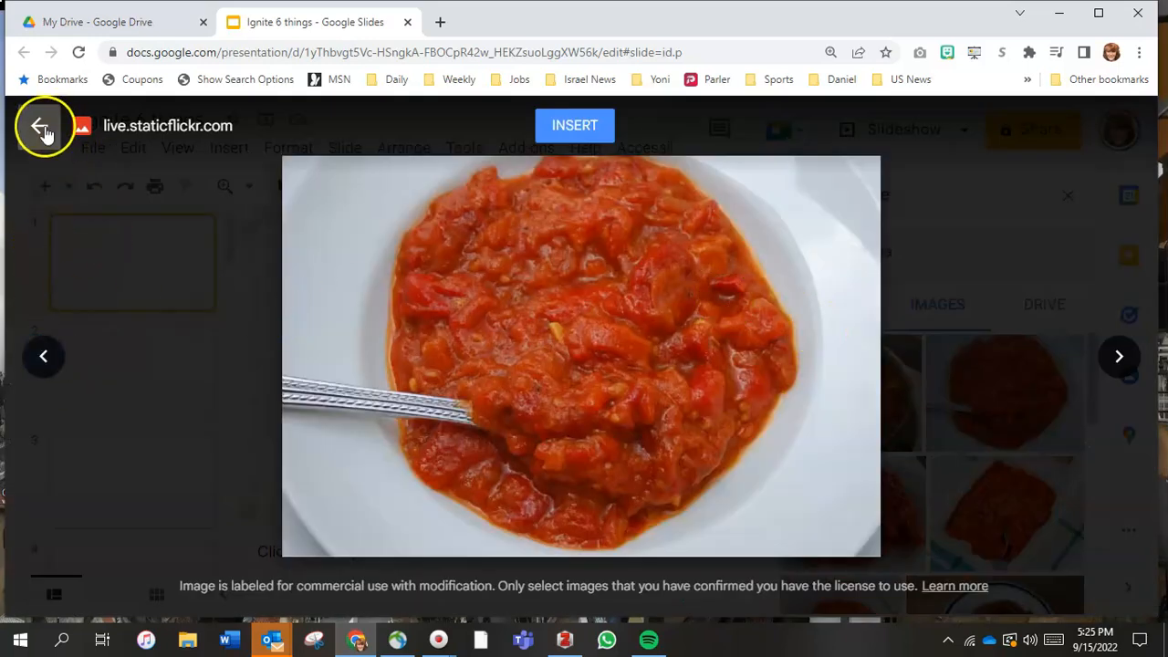
# Step: Leave the full-size preview and return to the Matbucha image results
pyautogui.click(43, 124)
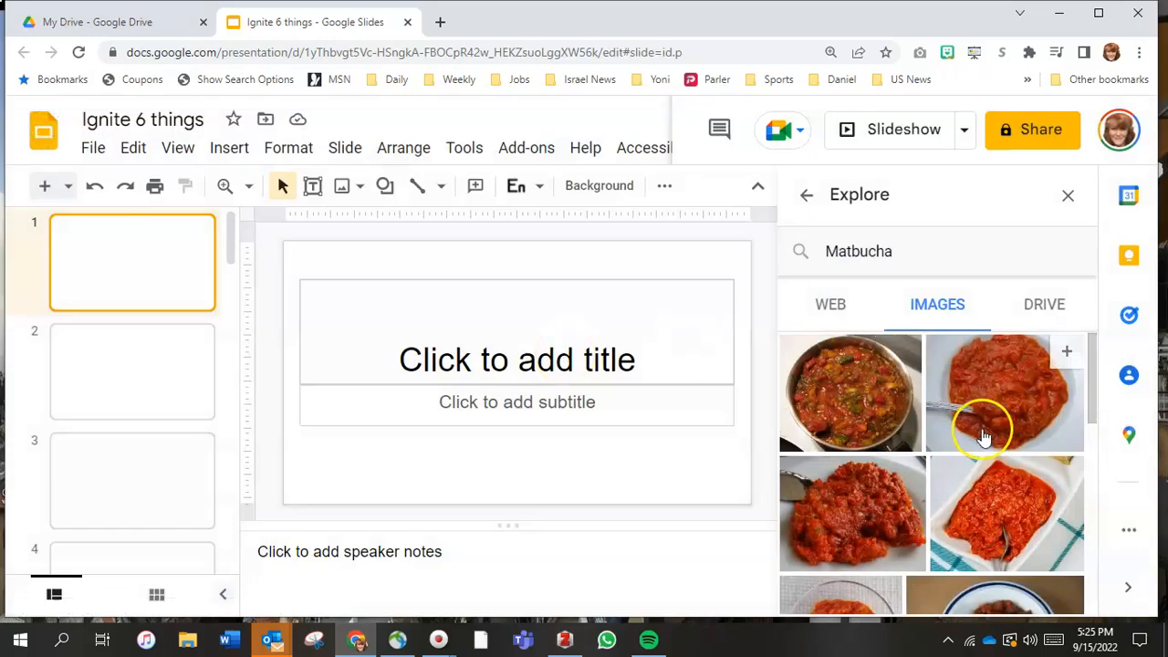
pyautogui.moveTo(744, 356)
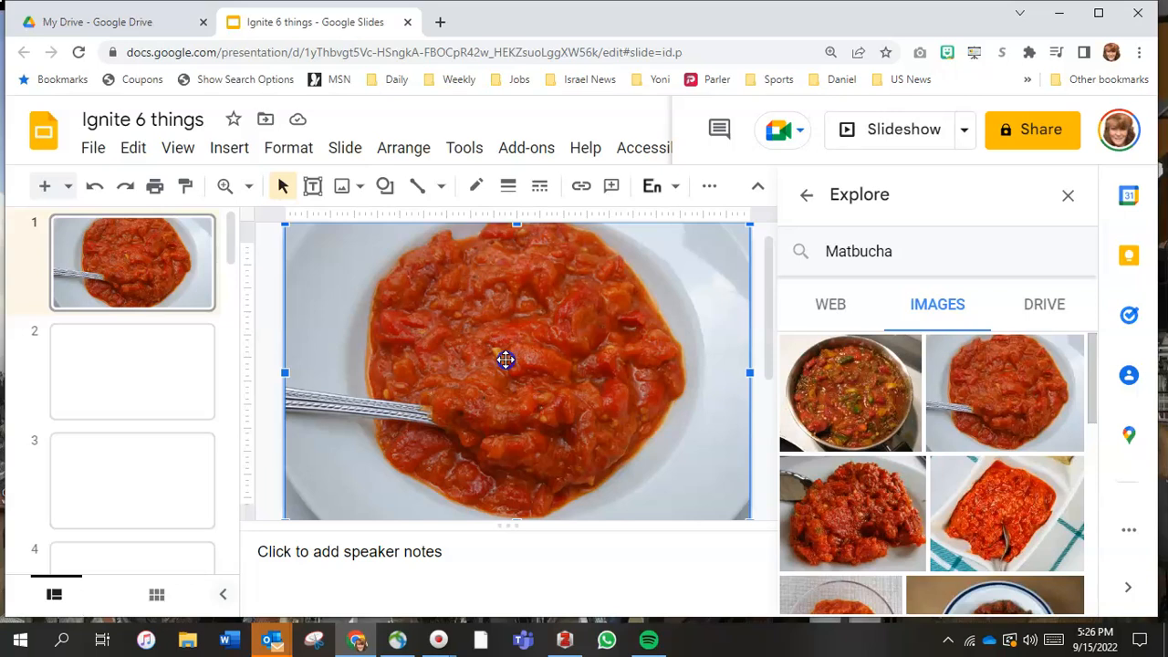
pyautogui.moveTo(313, 186)
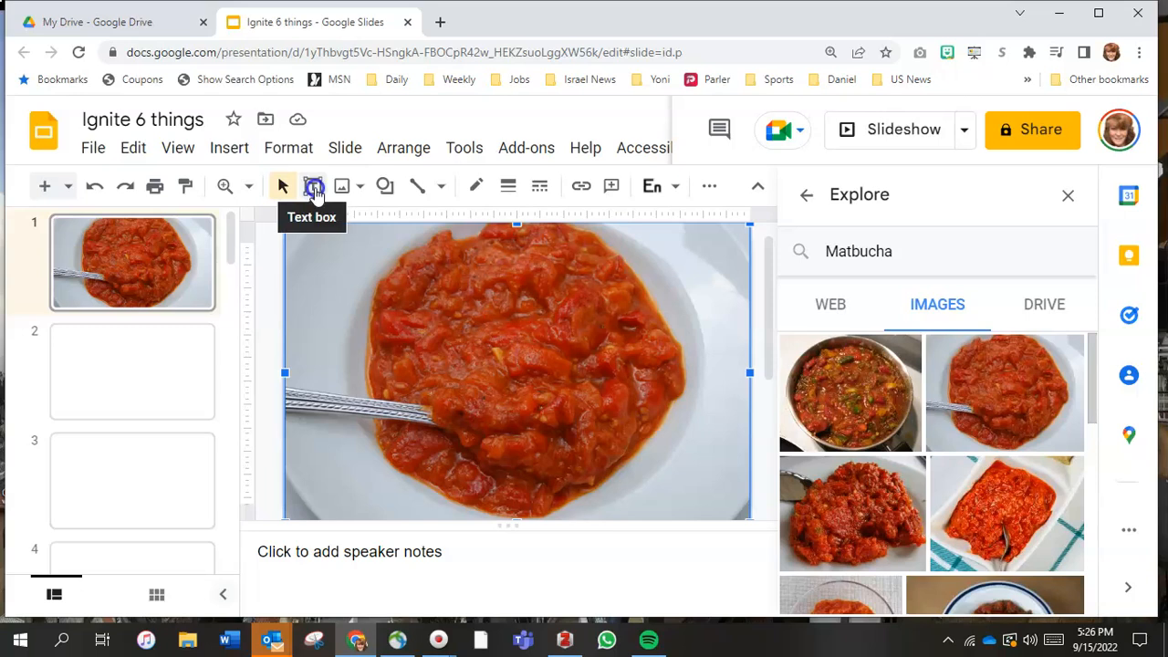
# Step: Start a text box with a light text colour and size set around 36
pyautogui.click(314, 186)
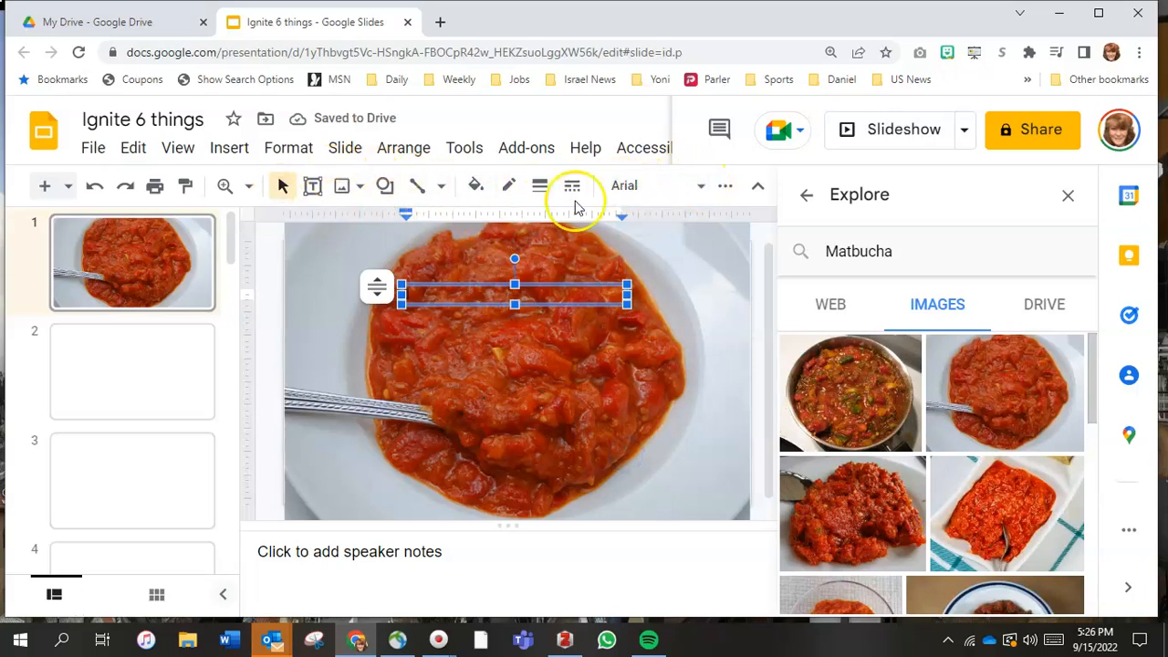
pyautogui.click(758, 186)
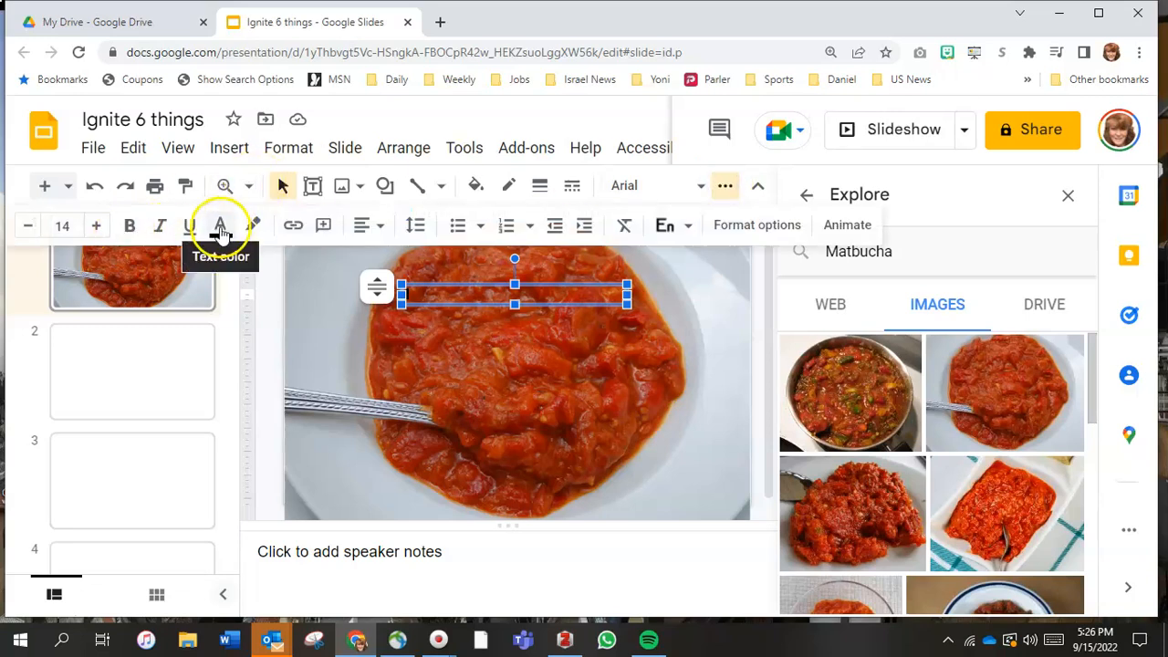
pyautogui.click(219, 226)
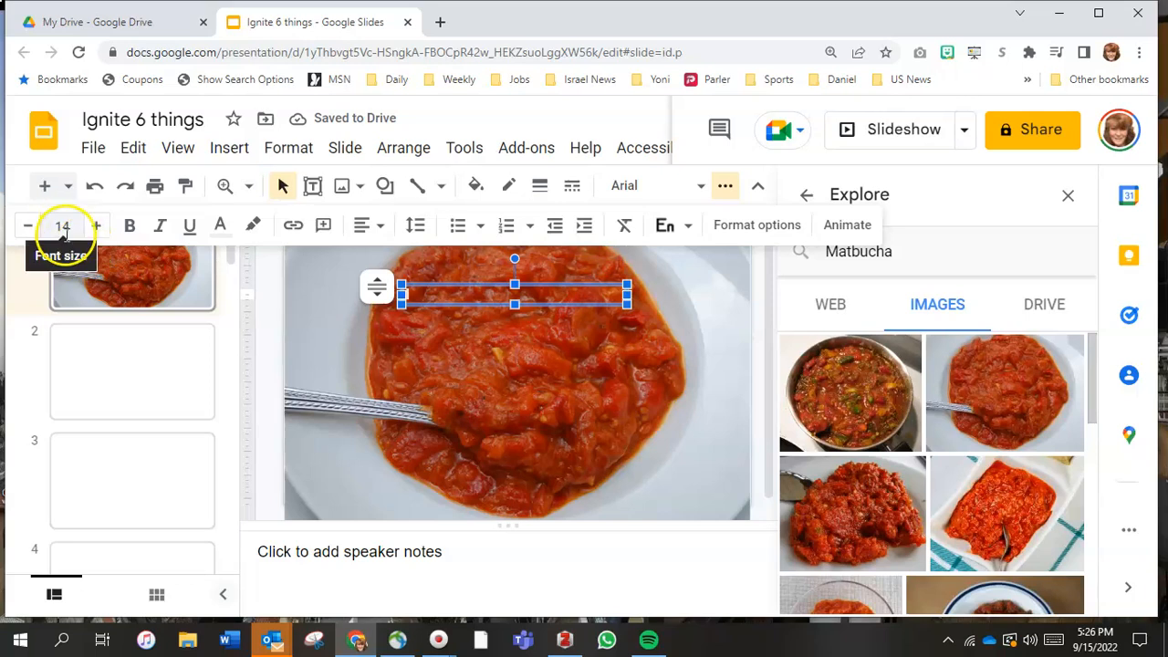
pyautogui.click(62, 226)
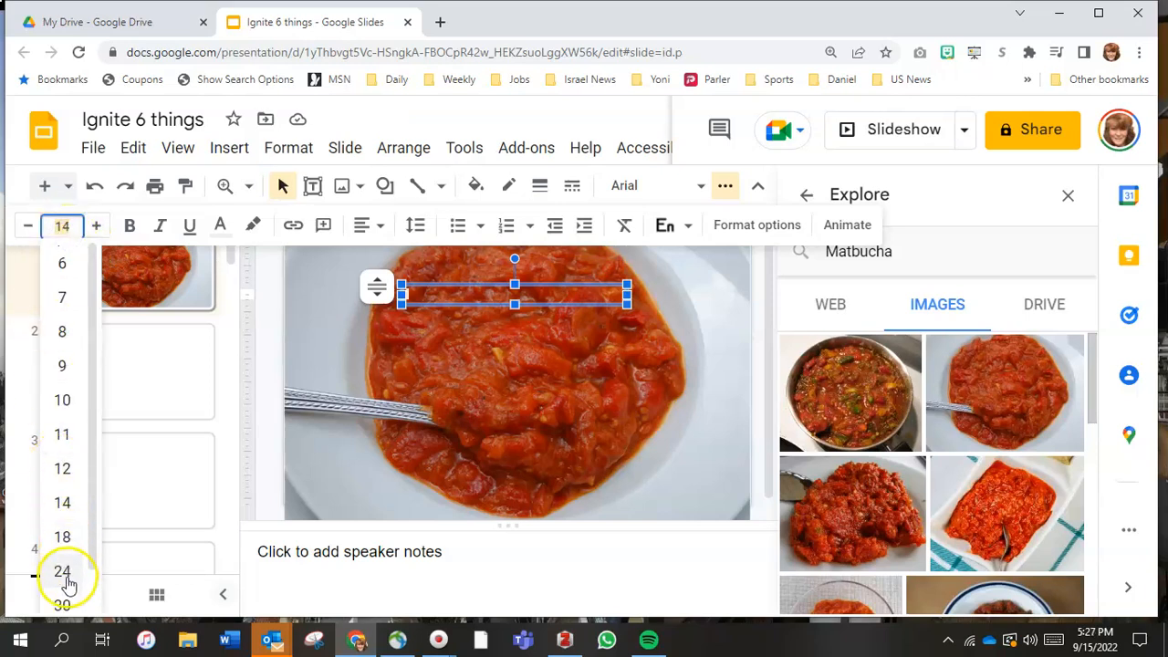
pyautogui.click(62, 569)
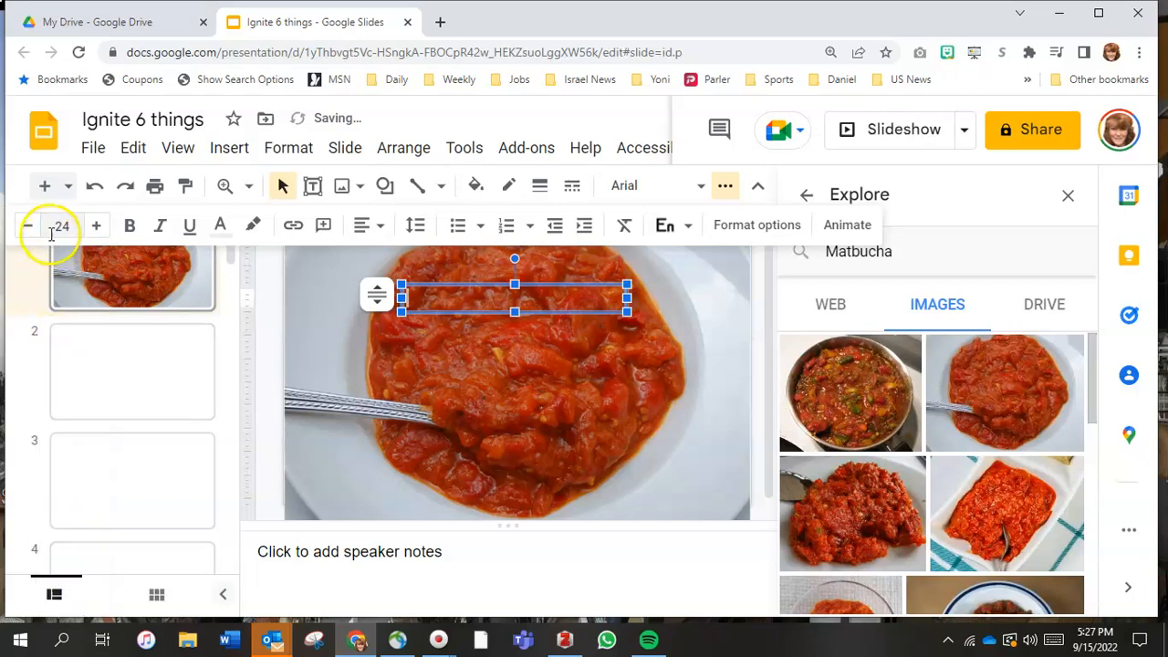
pyautogui.click(59, 226)
pyautogui.write('36')
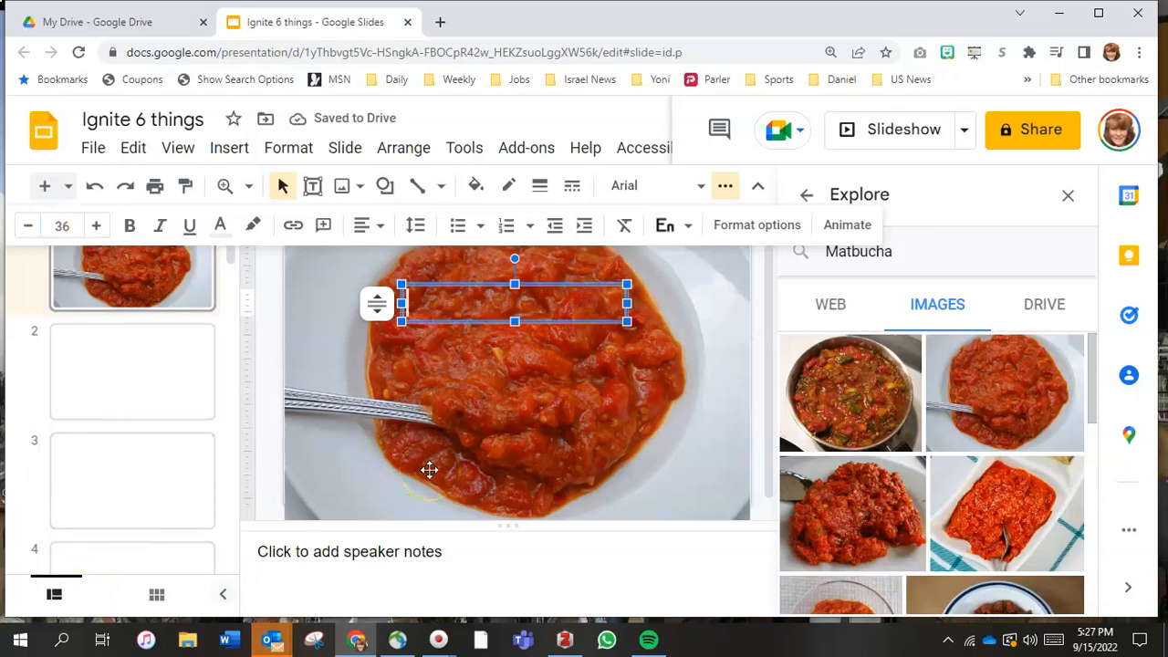
# Step: Enter the title 'Six Things I Know About Making Matbucha'
pyautogui.write('Six Things I K')
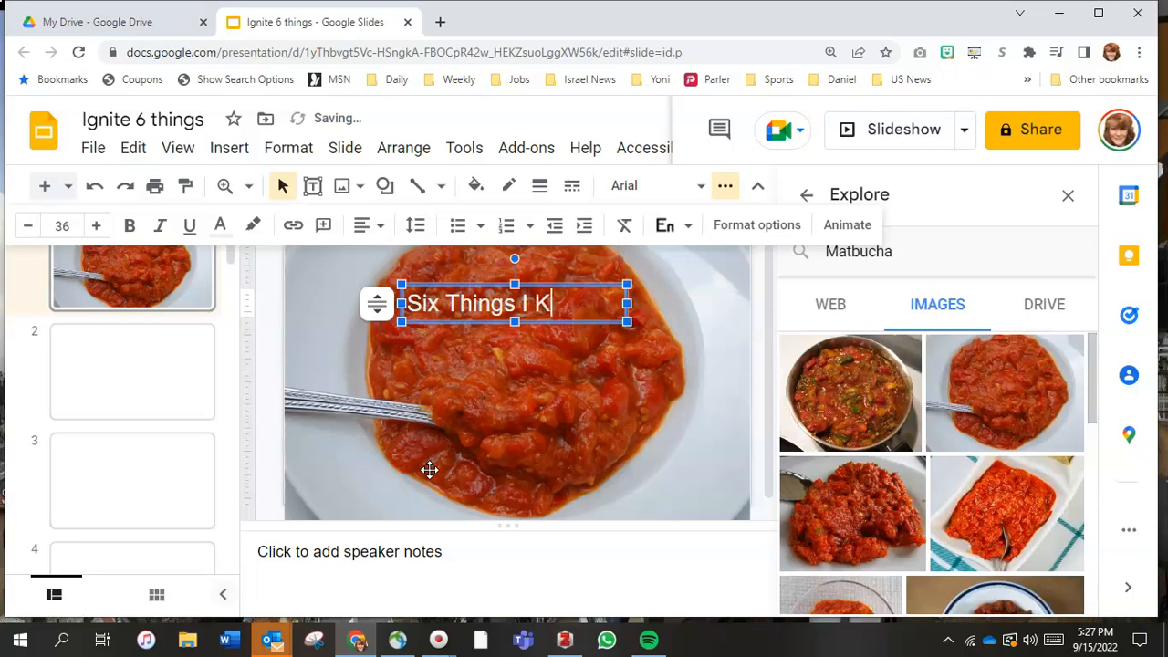
pyautogui.write('now Ab out M')
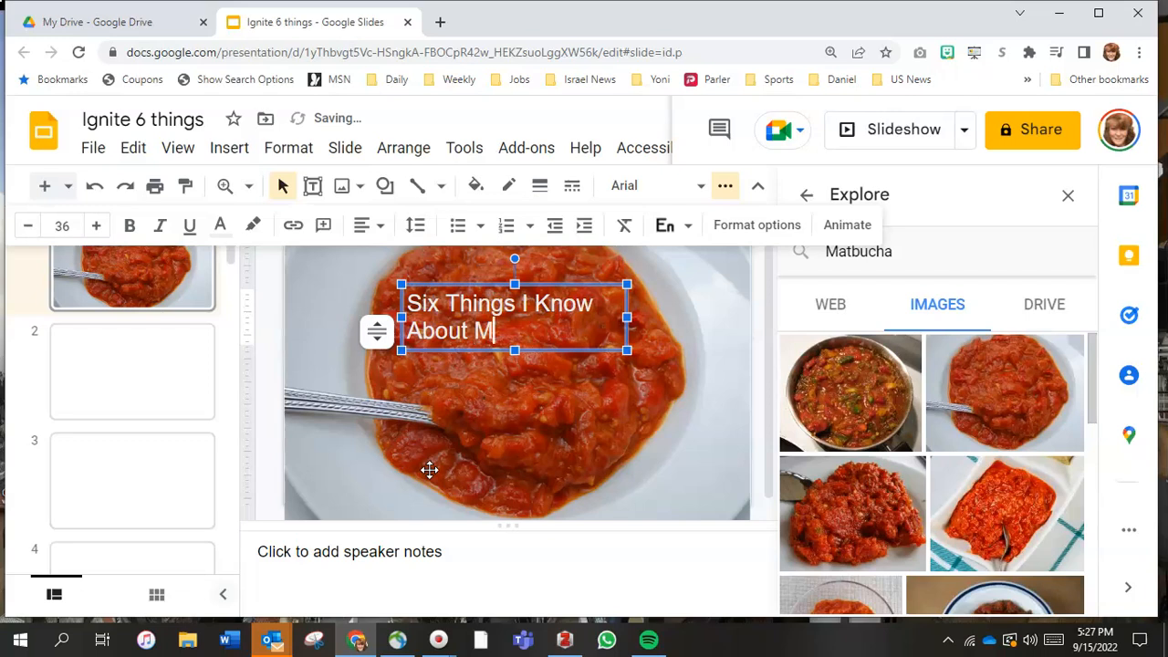
pyautogui.write('aking Ma')
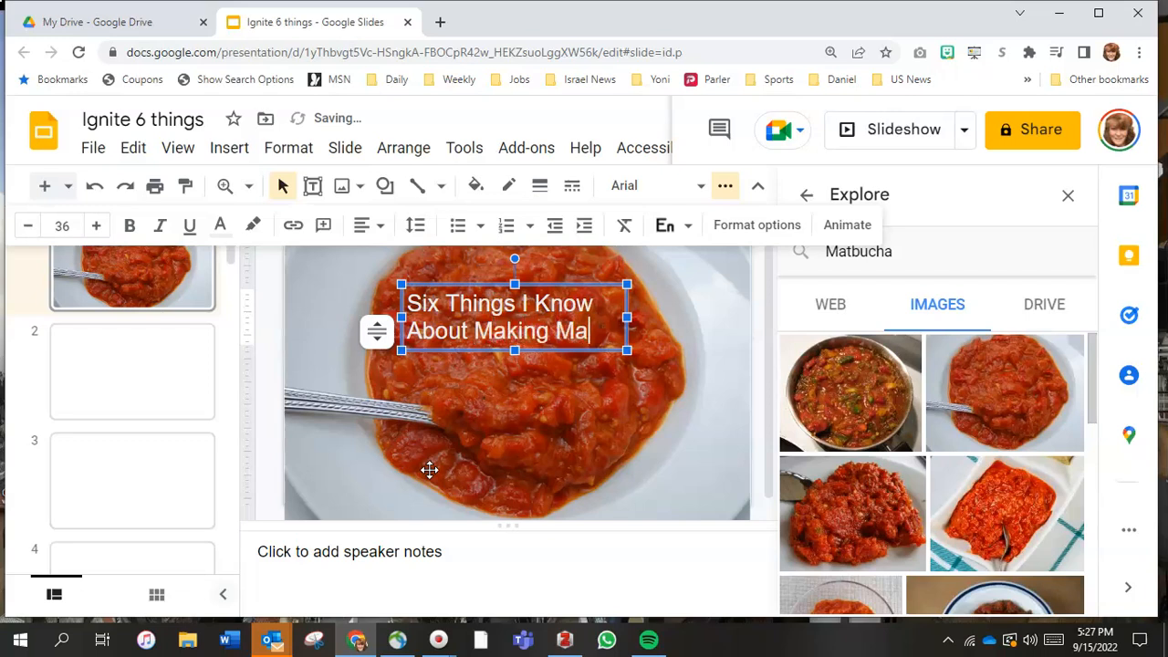
pyautogui.write('tbucha')
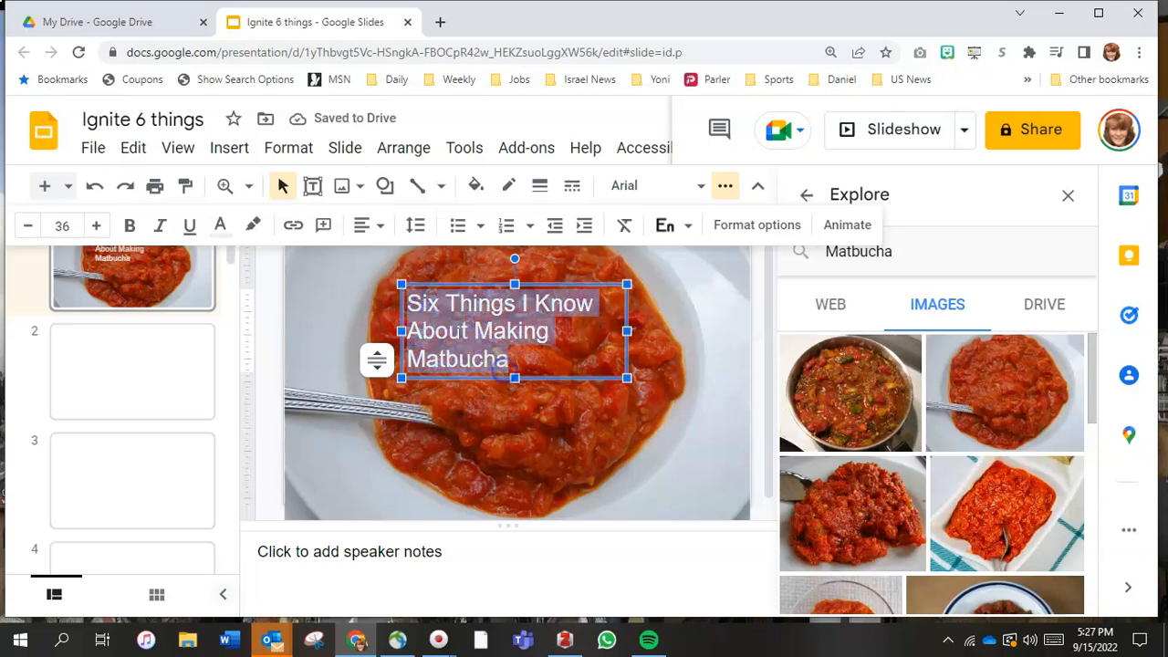
pyautogui.moveTo(130, 226)
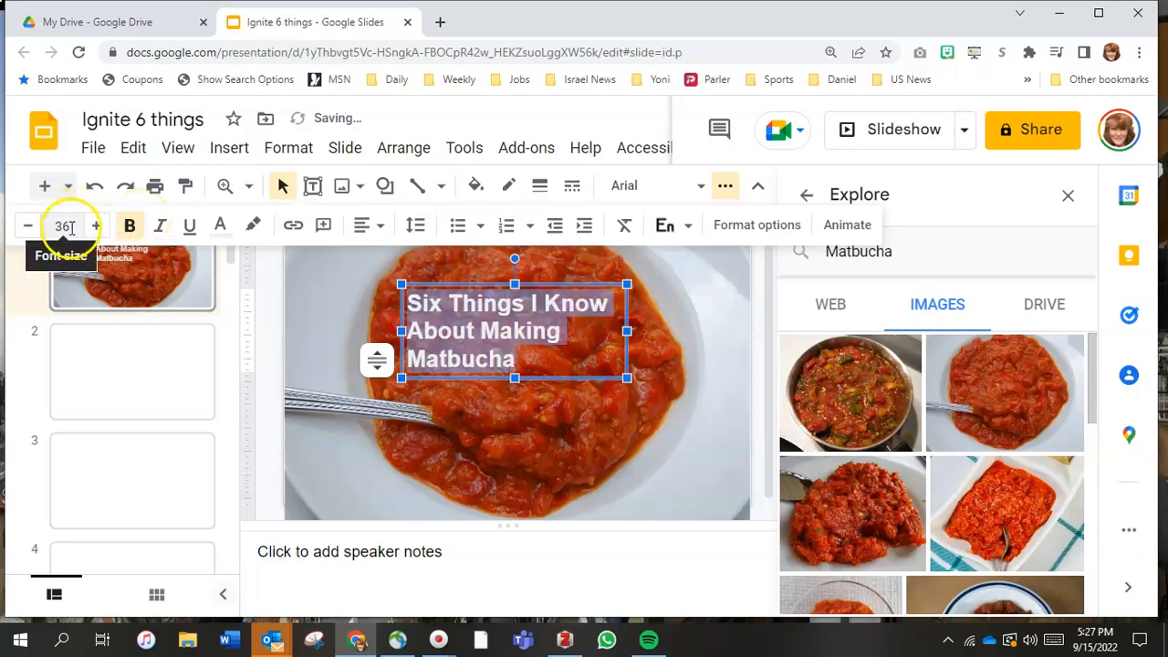
# Step: Make the title 48 point and centre its lines
pyautogui.click(62, 226)
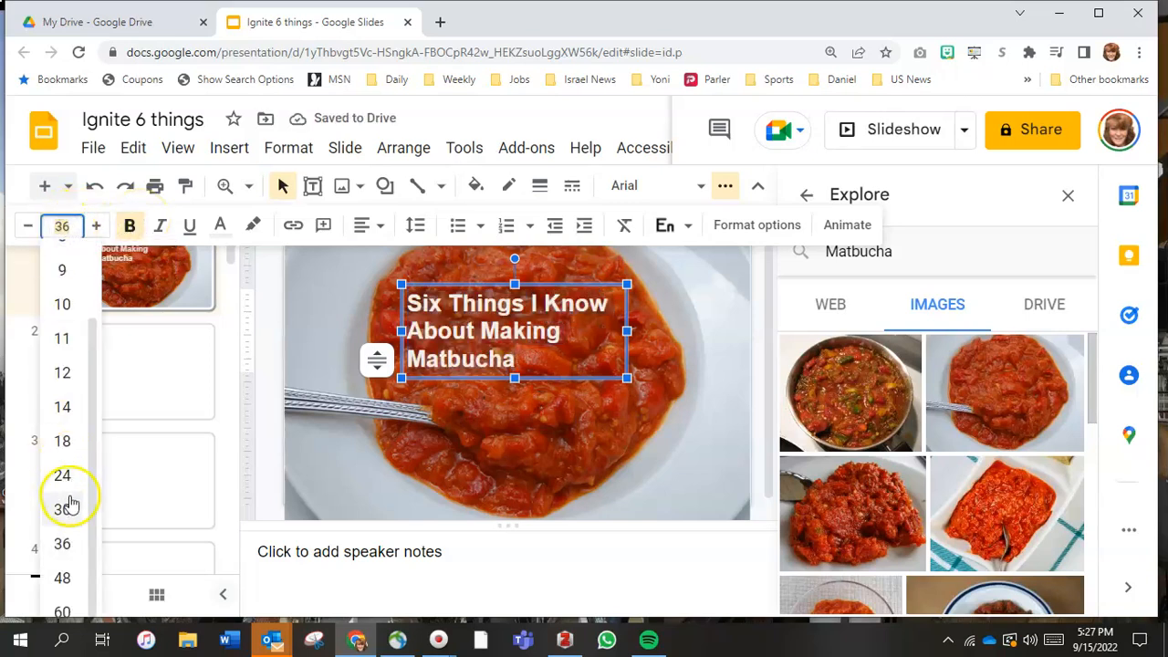
pyautogui.click(62, 577)
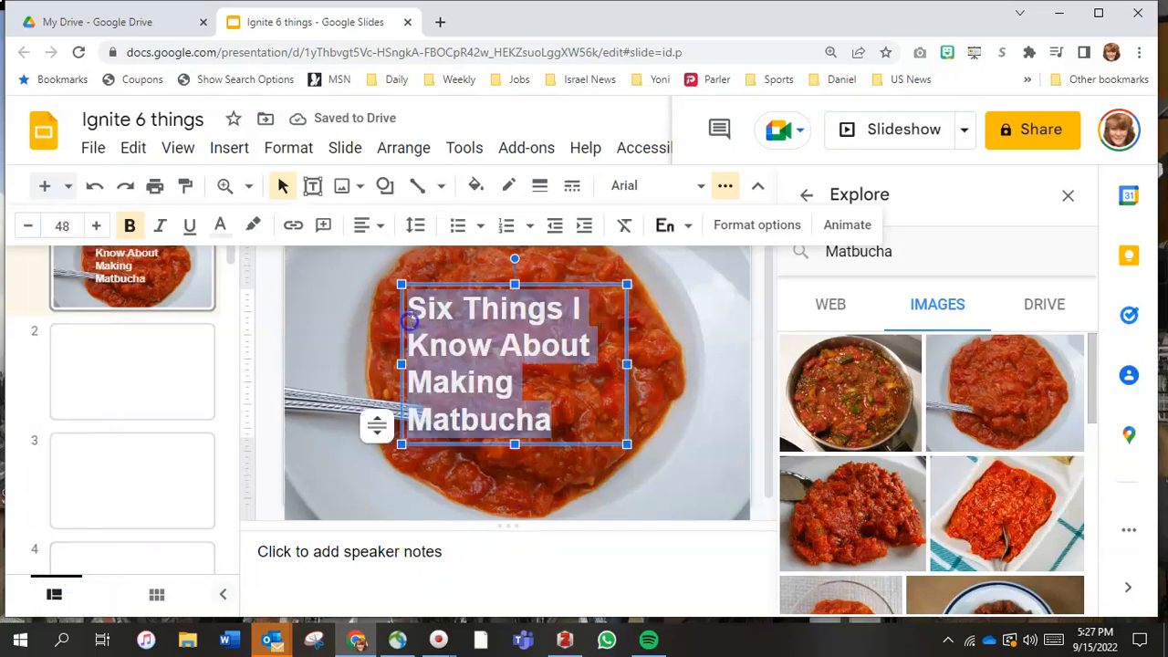
pyautogui.click(361, 224)
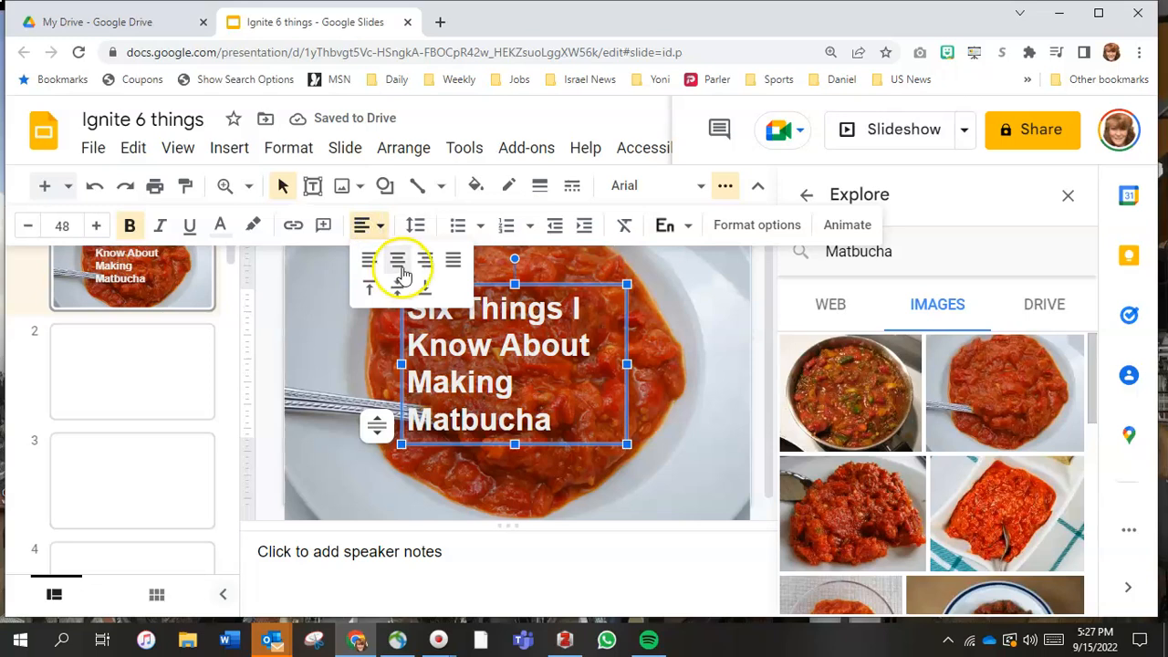
pyautogui.click(398, 261)
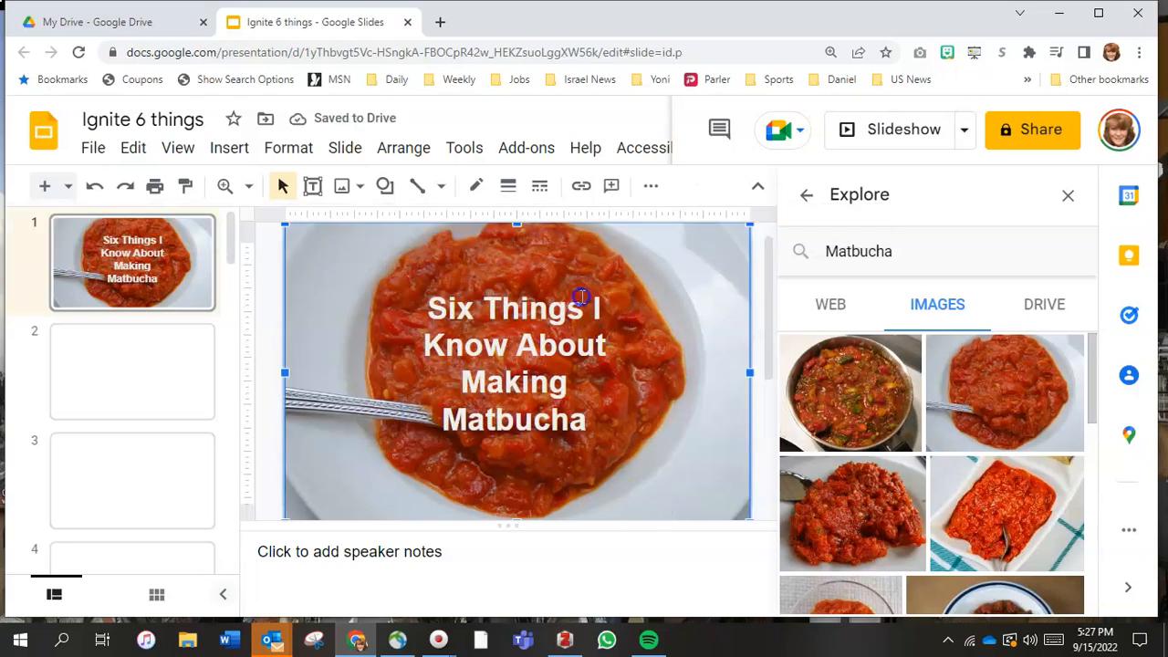
# Step: Draw a small text box at the bottom right and enter the author credit 'Michel'
pyautogui.click(312, 186)
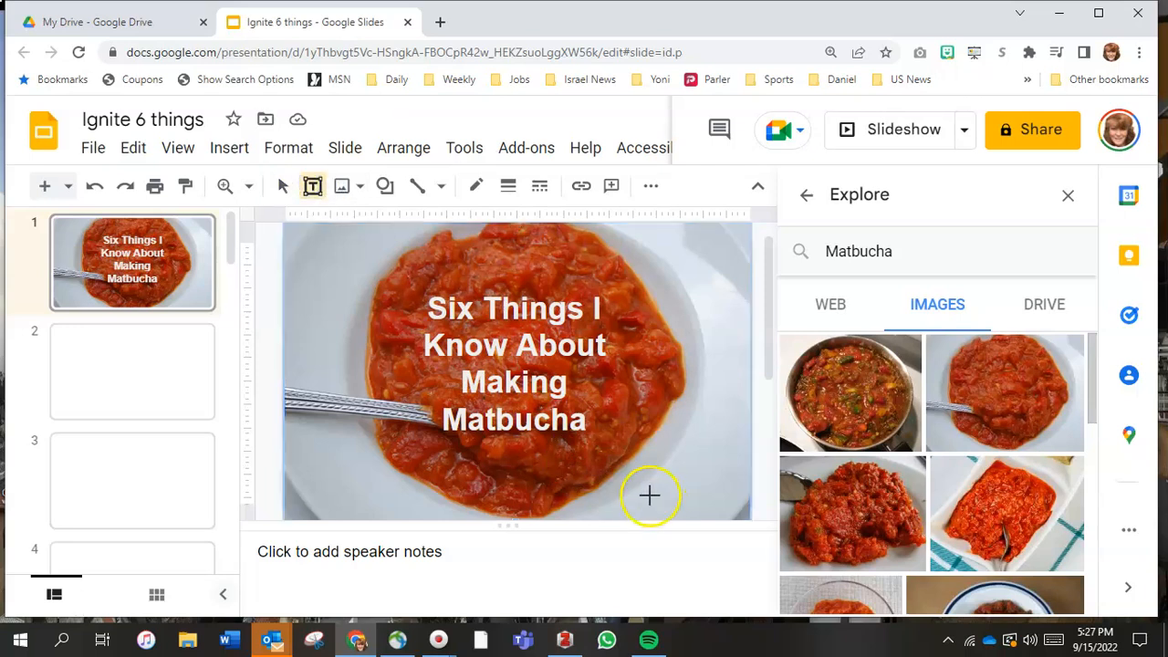
pyautogui.moveTo(650, 496); pyautogui.dragTo(734, 511)
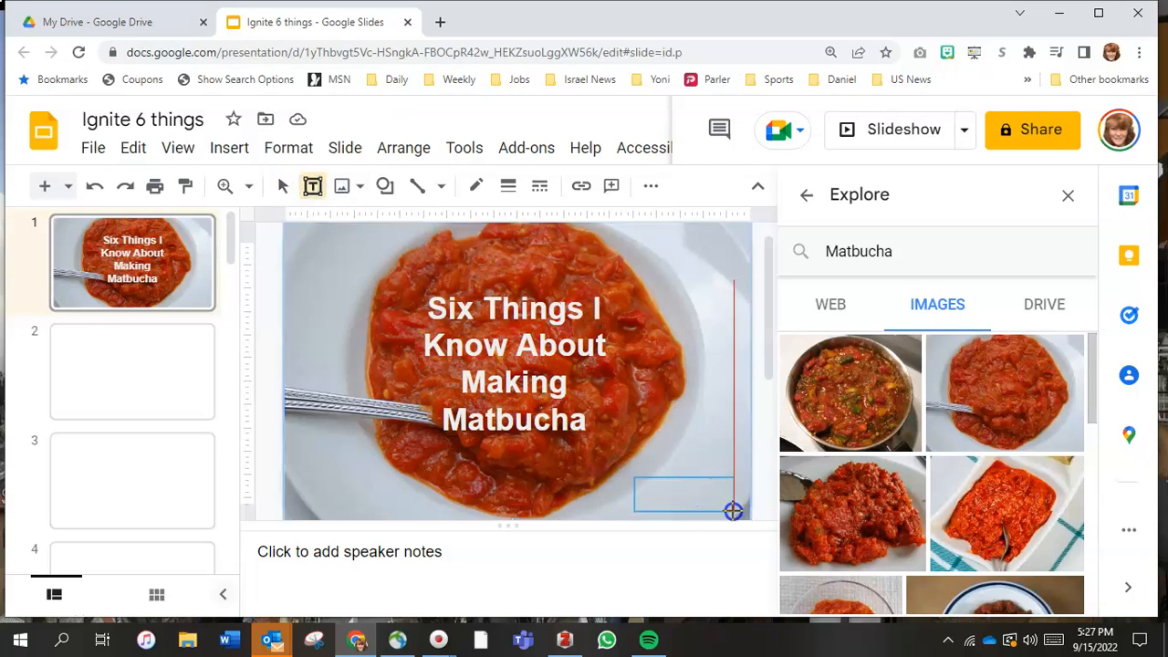
pyautogui.write('Michelle Kassorla')
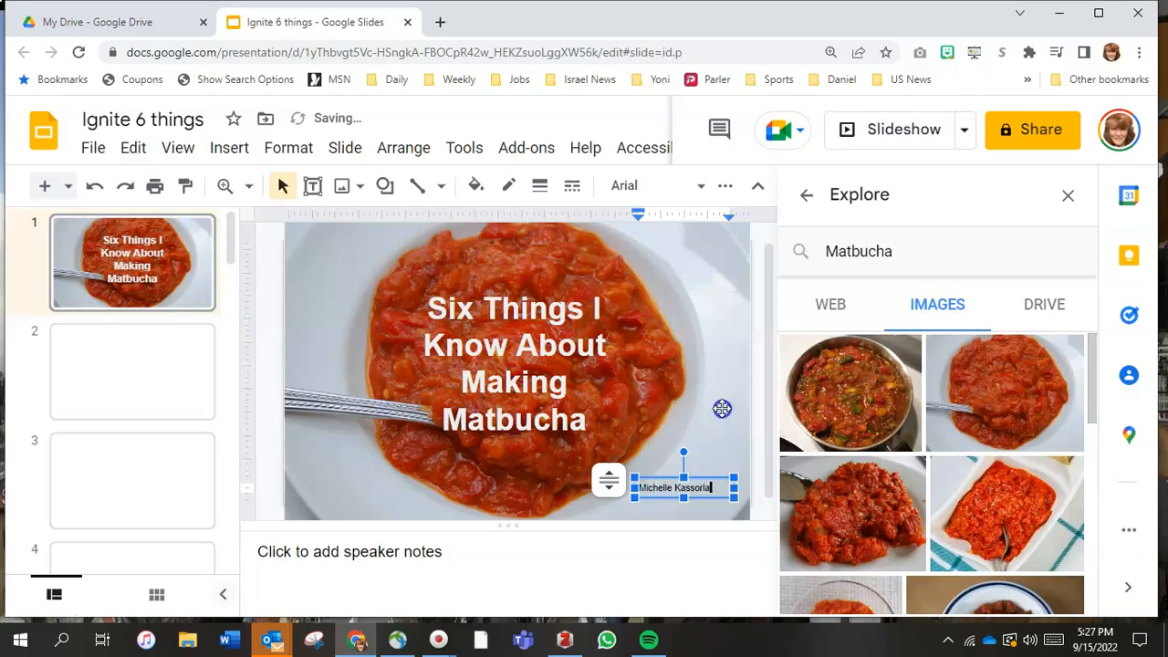
pyautogui.click(441, 365)
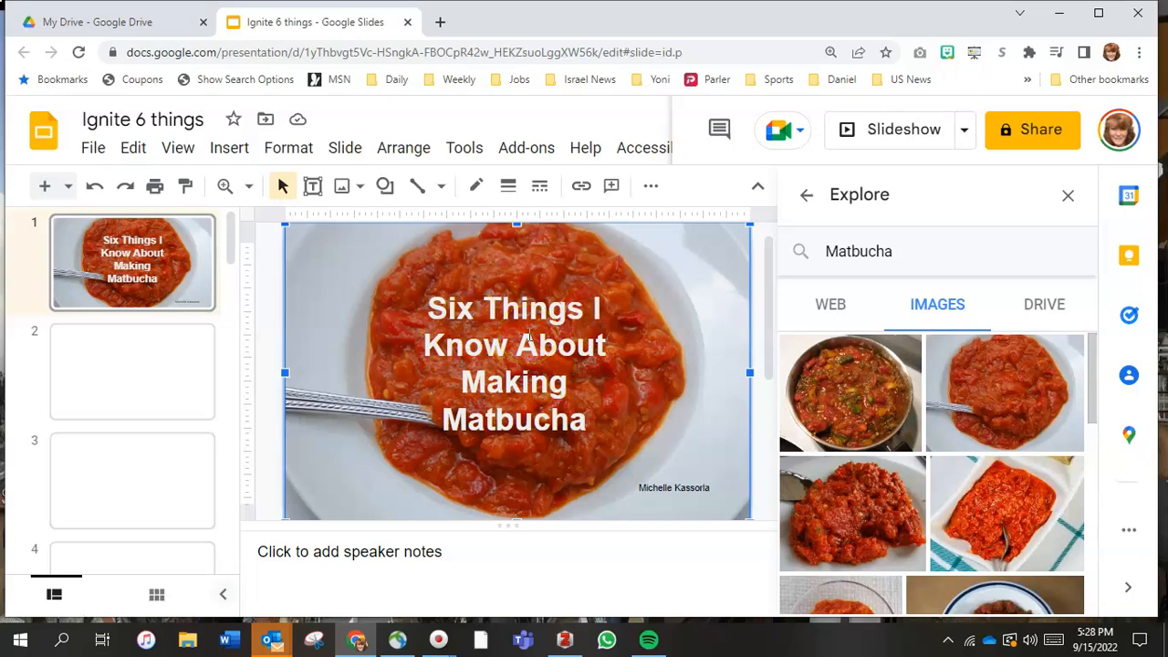
# Step: Fill the title box dark red and lower its transparency in the custom colour dialog
pyautogui.click(514, 364)
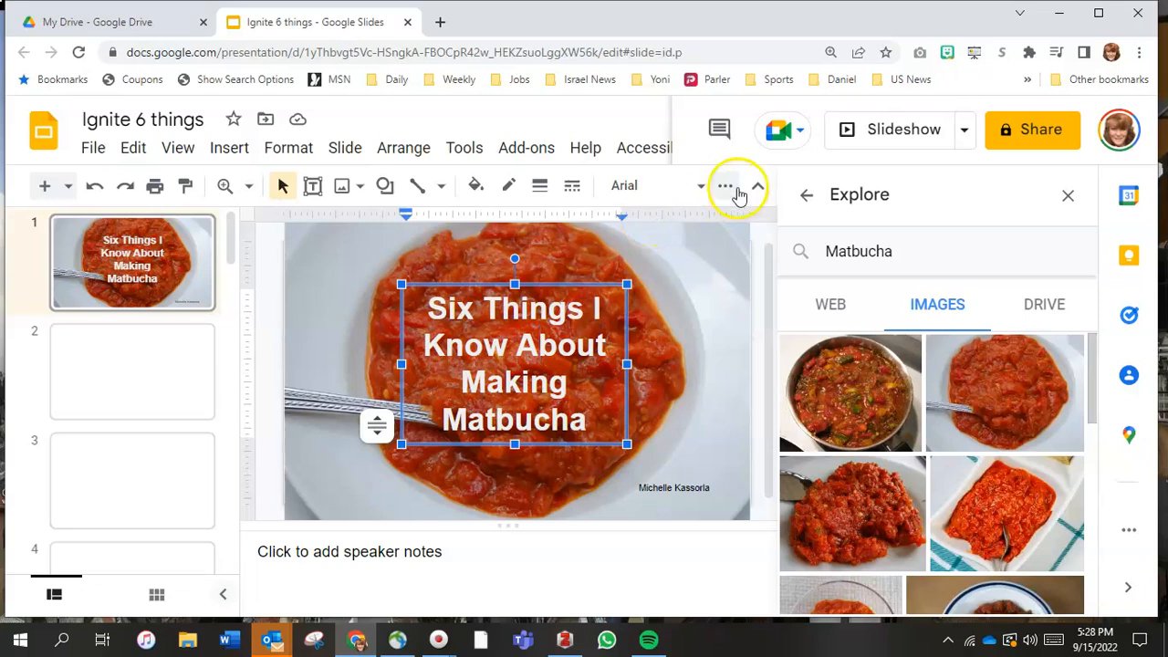
pyautogui.moveTo(475, 186)
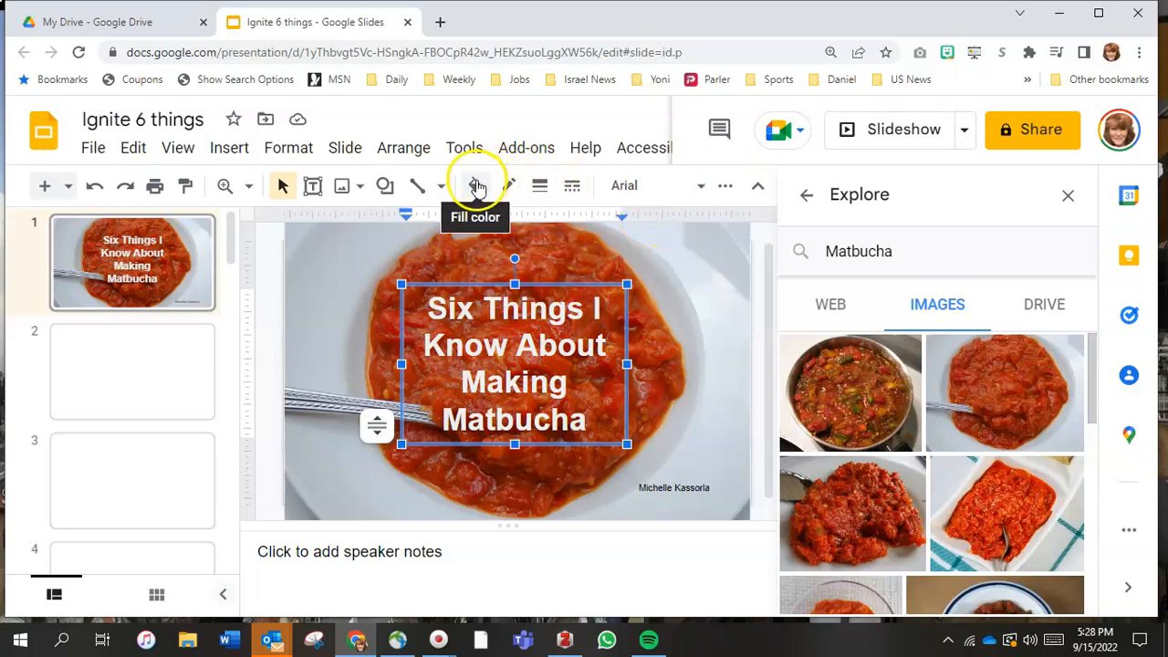
pyautogui.click(474, 186)
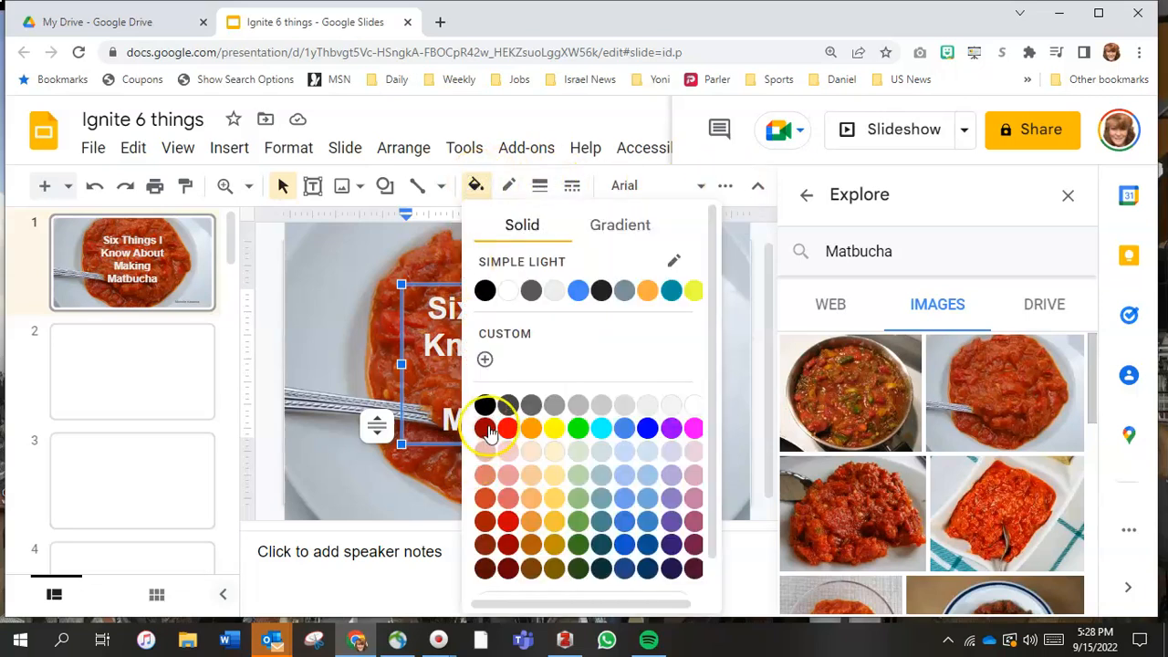
pyautogui.moveTo(486, 427)
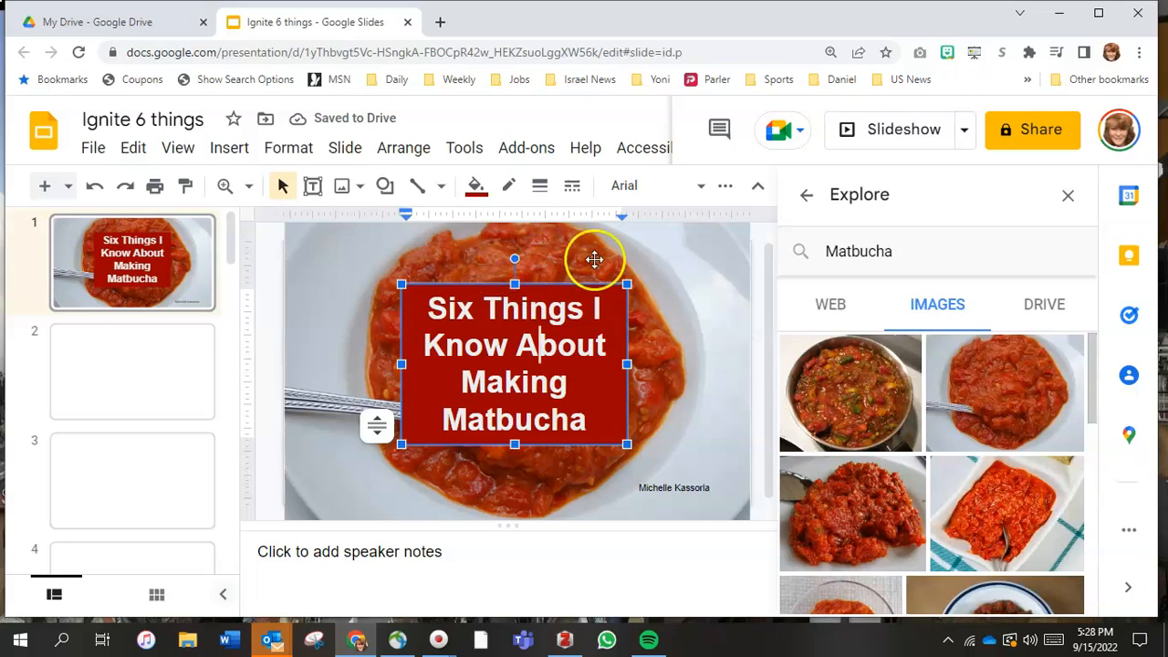
pyautogui.moveTo(397, 330)
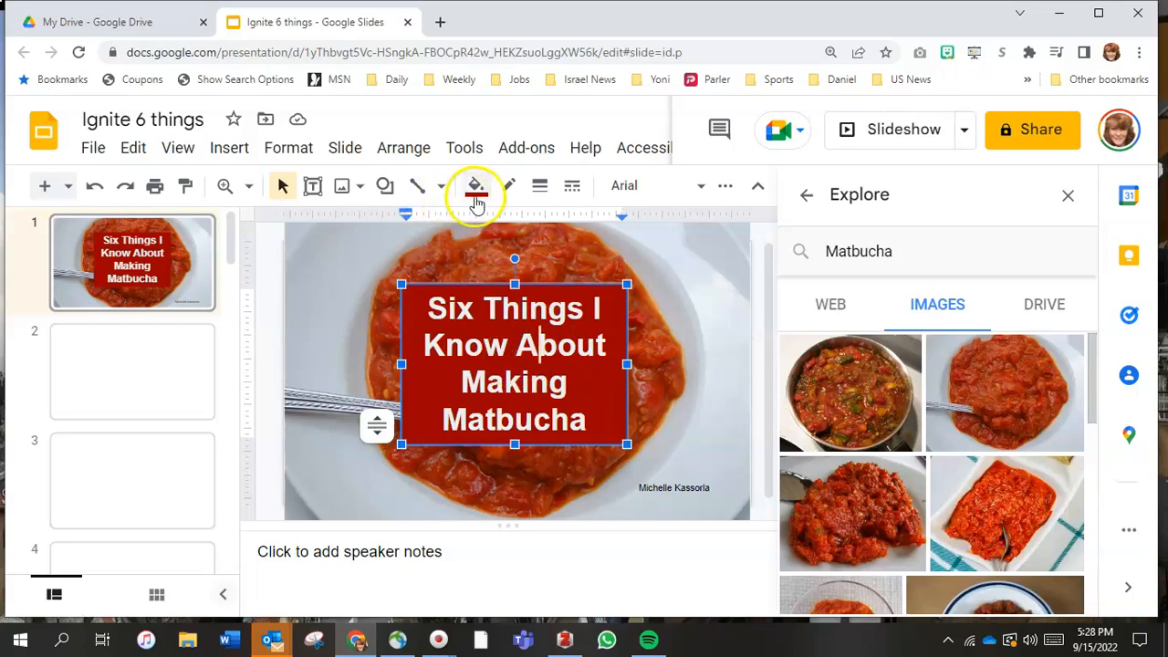
pyautogui.click(474, 186)
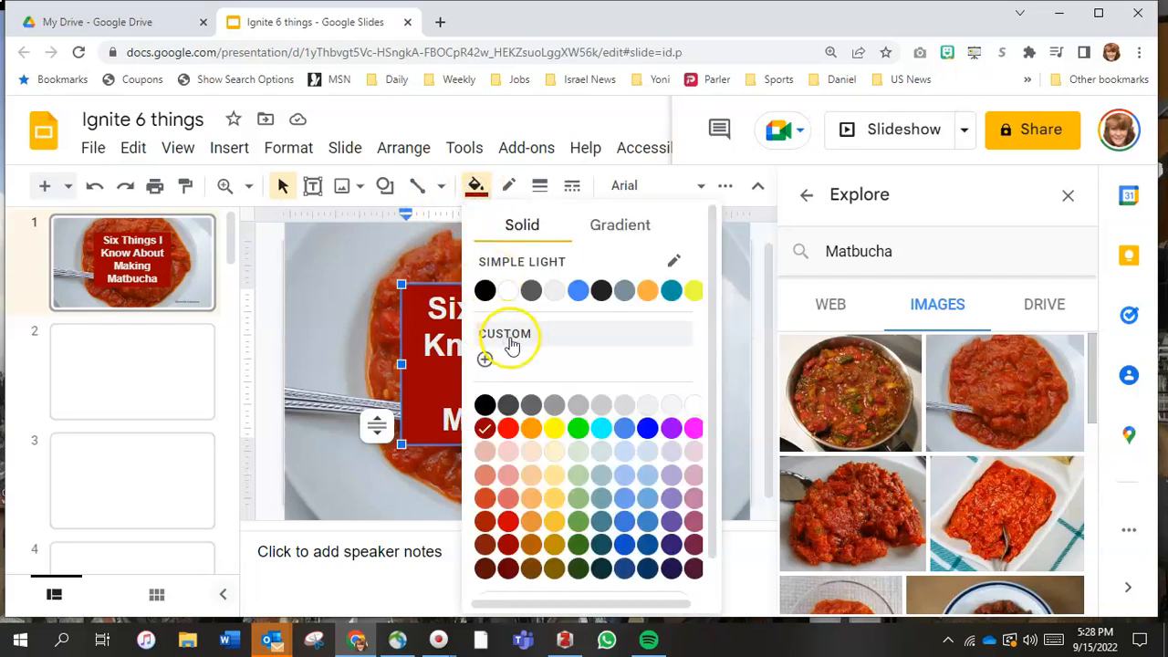
pyautogui.click(507, 345)
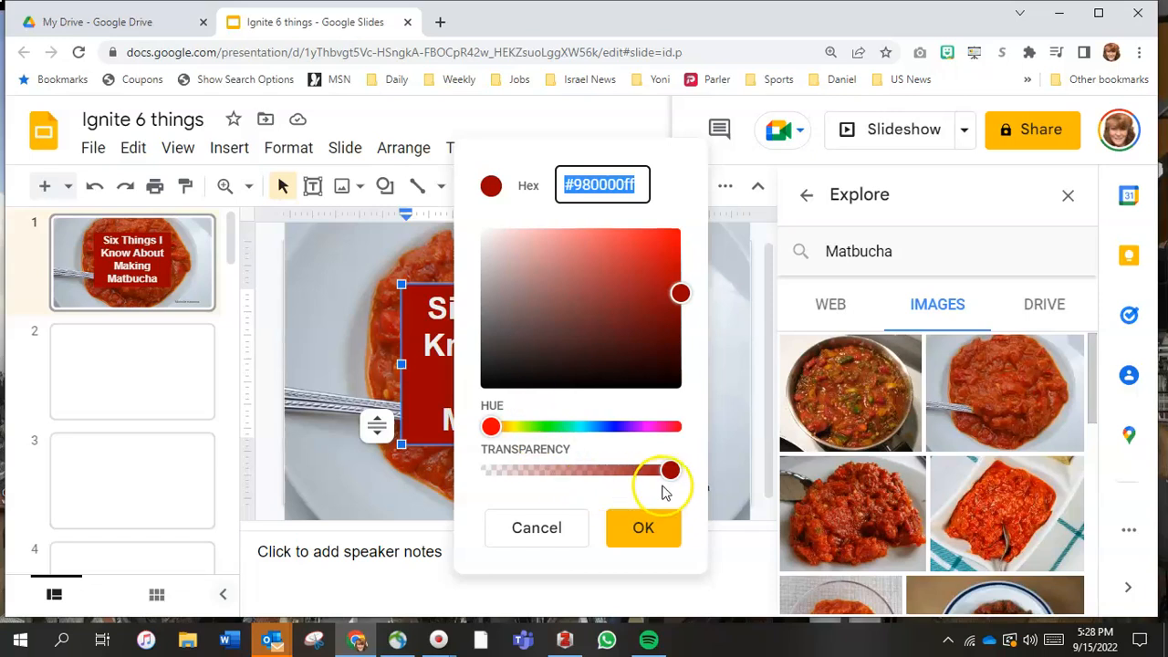
pyautogui.moveTo(668, 471); pyautogui.dragTo(562, 471)
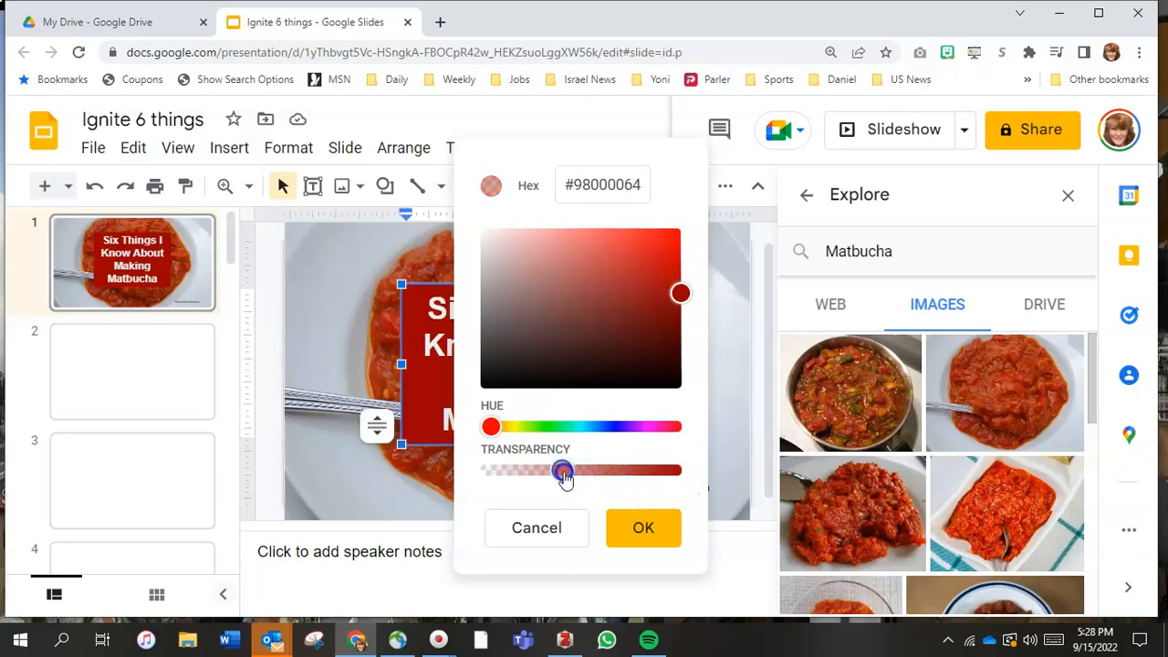
pyautogui.moveTo(563, 470); pyautogui.dragTo(554, 471)
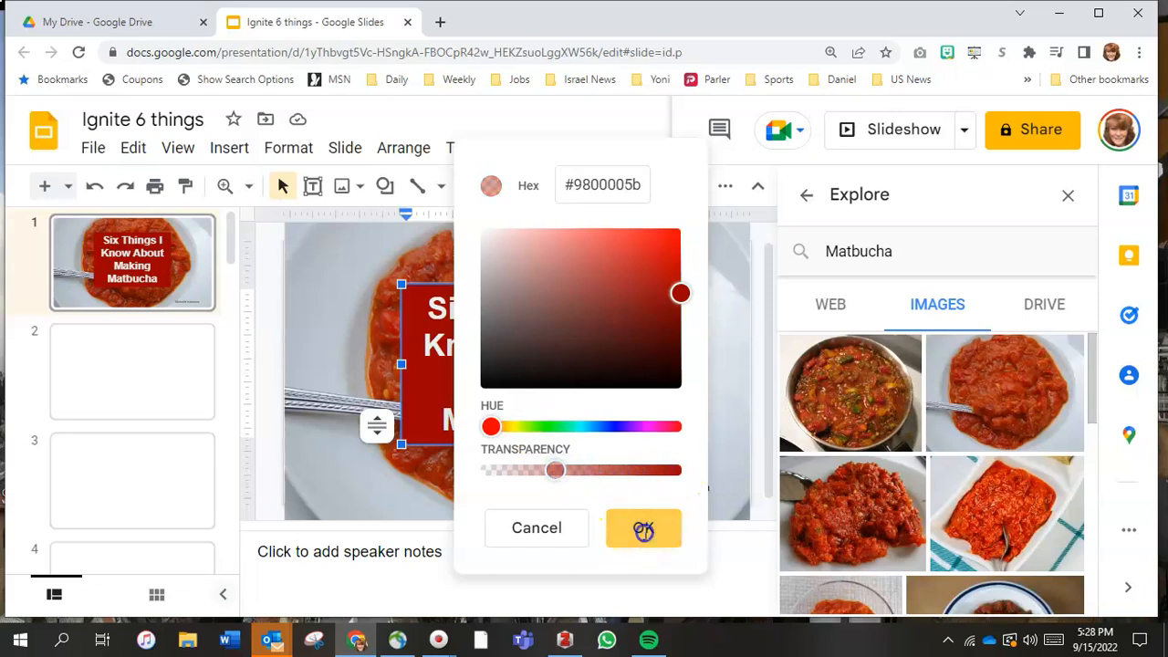
pyautogui.click(642, 527)
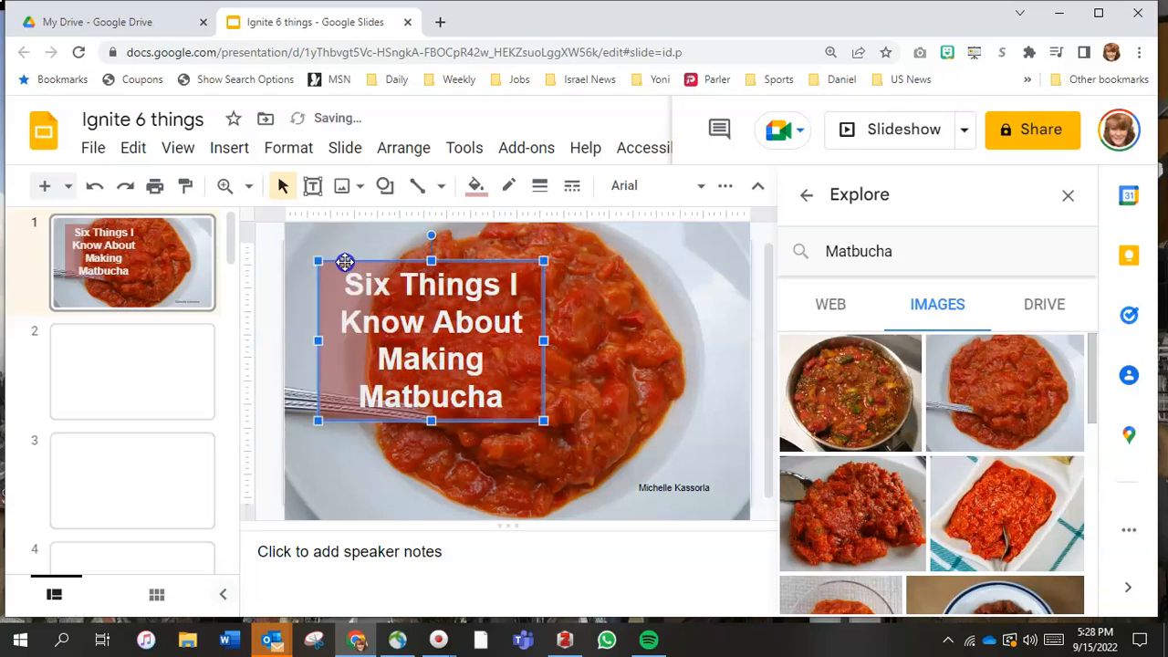
# Step: Move the title box to slide centre and give the author credit a yellow fill
pyautogui.moveTo(345, 263); pyautogui.dragTo(430, 278)
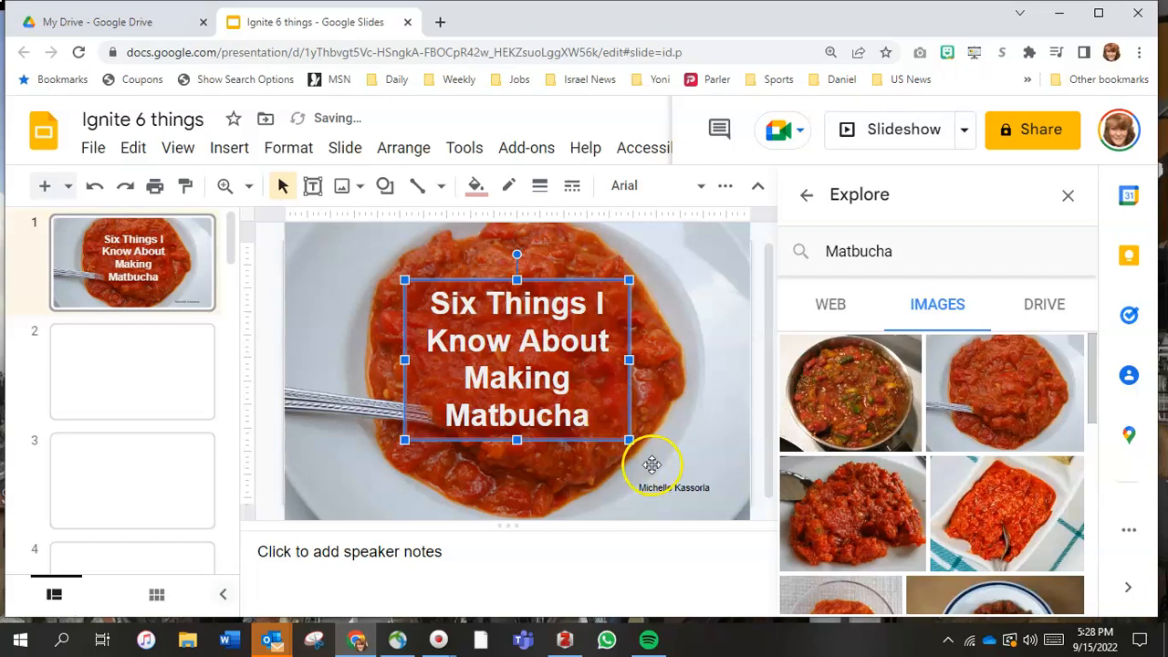
pyautogui.click(673, 487)
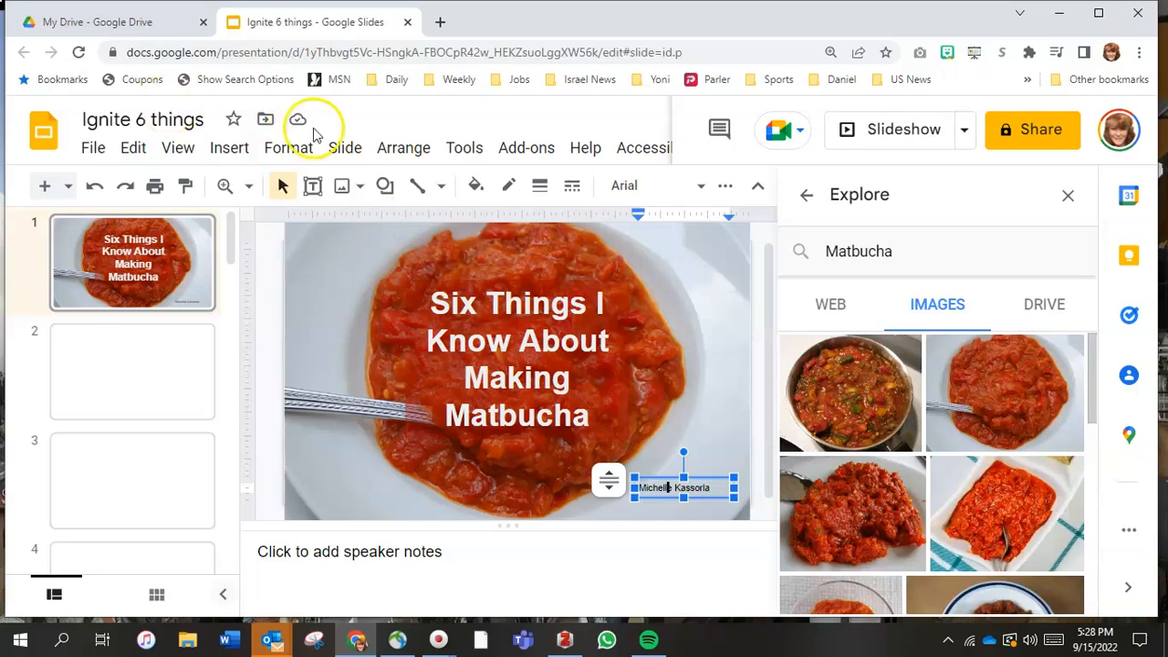
pyautogui.click(474, 186)
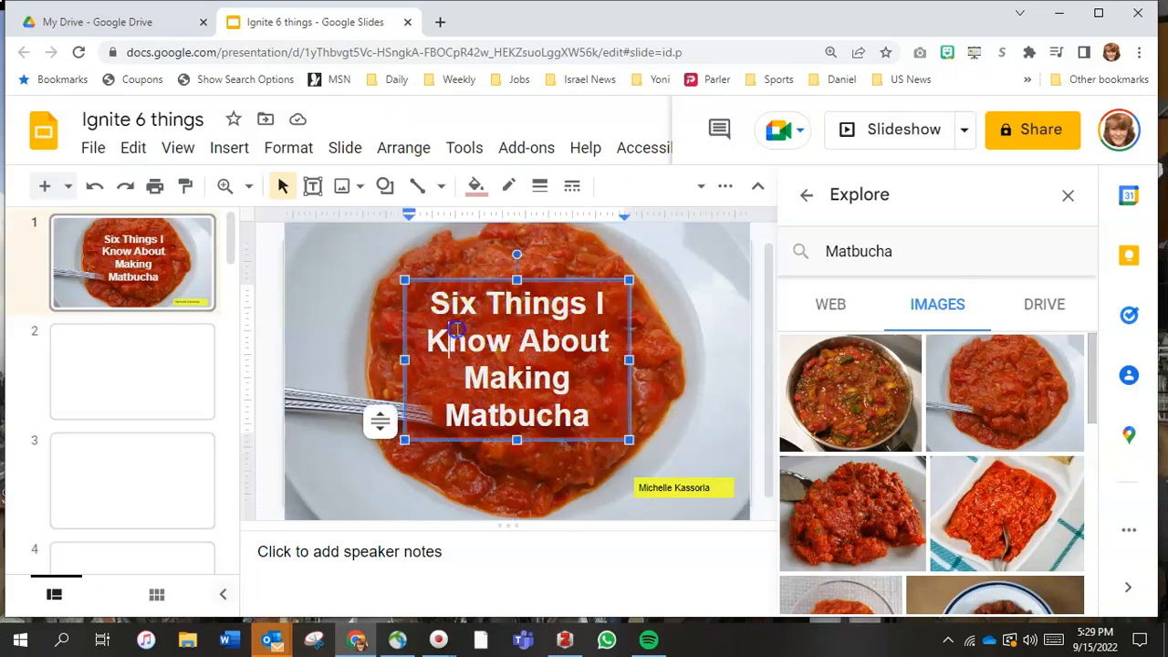
pyautogui.click(456, 328)
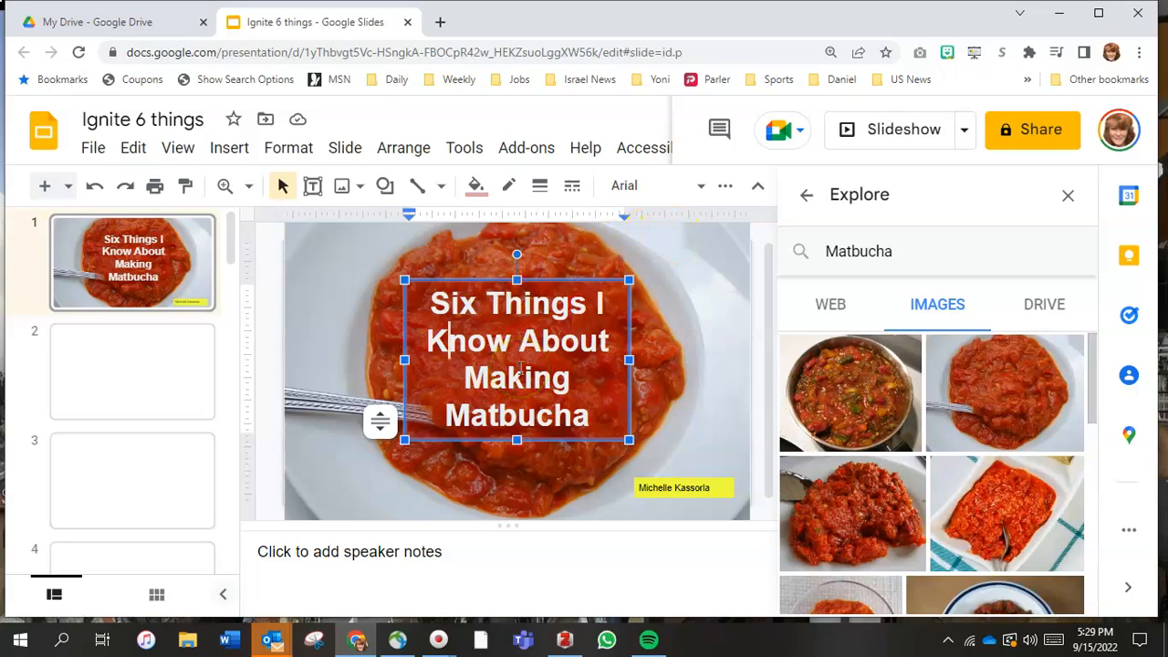
pyautogui.moveTo(474, 191)
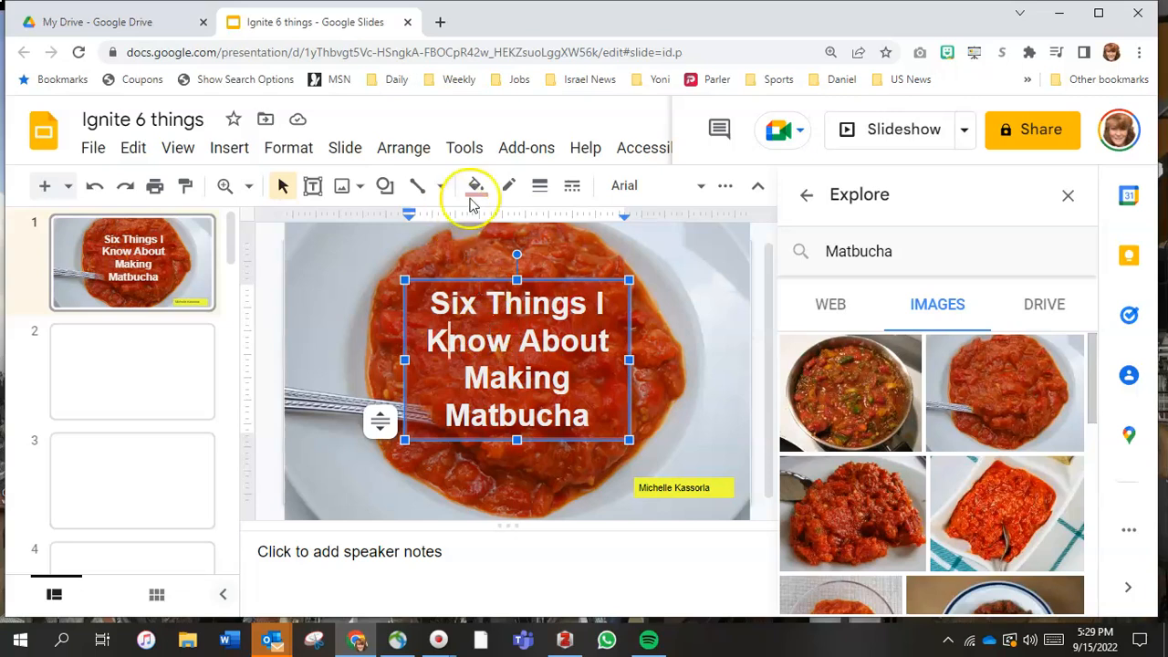
pyautogui.click(474, 186)
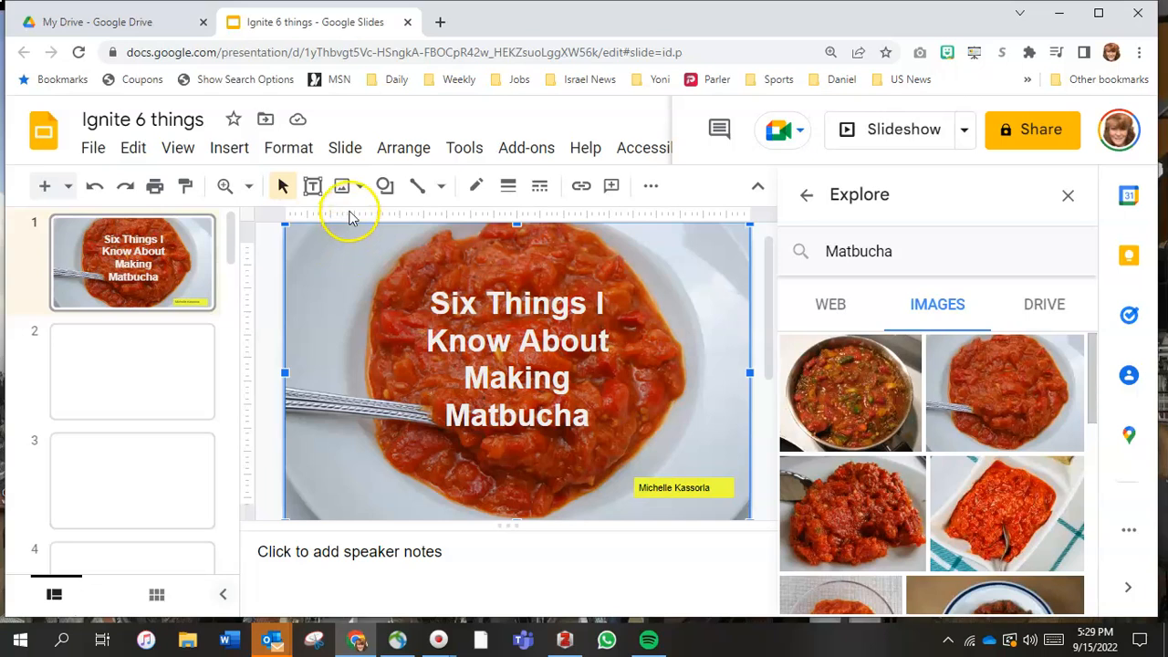
# Step: Draw a grey rectangle and stretch it to cover the whole title slide
pyautogui.click(385, 186)
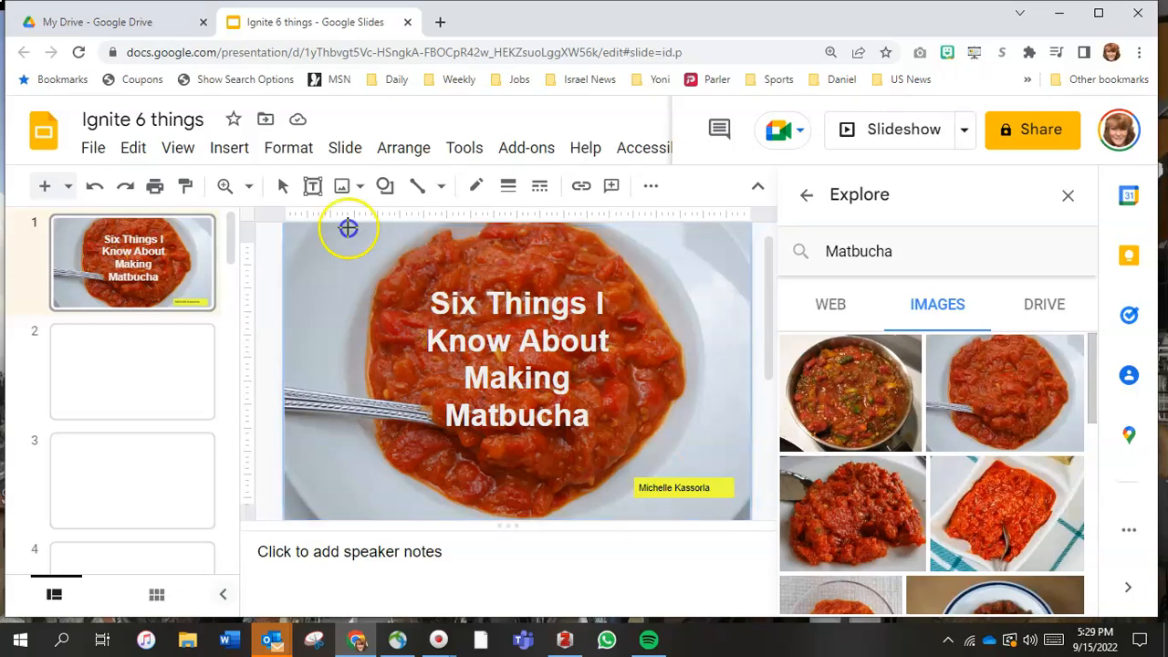
pyautogui.click(383, 186)
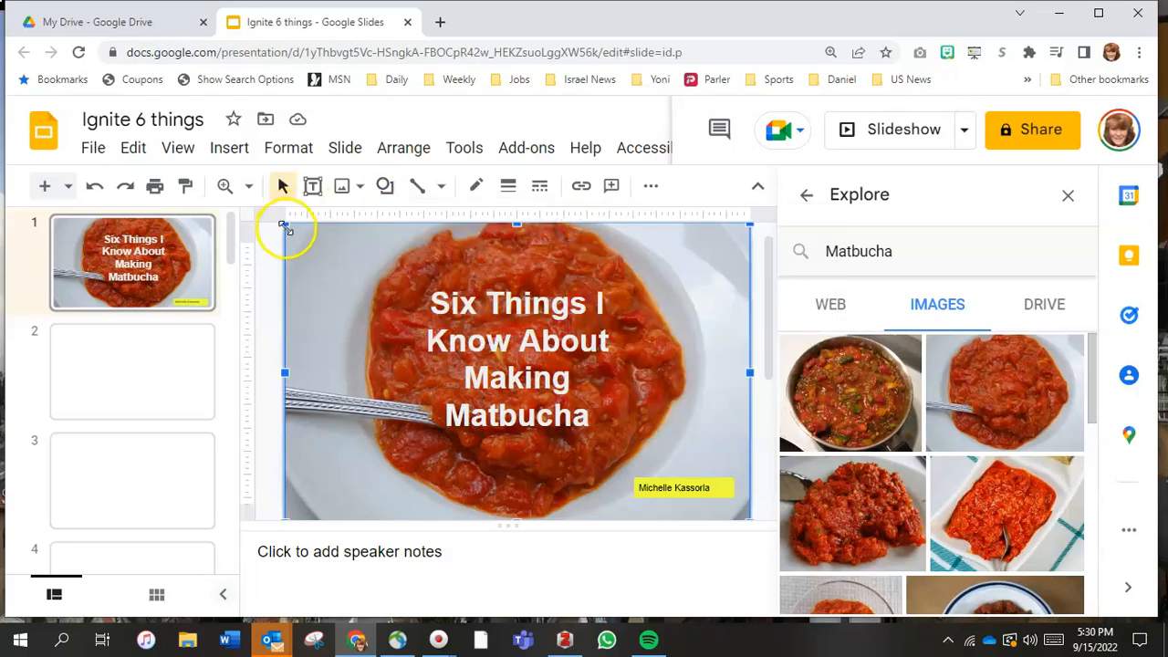
pyautogui.moveTo(292, 223); pyautogui.dragTo(326, 246)
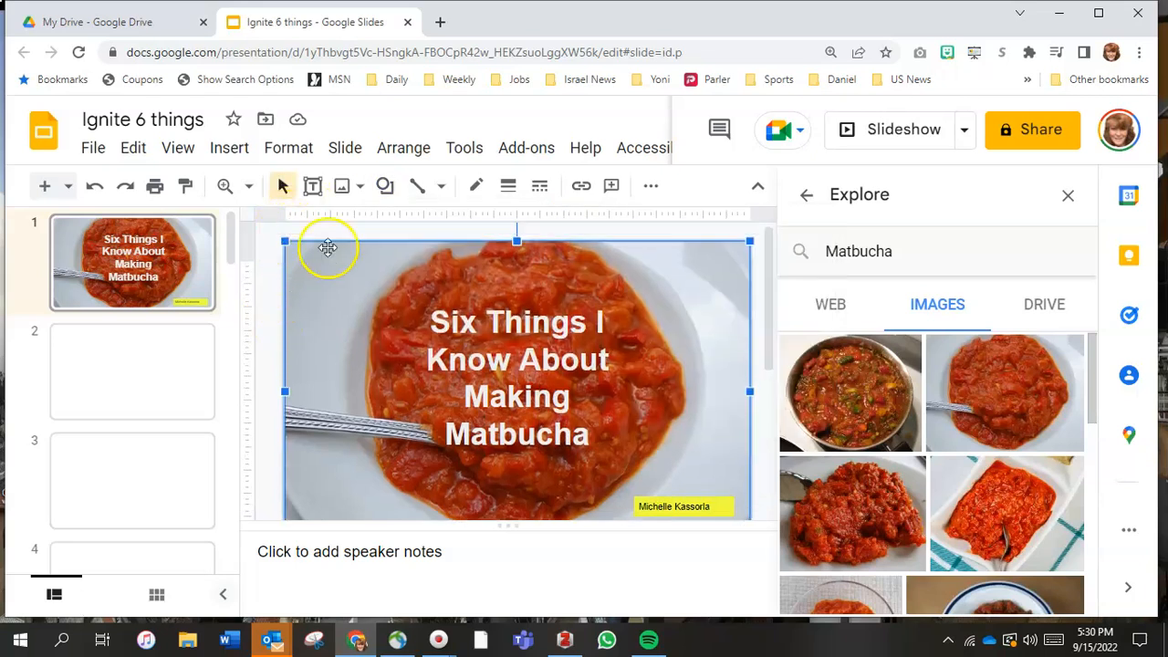
pyautogui.click(383, 186)
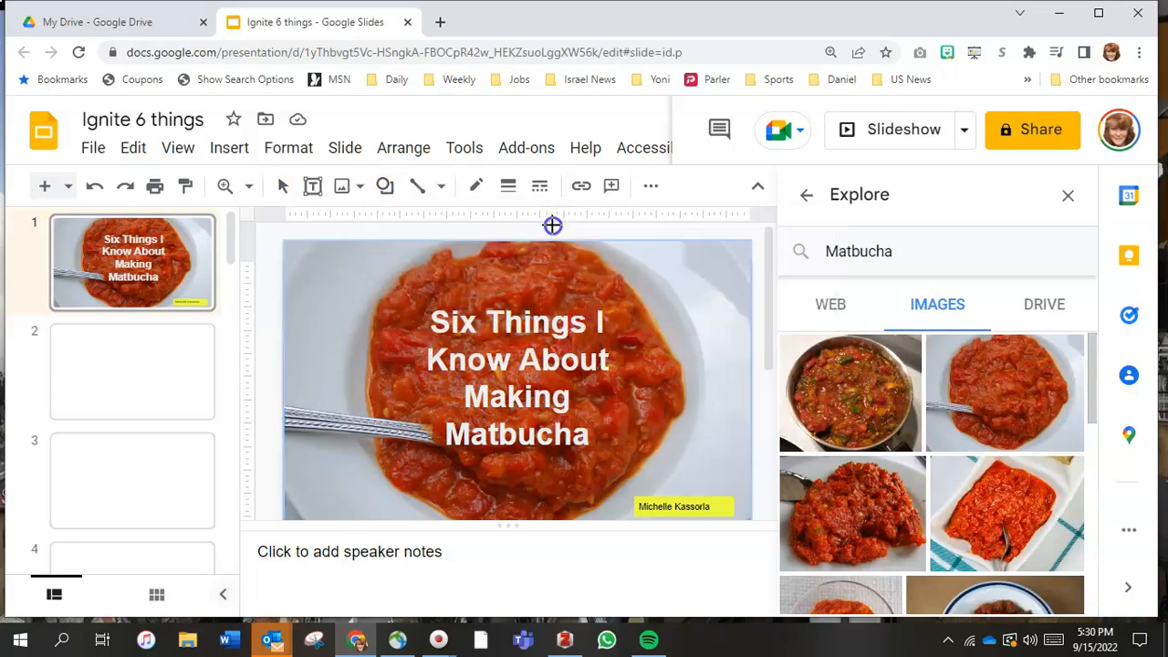
pyautogui.moveTo(551, 226); pyautogui.dragTo(478, 378)
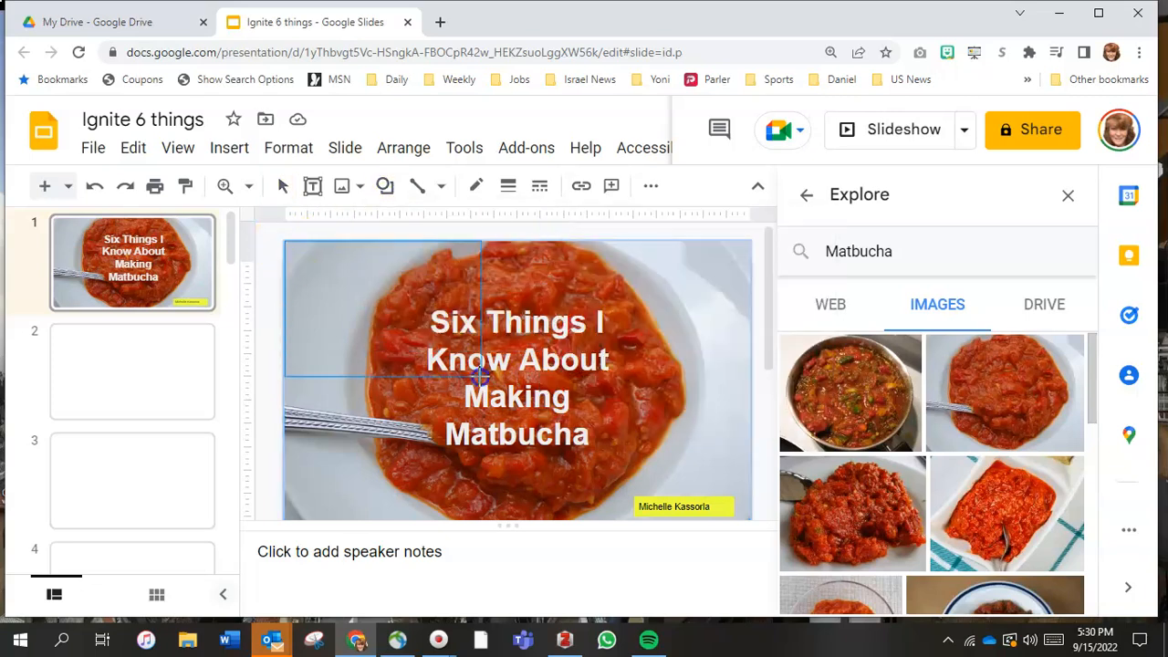
pyautogui.moveTo(481, 376); pyautogui.dragTo(748, 518)
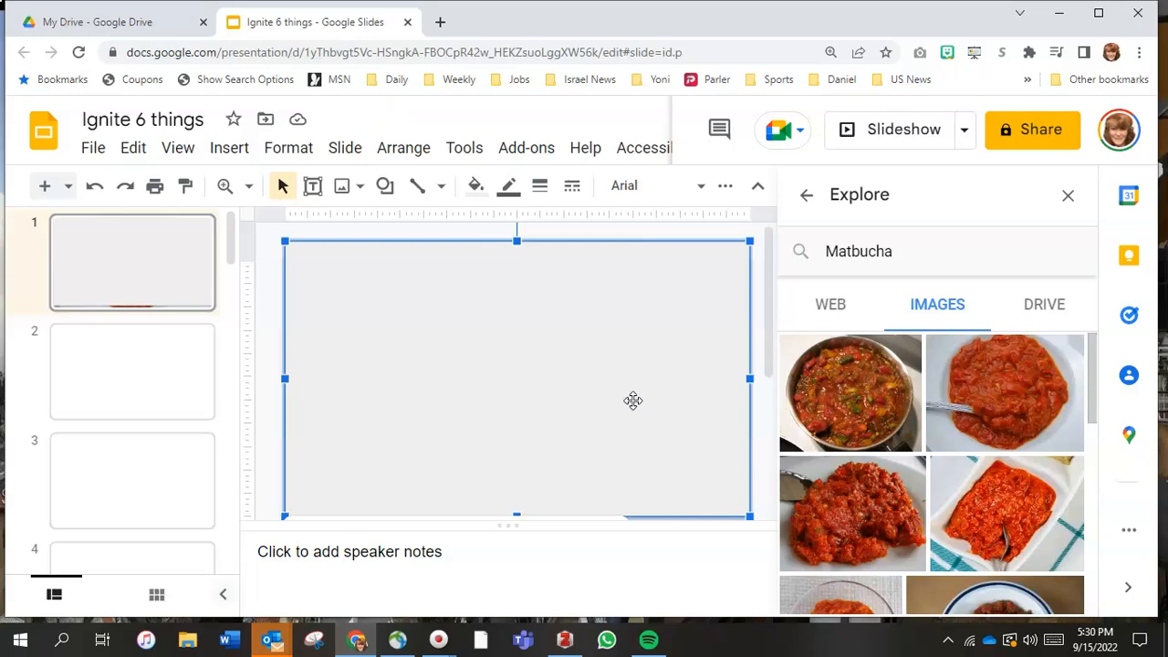
# Step: Give slide 1's covering rectangle a translucent red fill tinting the Matbucha photo beneath it
pyautogui.click(474, 186)
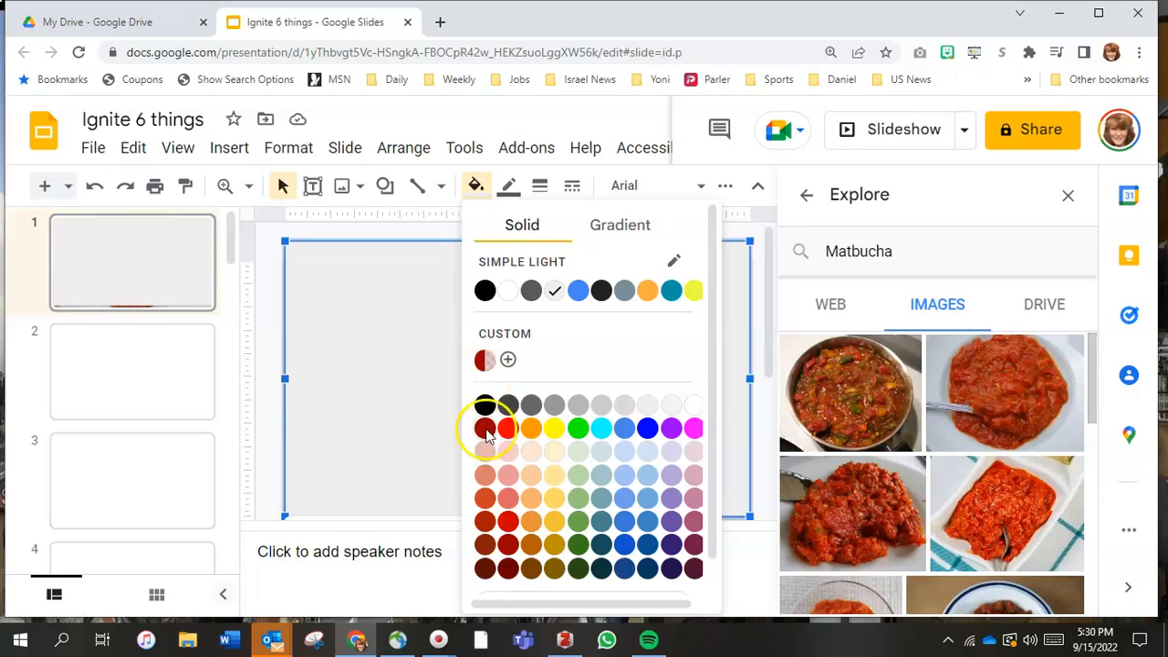
pyautogui.click(485, 427)
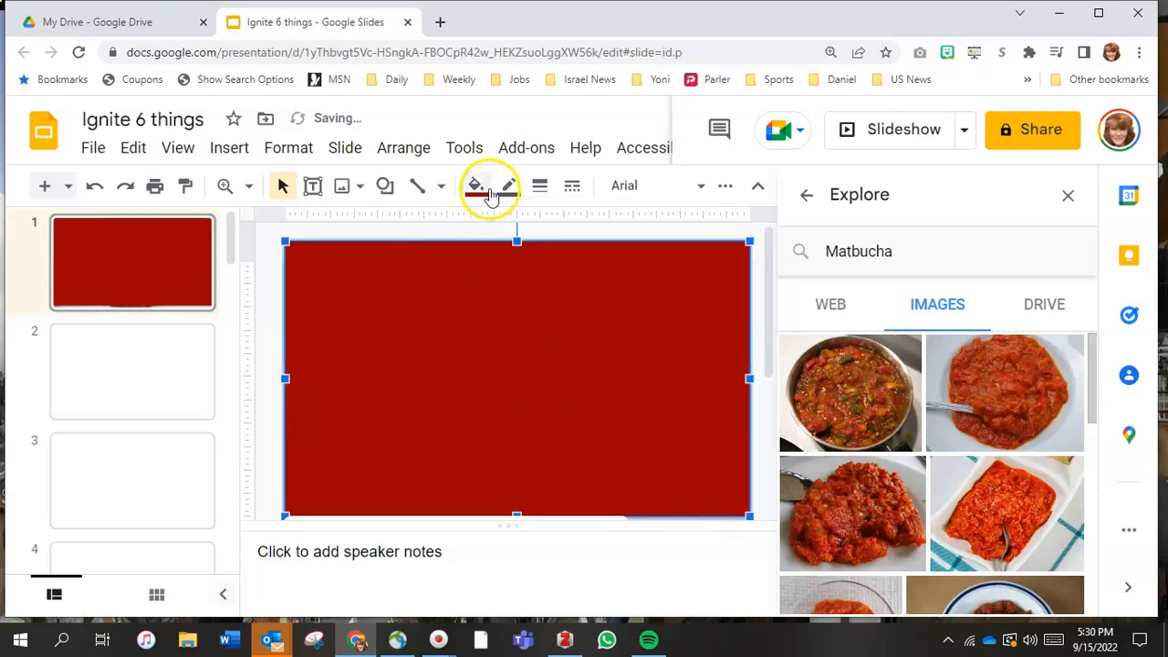
pyautogui.click(474, 186)
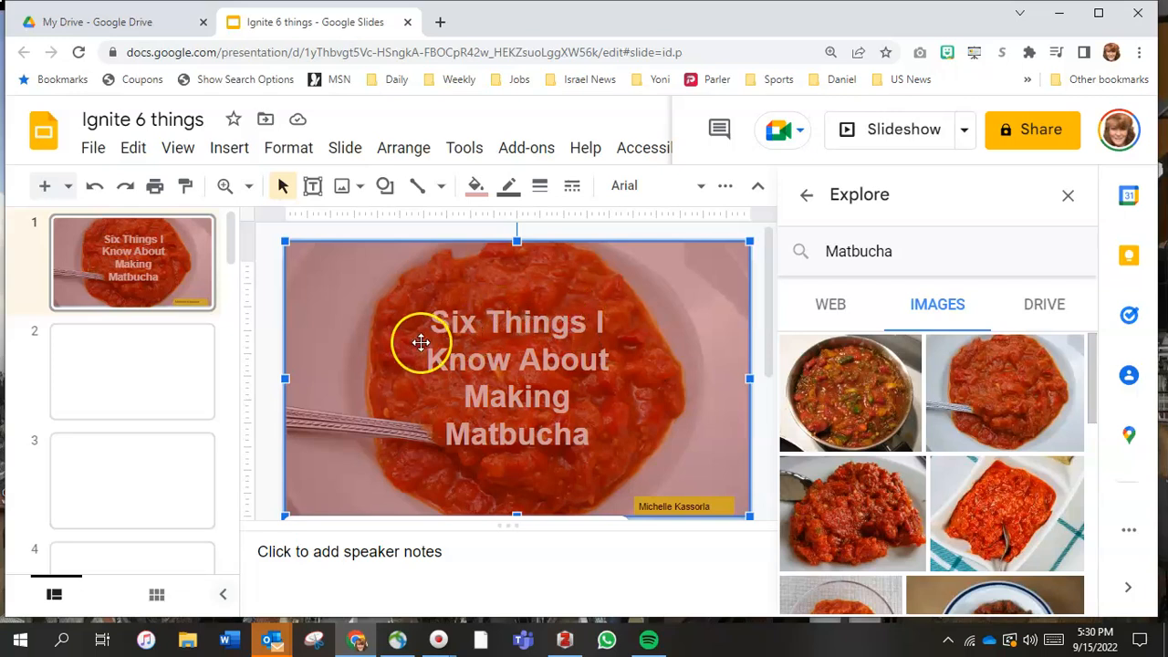
pyautogui.moveTo(527, 396)
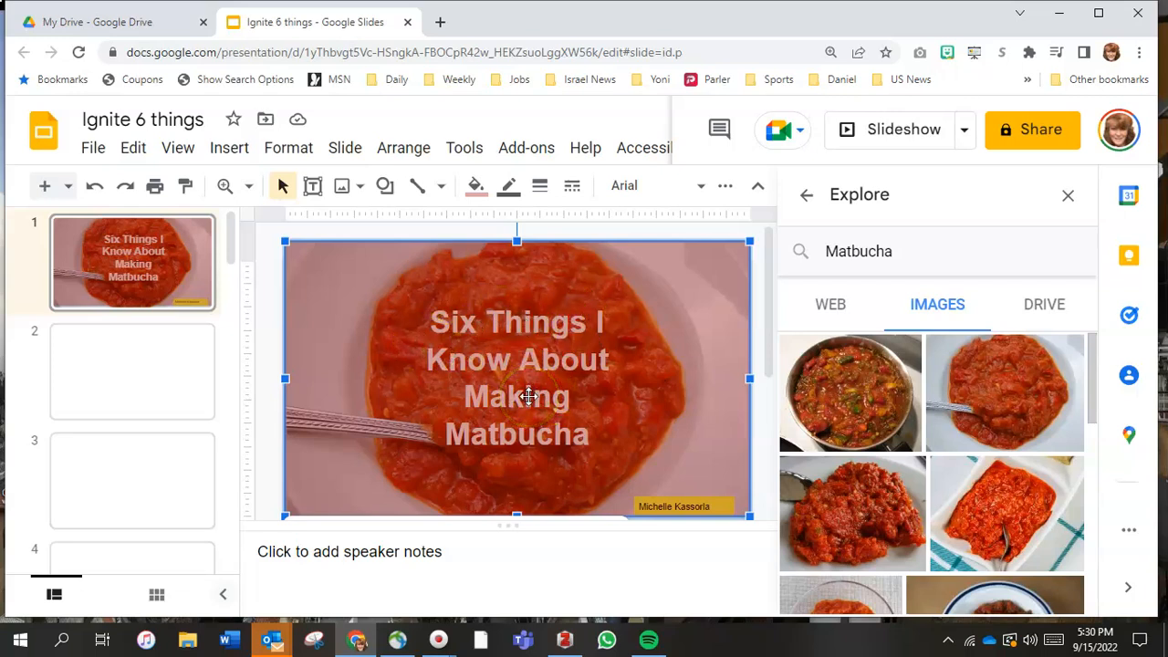
pyautogui.moveTo(427, 333)
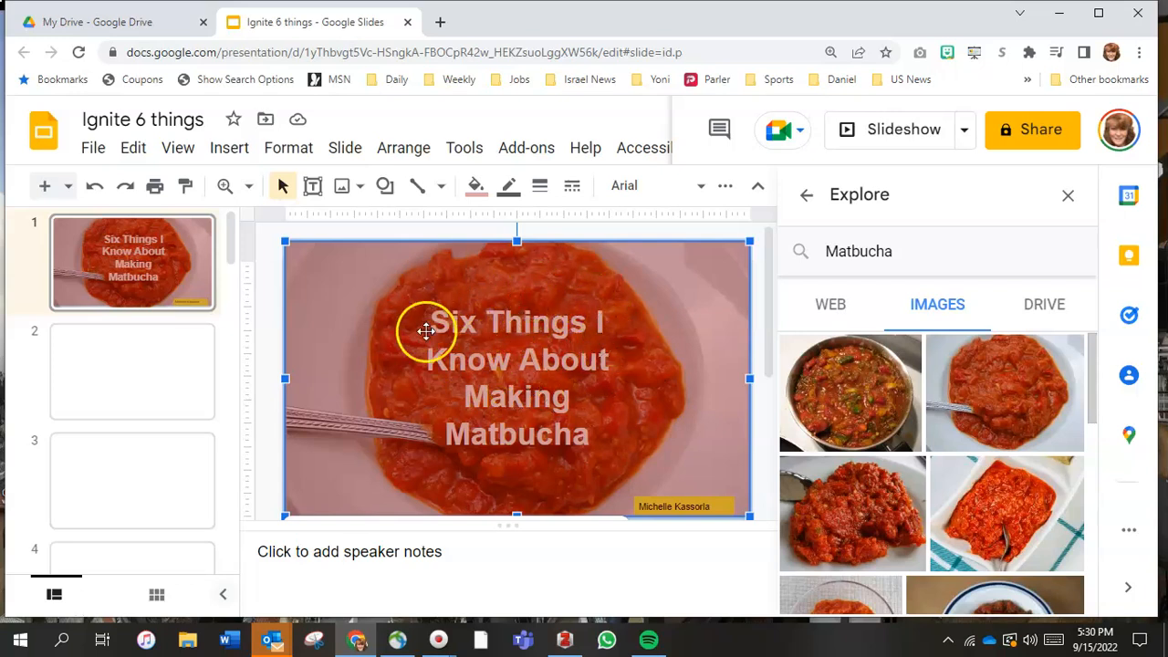
pyautogui.moveTo(599, 356)
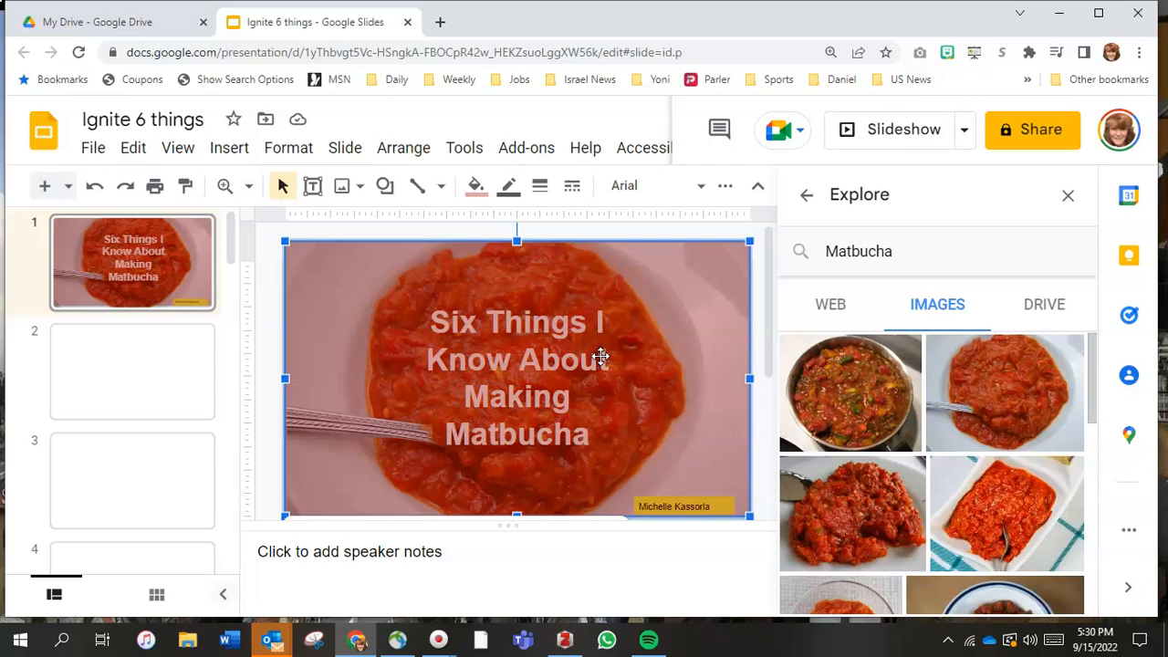
pyautogui.click(402, 146)
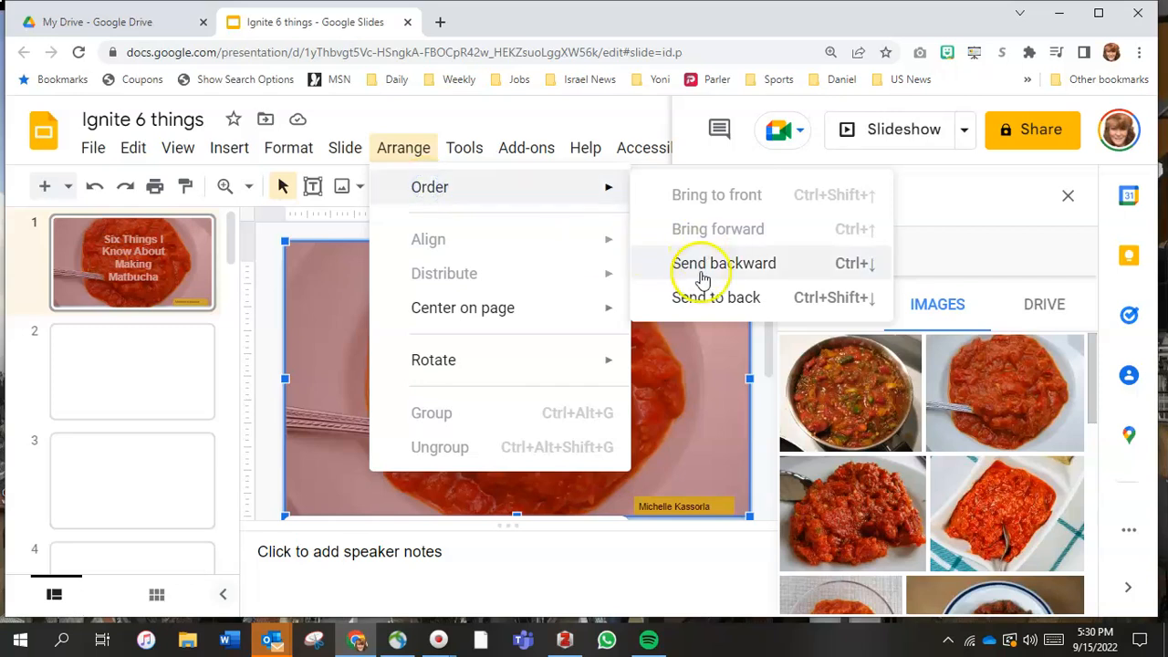
# Step: Send the red overlay backward two layers so title and credit show on top, then return to Drive
pyautogui.click(722, 263)
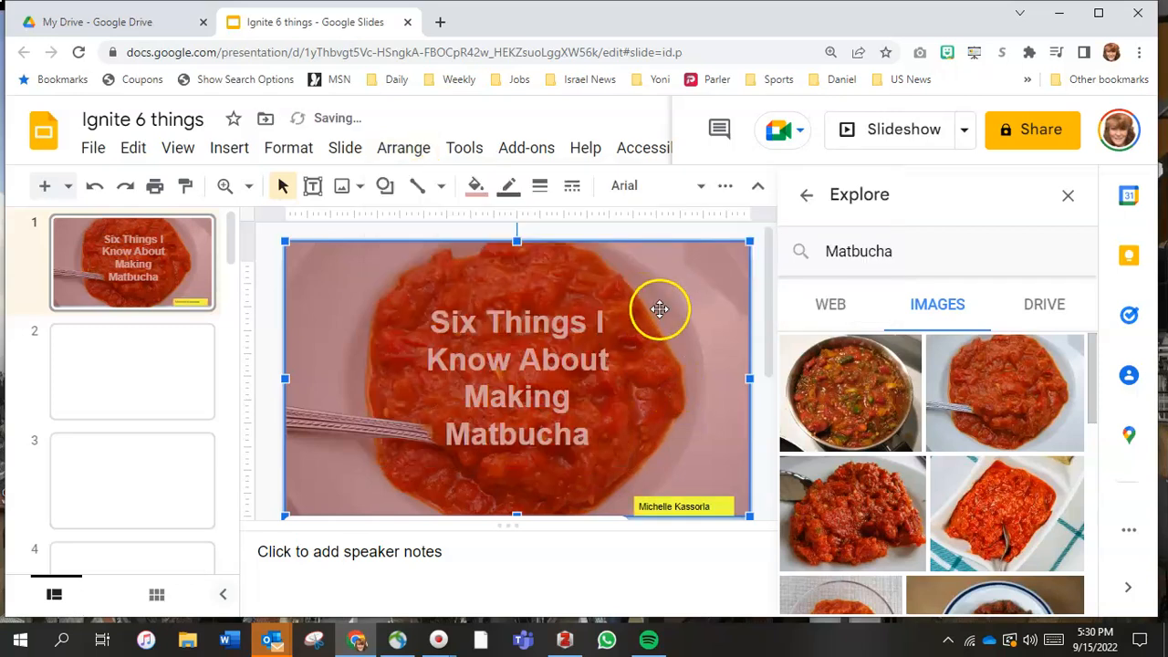
pyautogui.moveTo(616, 274)
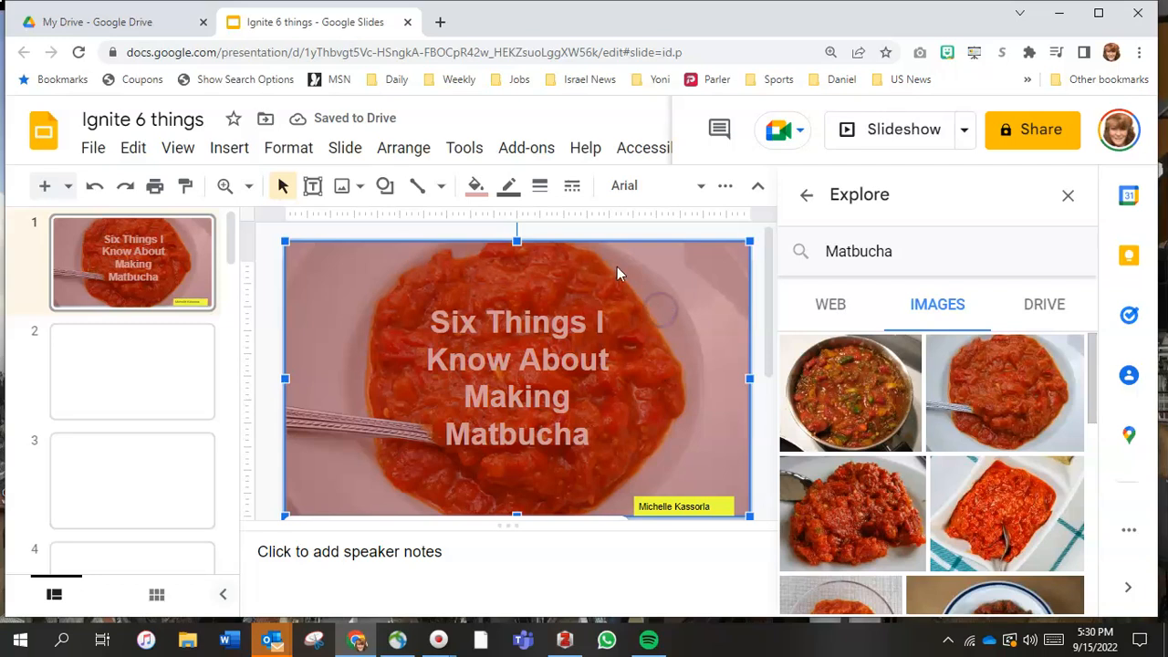
pyautogui.click(403, 146)
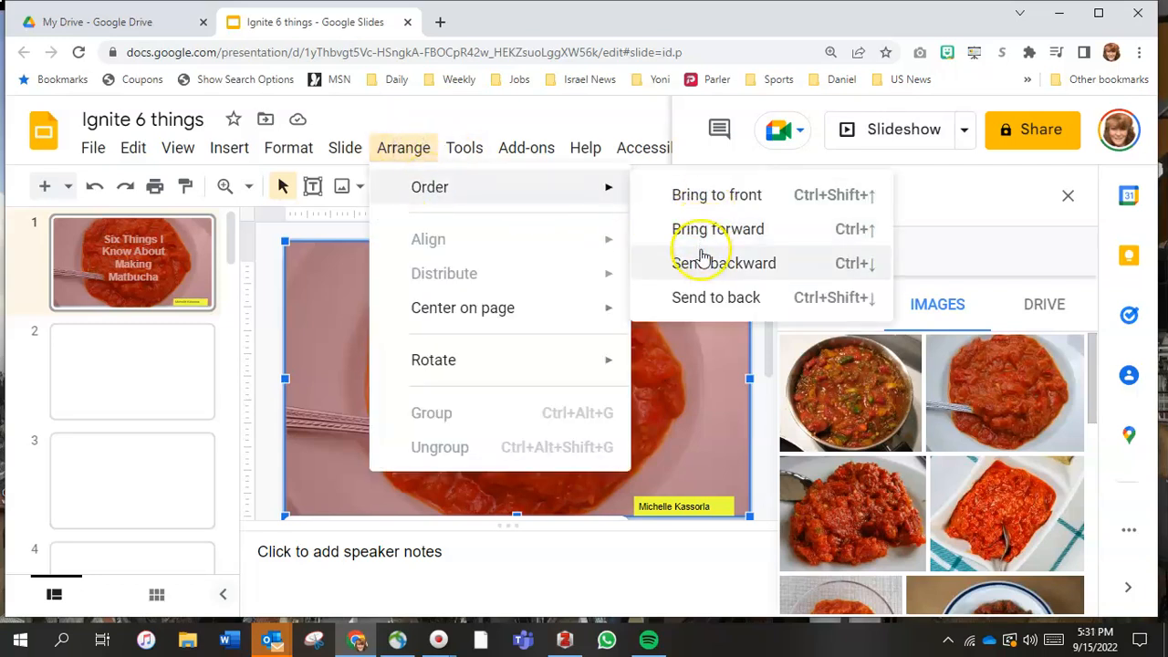
pyautogui.click(717, 230)
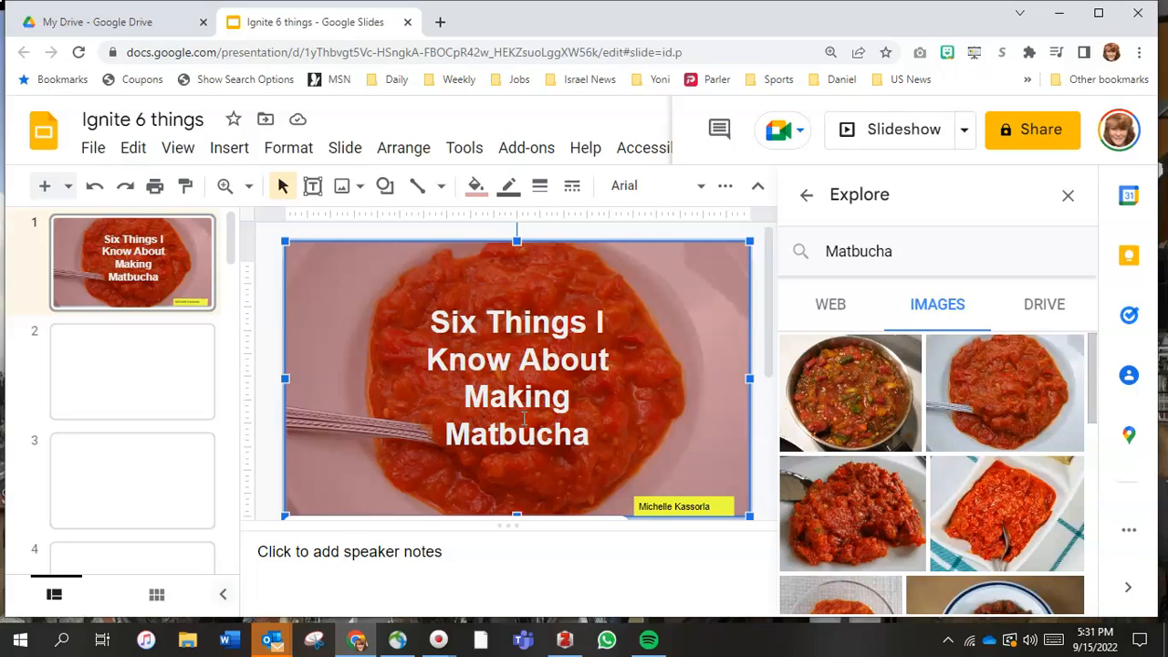
pyautogui.click(100, 22)
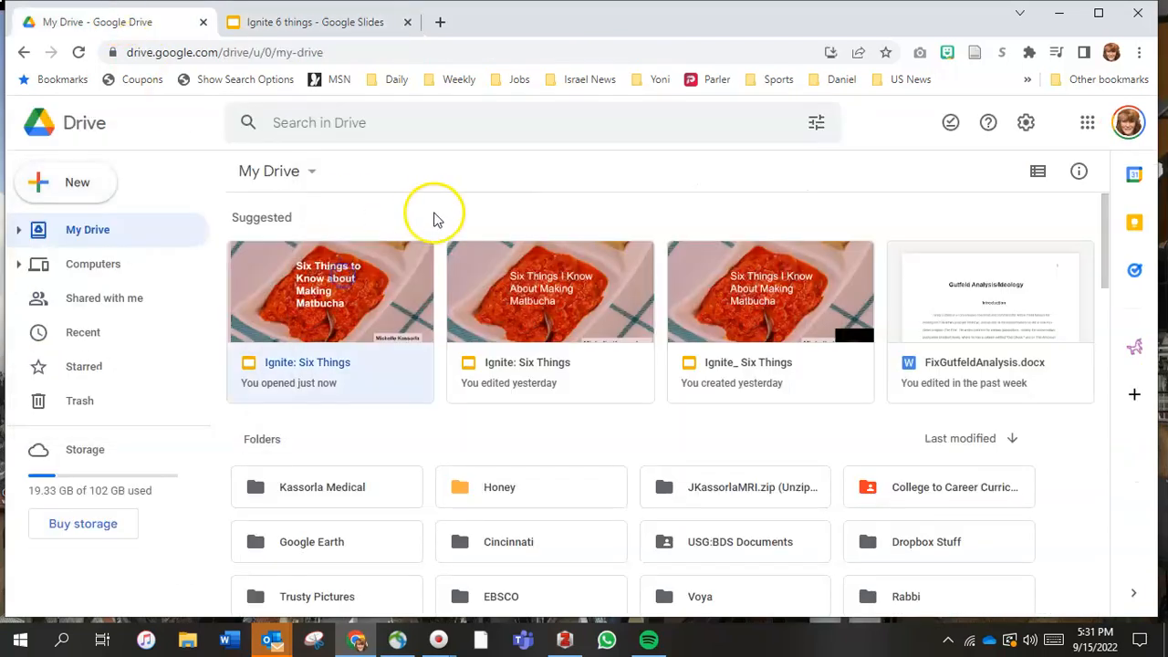
# Step: Open the Ignite: Six Things deck from Suggested and go to the tomato 'Look for red!' slide
pyautogui.doubleClick(330, 292)
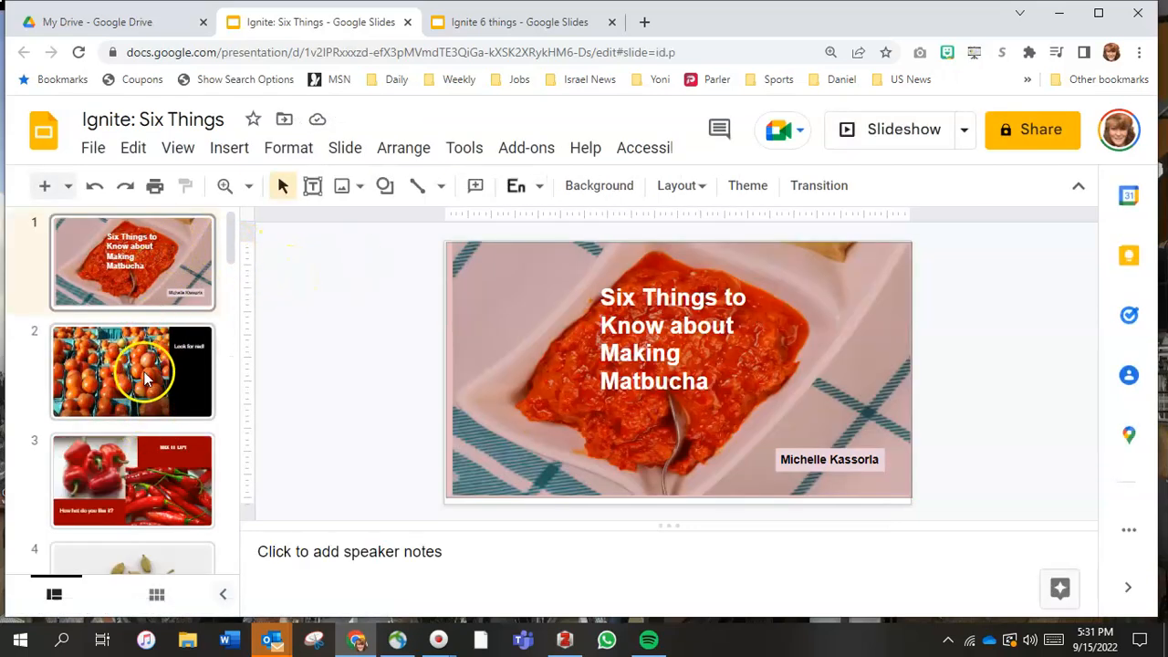
pyautogui.click(131, 373)
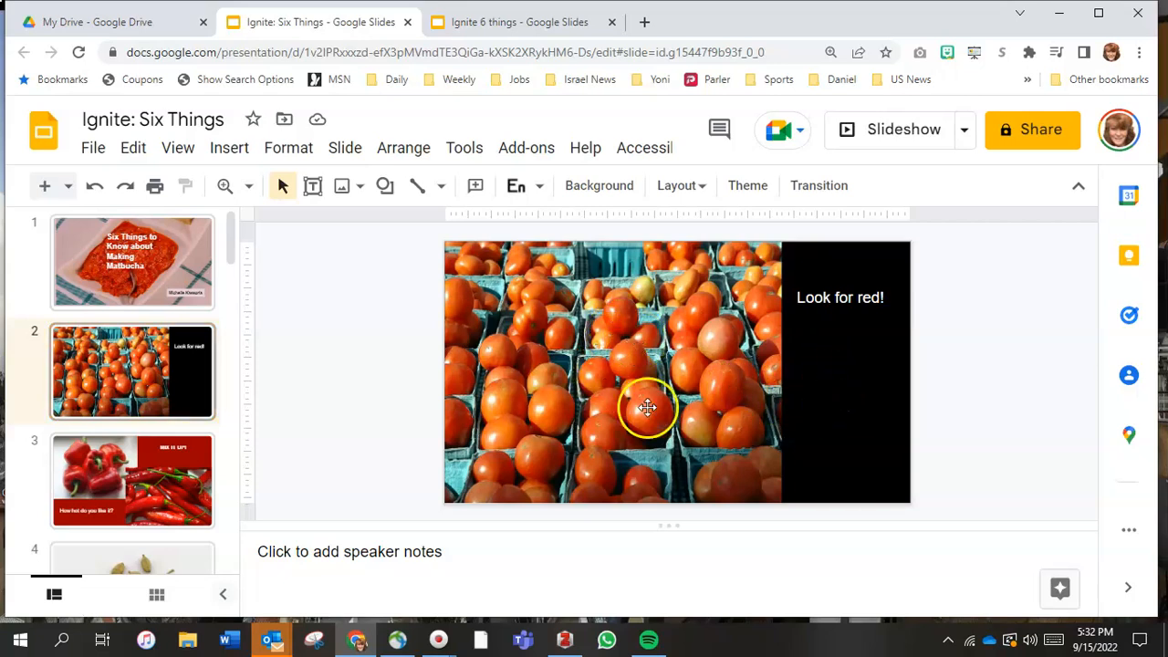
pyautogui.moveTo(715, 398)
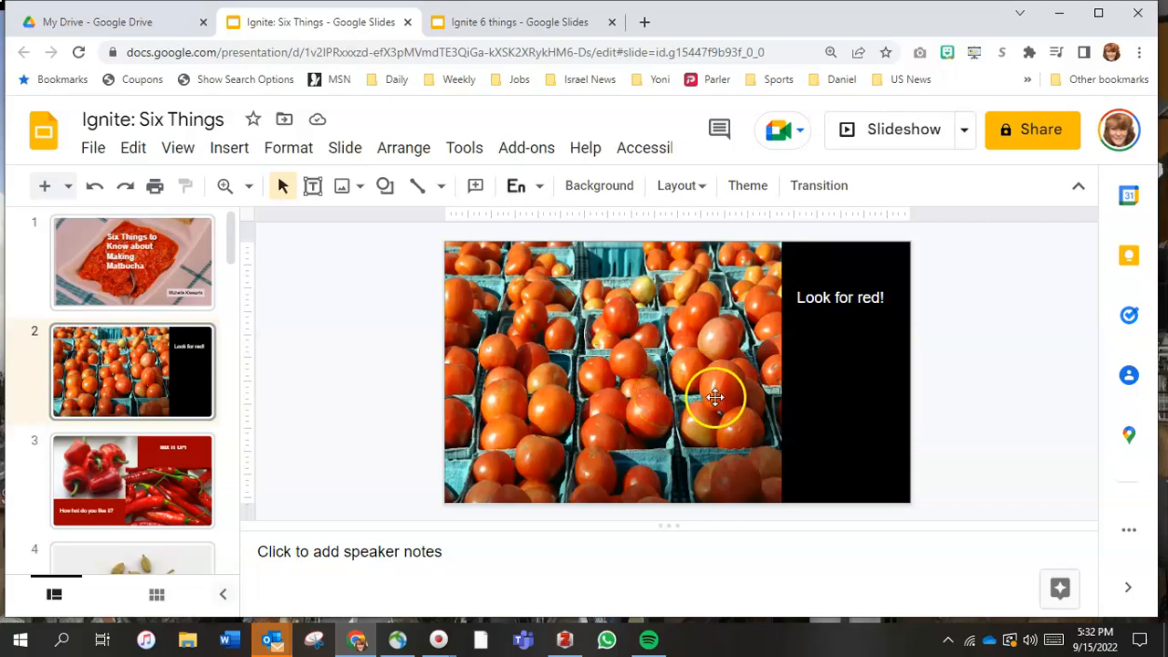
pyautogui.moveTo(829, 395)
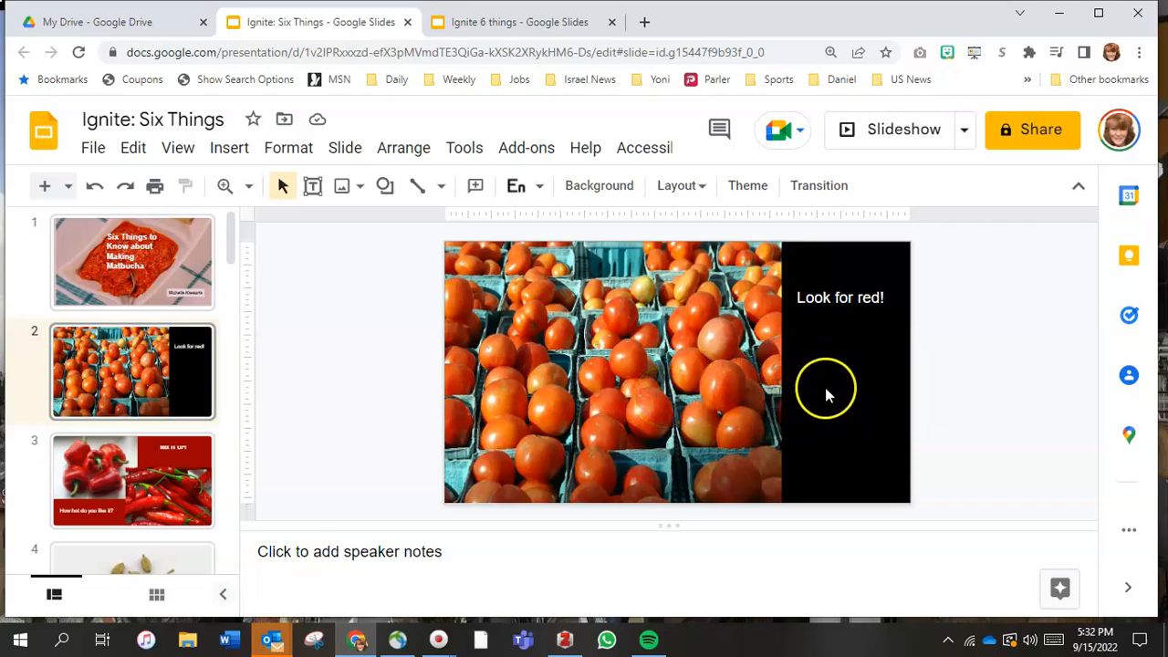
# Step: Change the 'Look for red!' slide background from black to blue
pyautogui.click(343, 146)
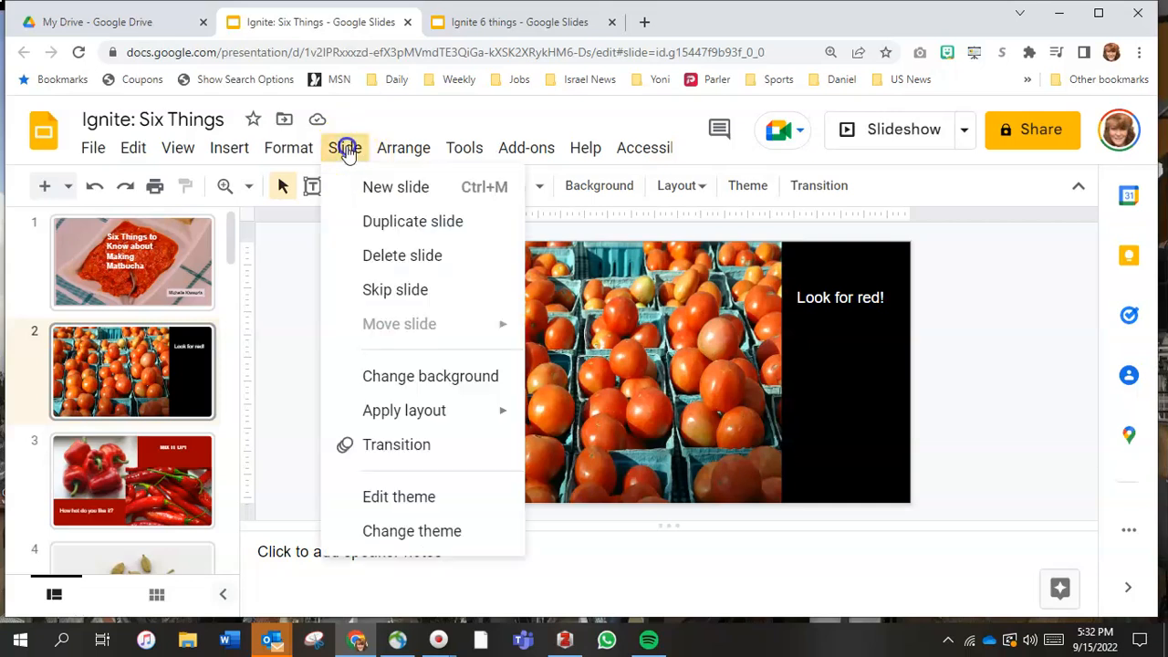
pyautogui.moveTo(397, 376)
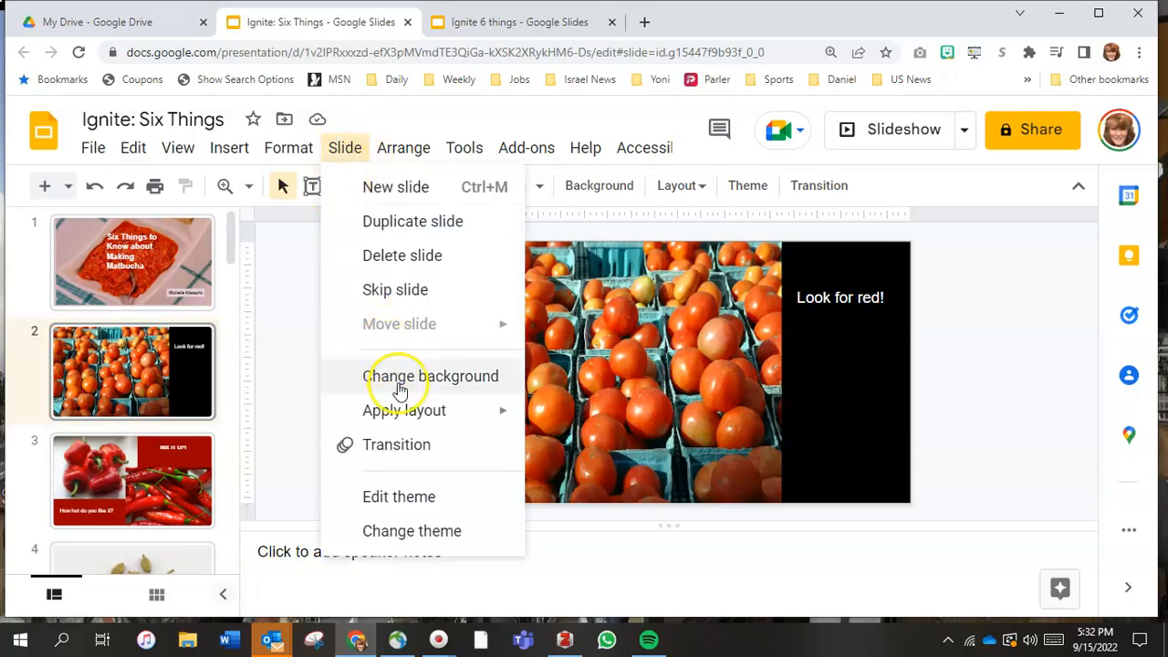
pyautogui.click(430, 375)
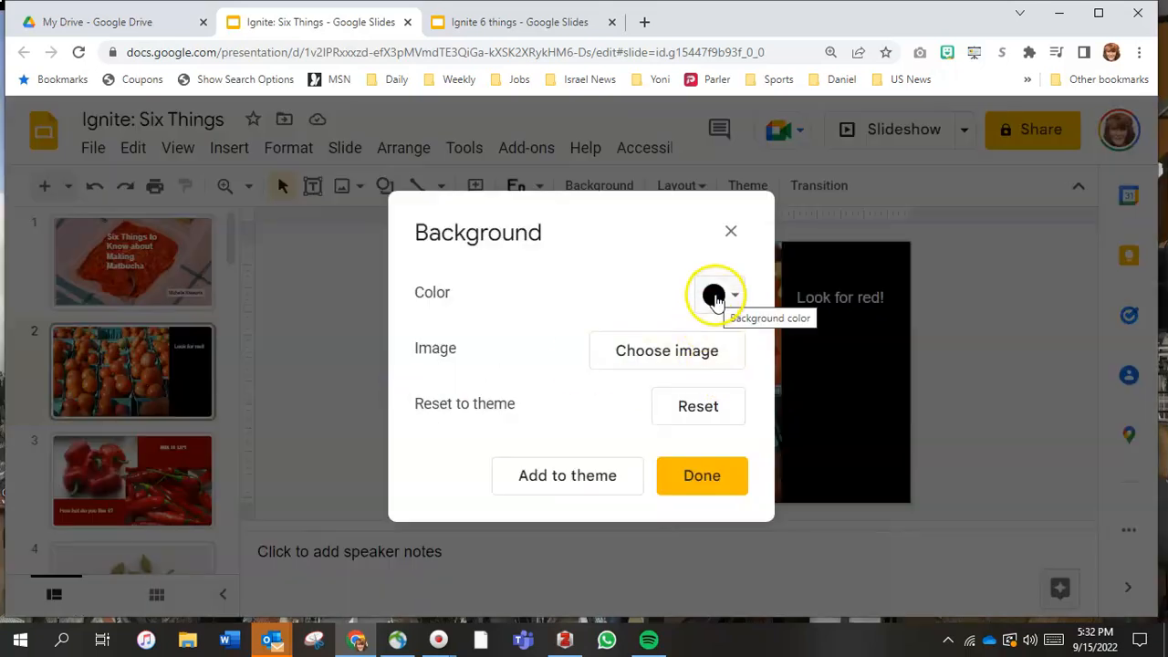
pyautogui.click(715, 294)
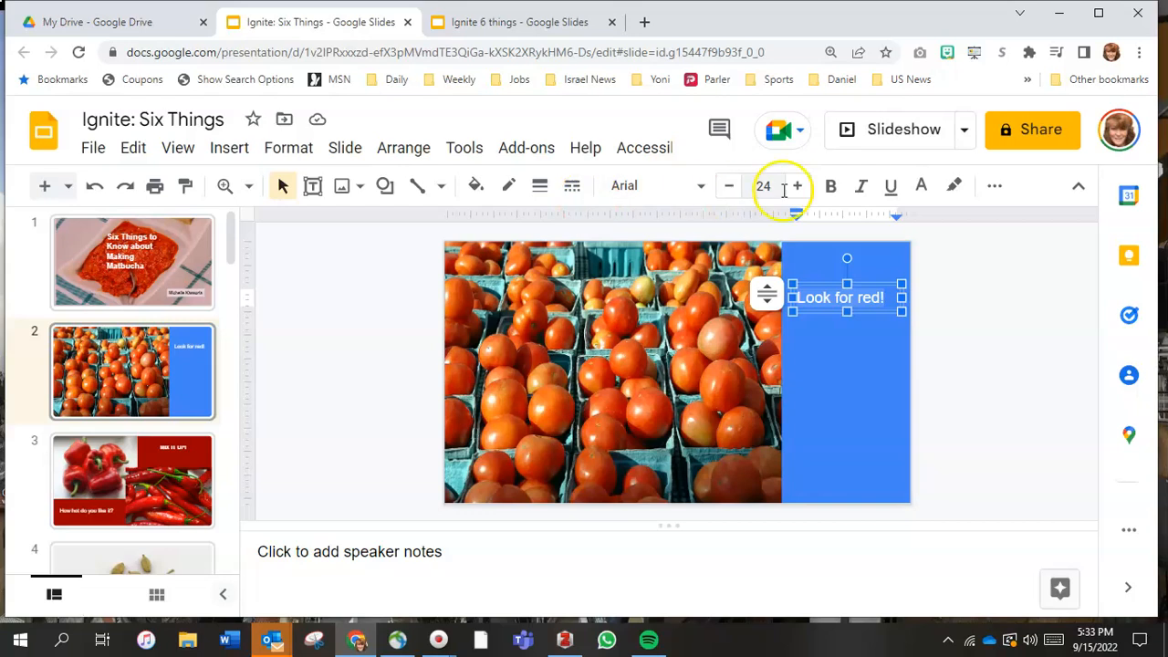
# Step: Make the 'Look for red!' caption red and bold
pyautogui.click(920, 186)
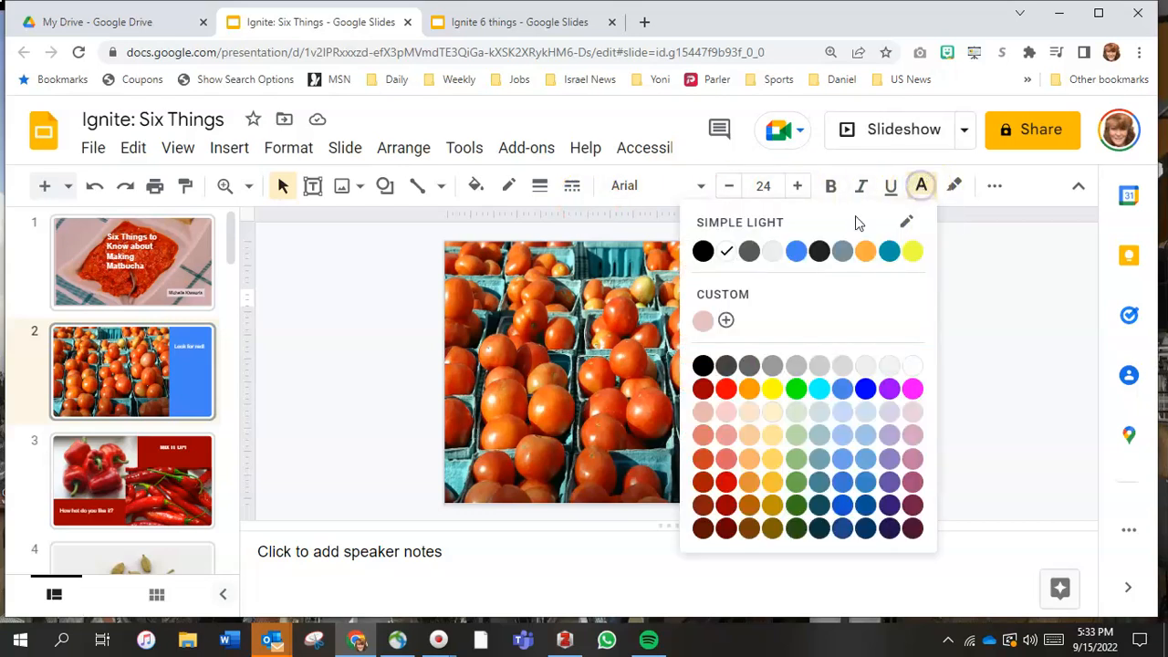
pyautogui.click(726, 389)
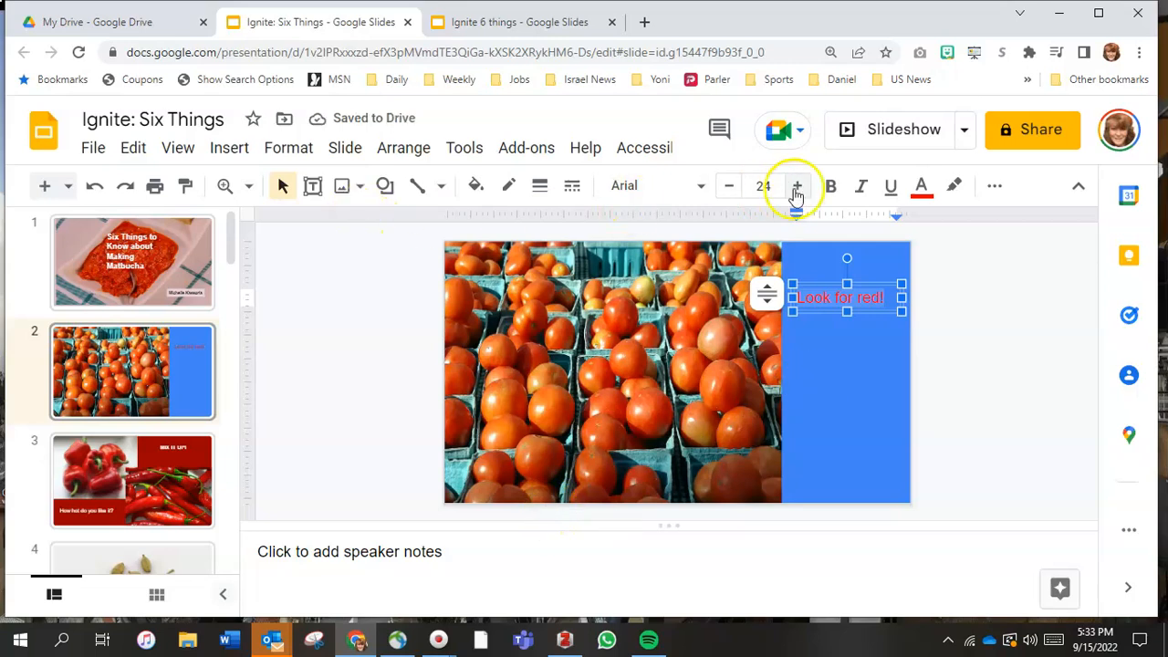
pyautogui.click(828, 186)
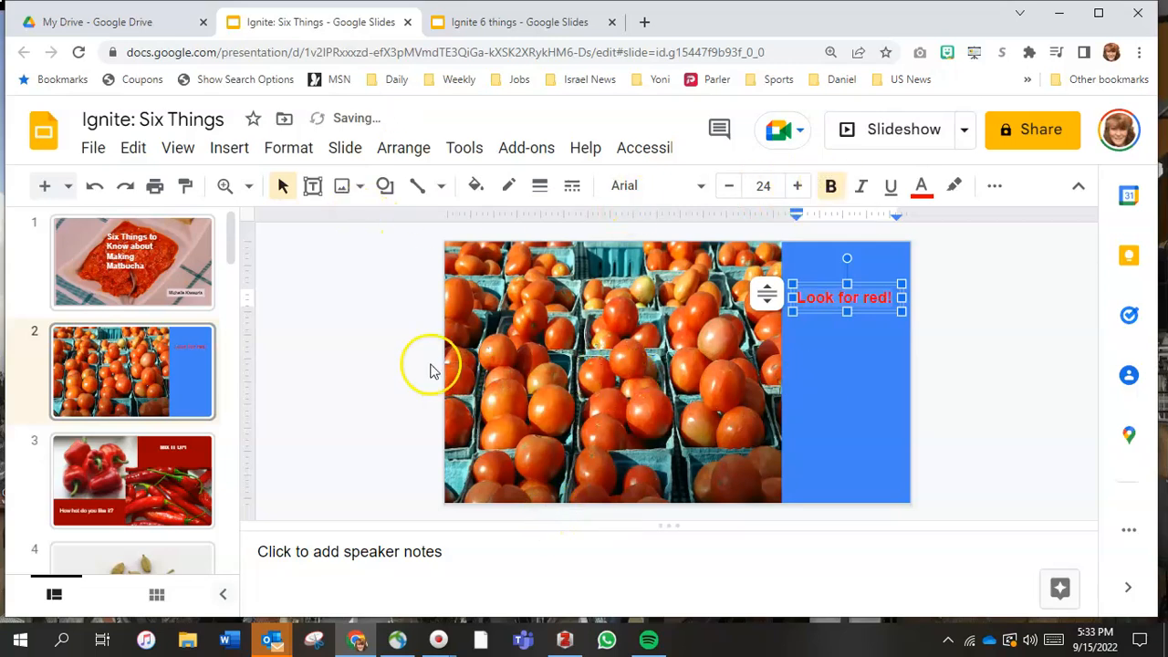
pyautogui.click(405, 378)
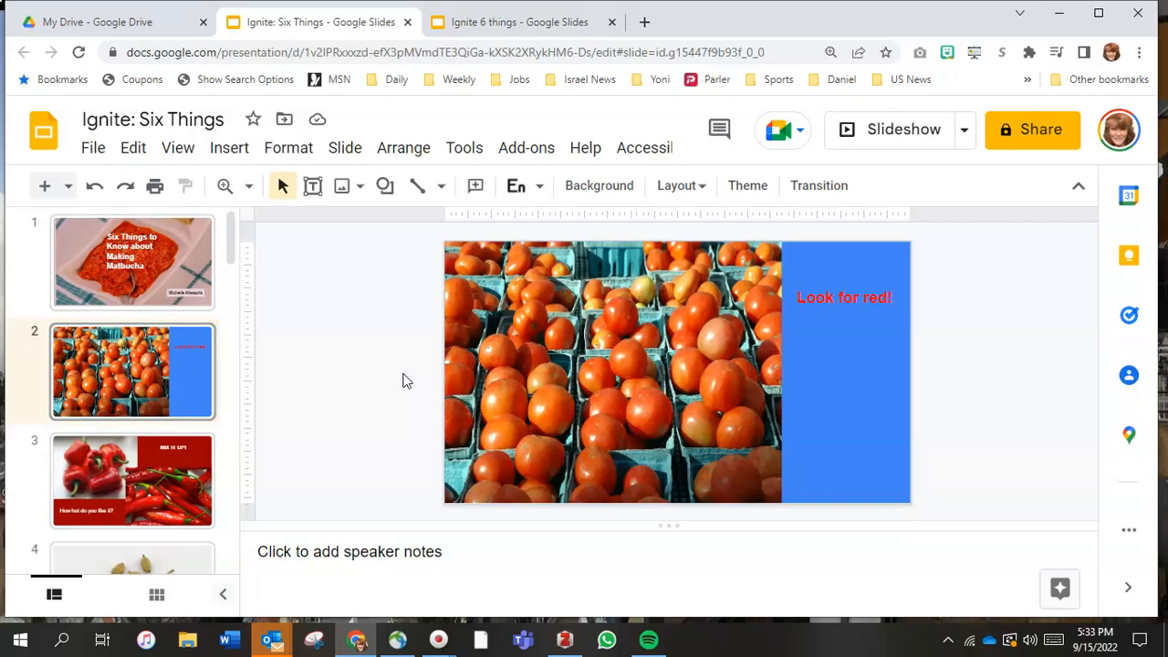
pyautogui.moveTo(91, 128)
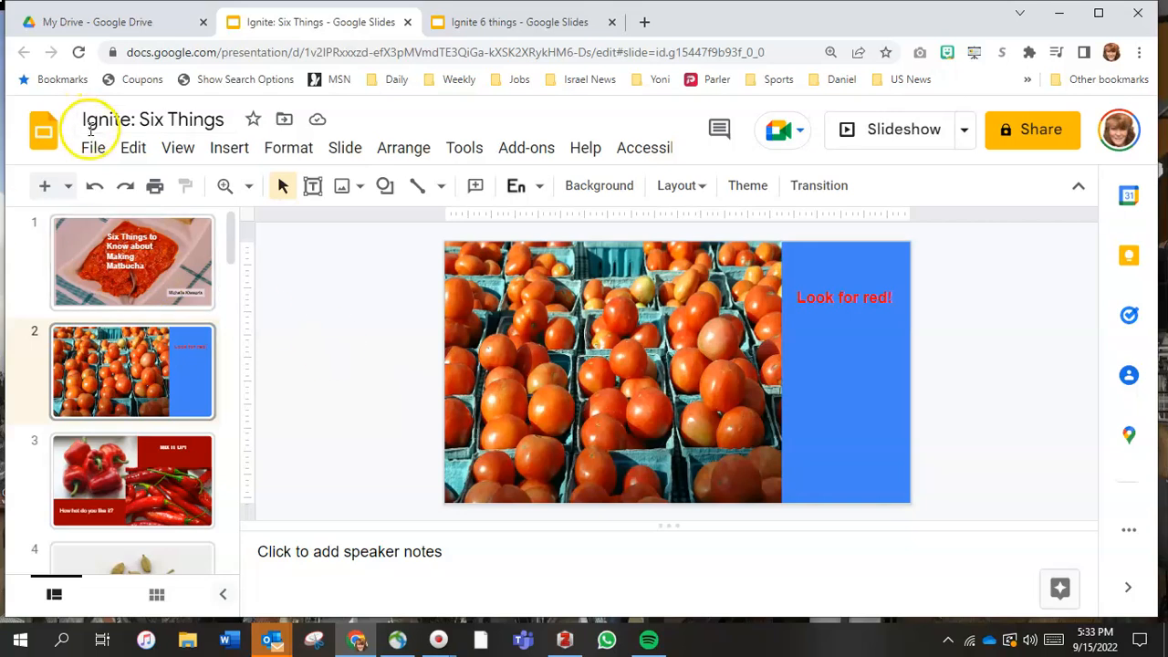
# Step: Download the Ignite: Six Things deck as a Microsoft PowerPoint (.pptx) file
pyautogui.click(92, 146)
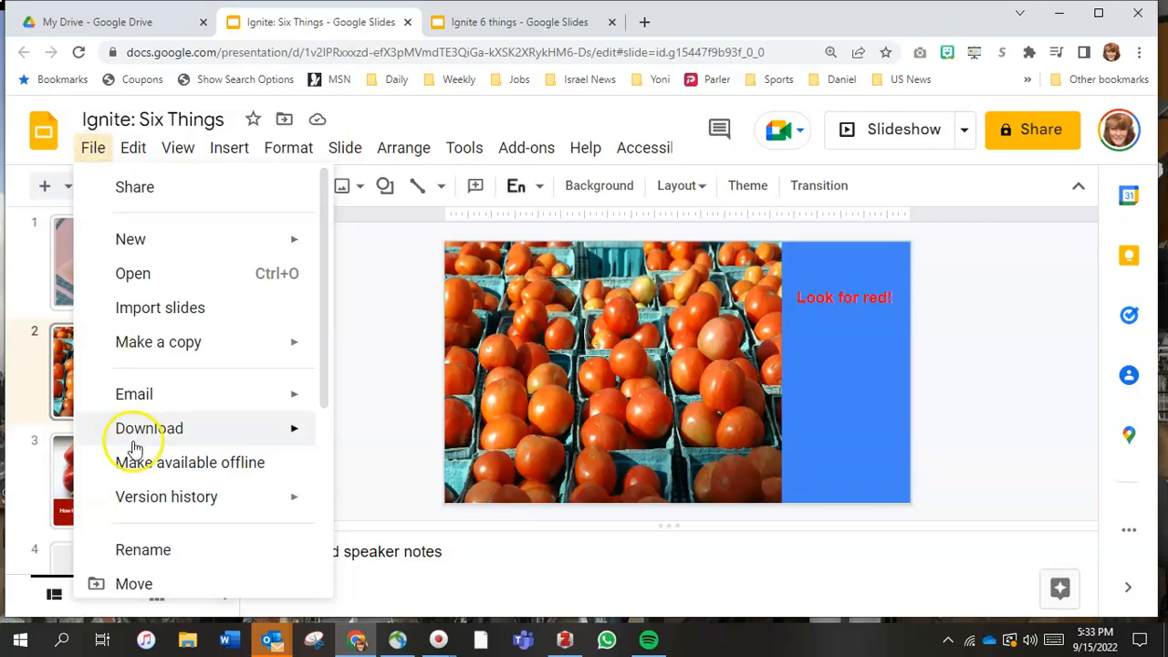
pyautogui.click(148, 427)
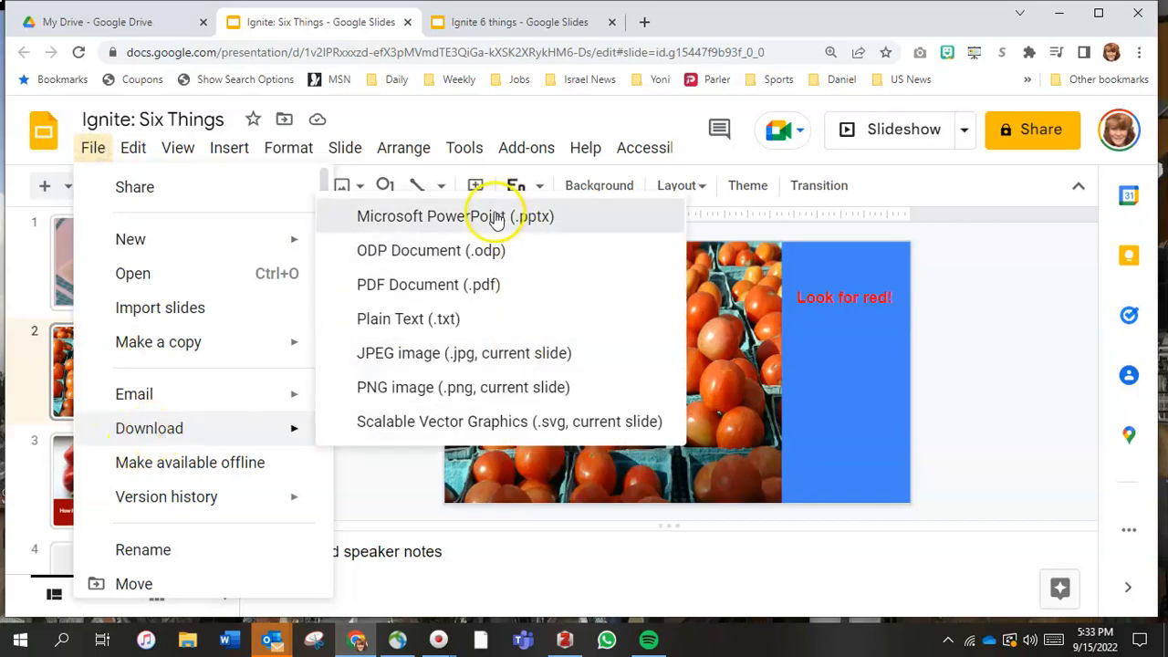
pyautogui.click(454, 215)
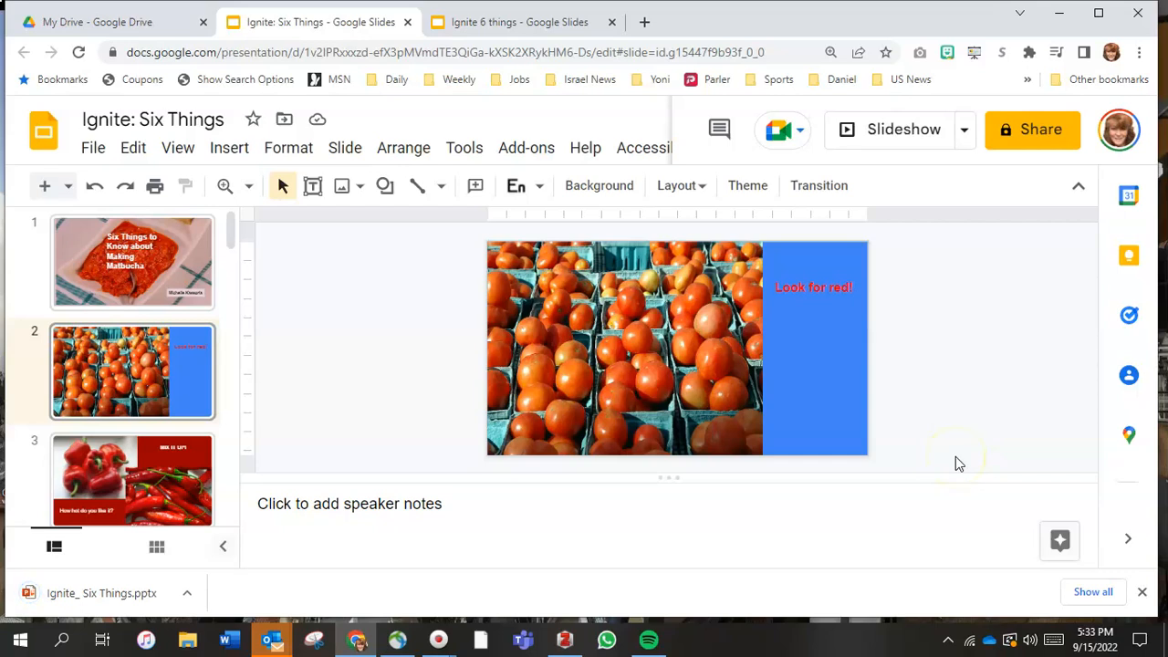
pyautogui.moveTo(956, 456)
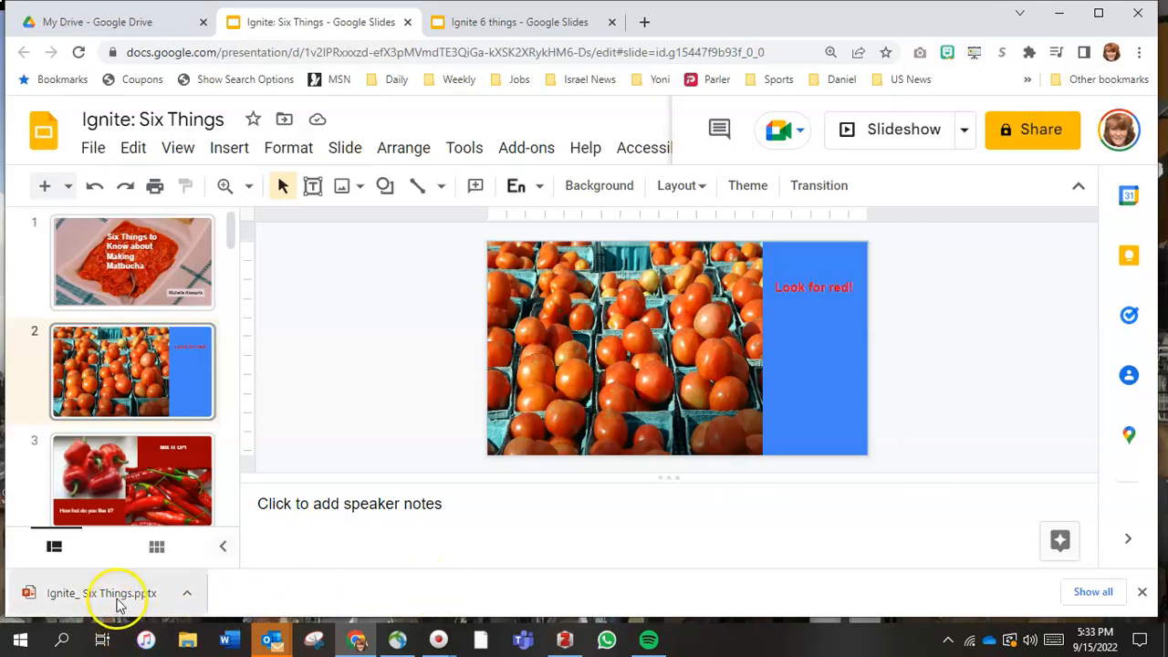
# Step: Open the downloaded Ignite_ Six Things.pptx in PowerPoint and enable editing
pyautogui.click(109, 593)
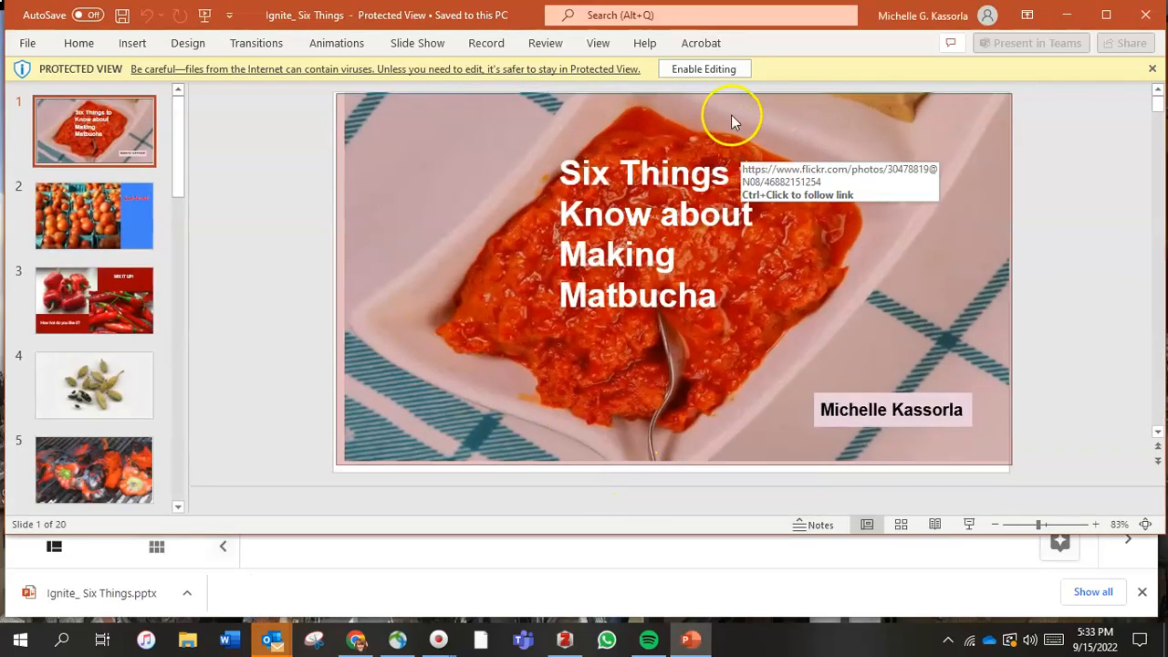
pyautogui.click(704, 69)
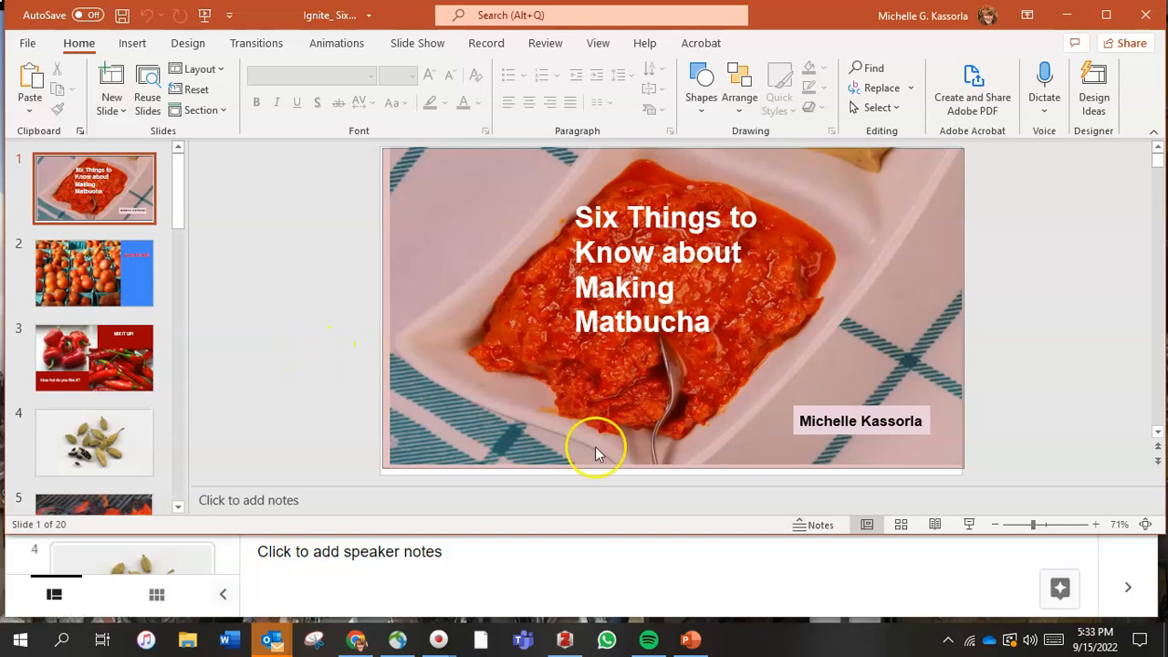
pyautogui.moveTo(745, 536)
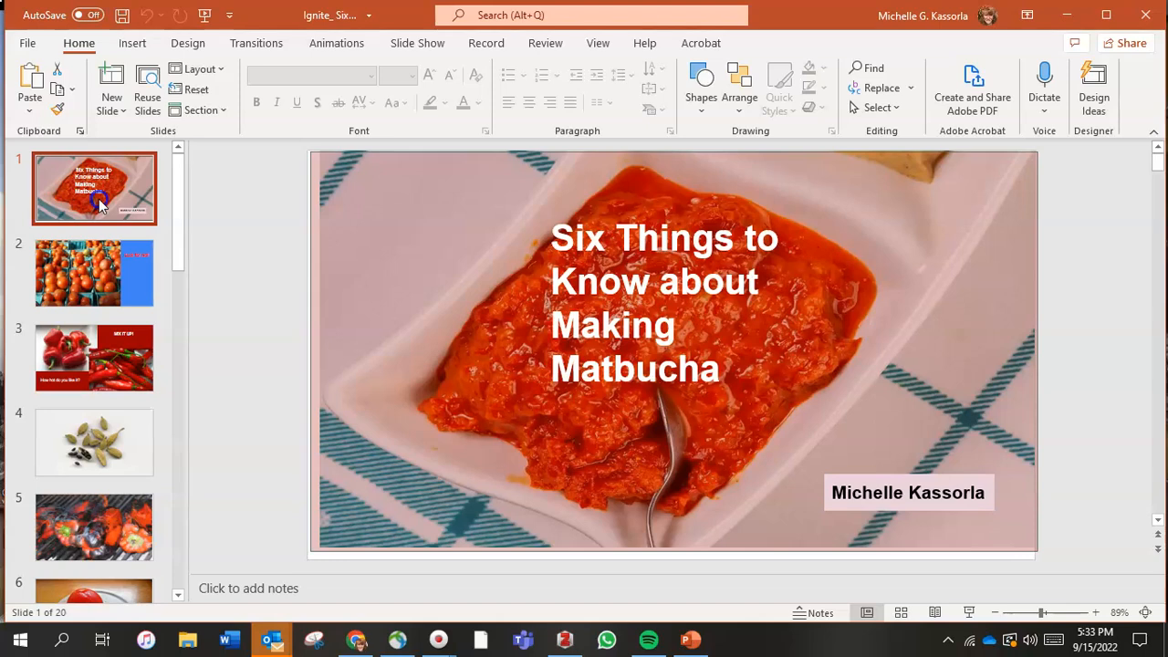
pyautogui.scroll(-3)
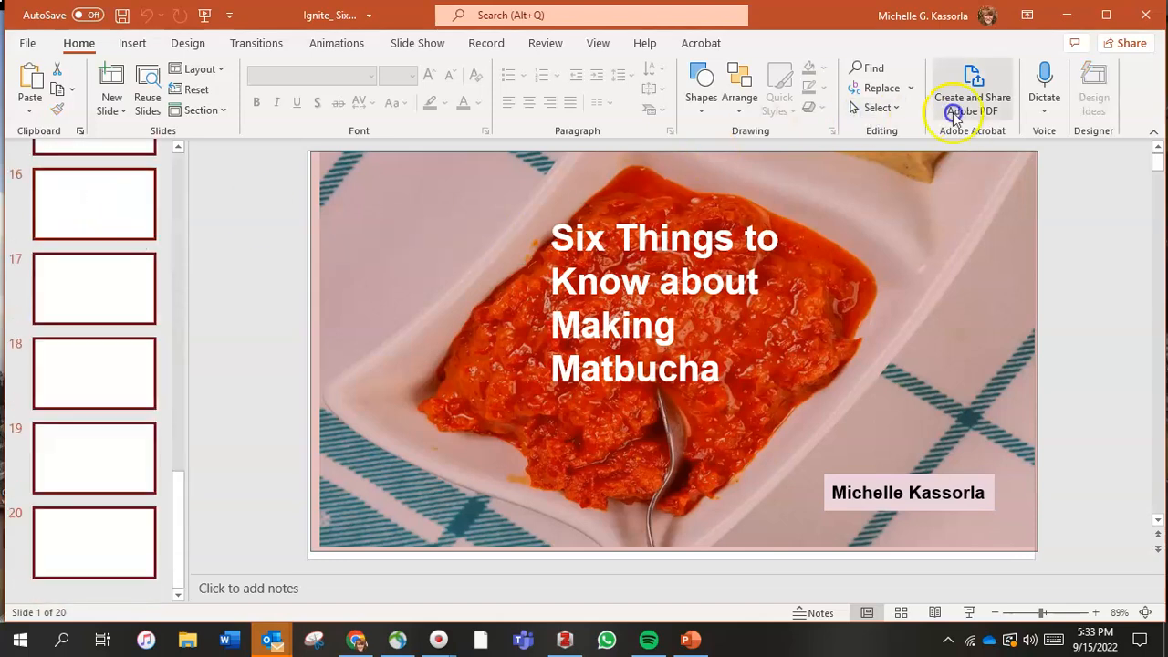
pyautogui.moveTo(416, 43)
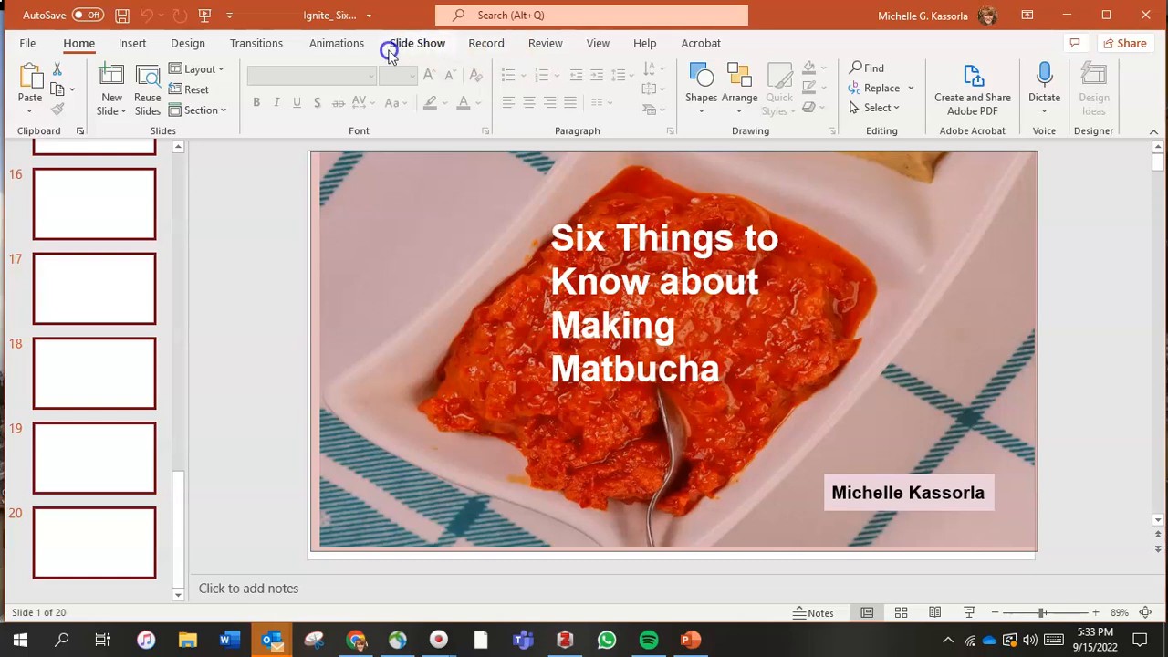
# Step: In Transitions, turn off On Mouse Click and set automatic advance After 00:15.00
pyautogui.click(256, 44)
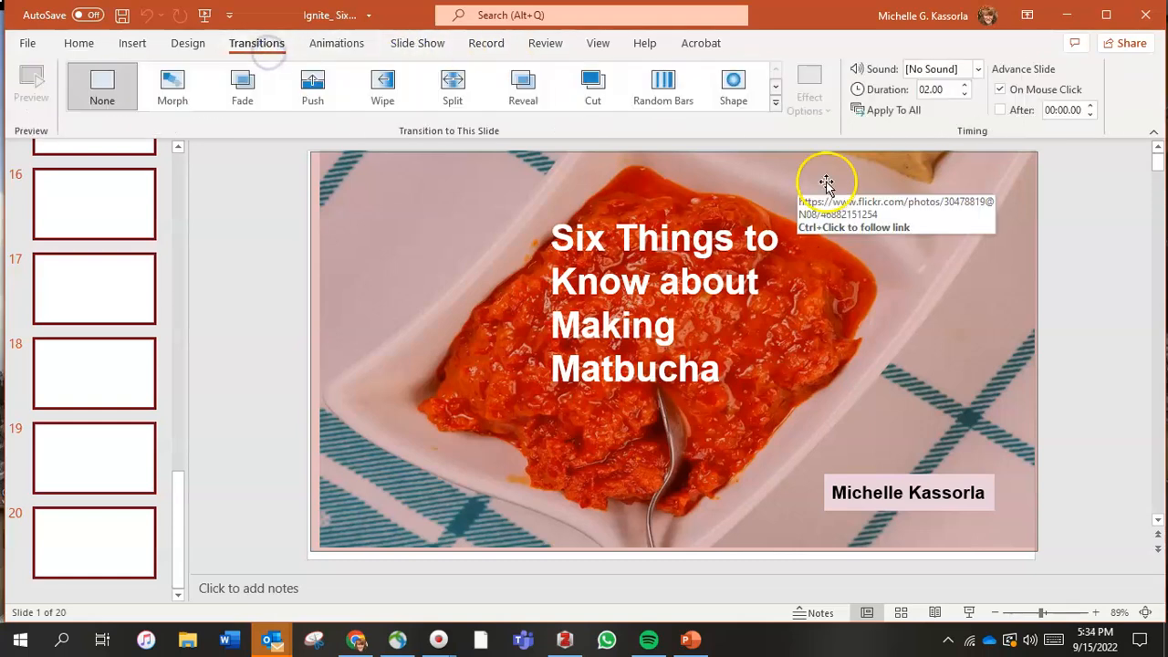
pyautogui.moveTo(867, 101)
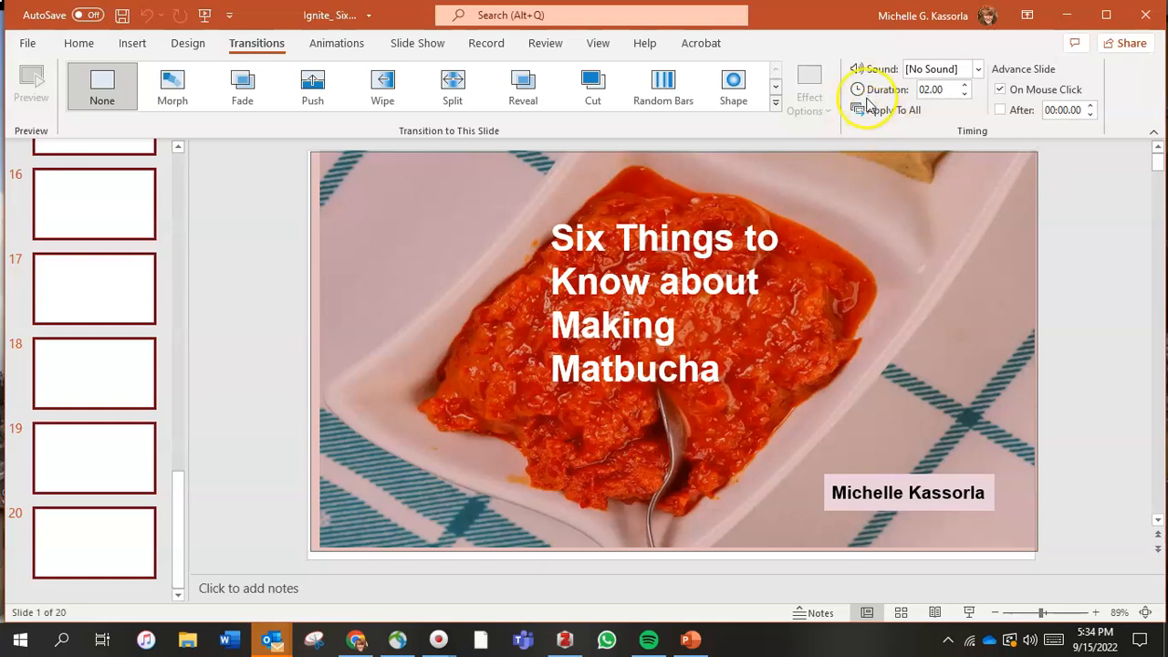
pyautogui.click(1000, 90)
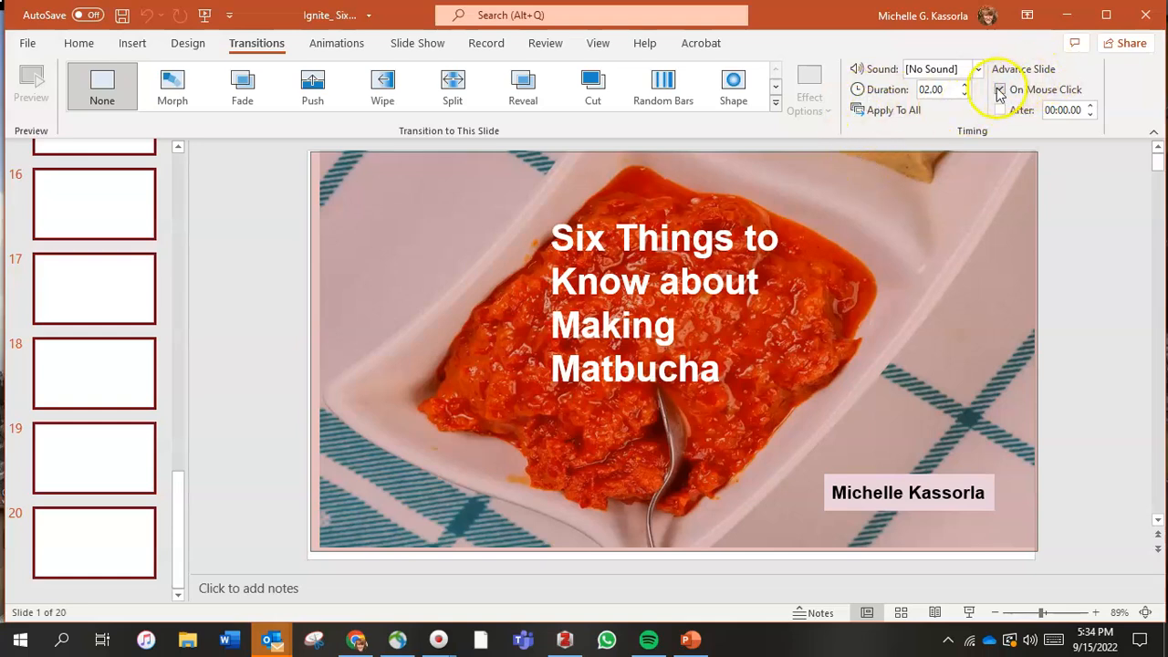
pyautogui.click(1000, 88)
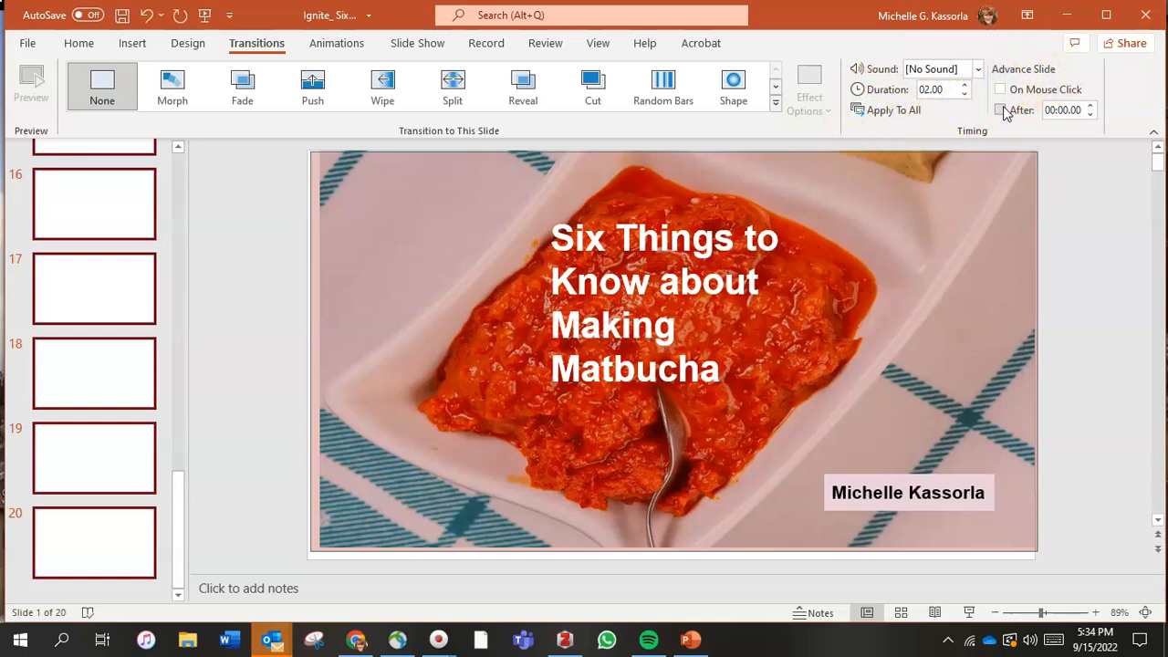
pyautogui.click(1000, 109)
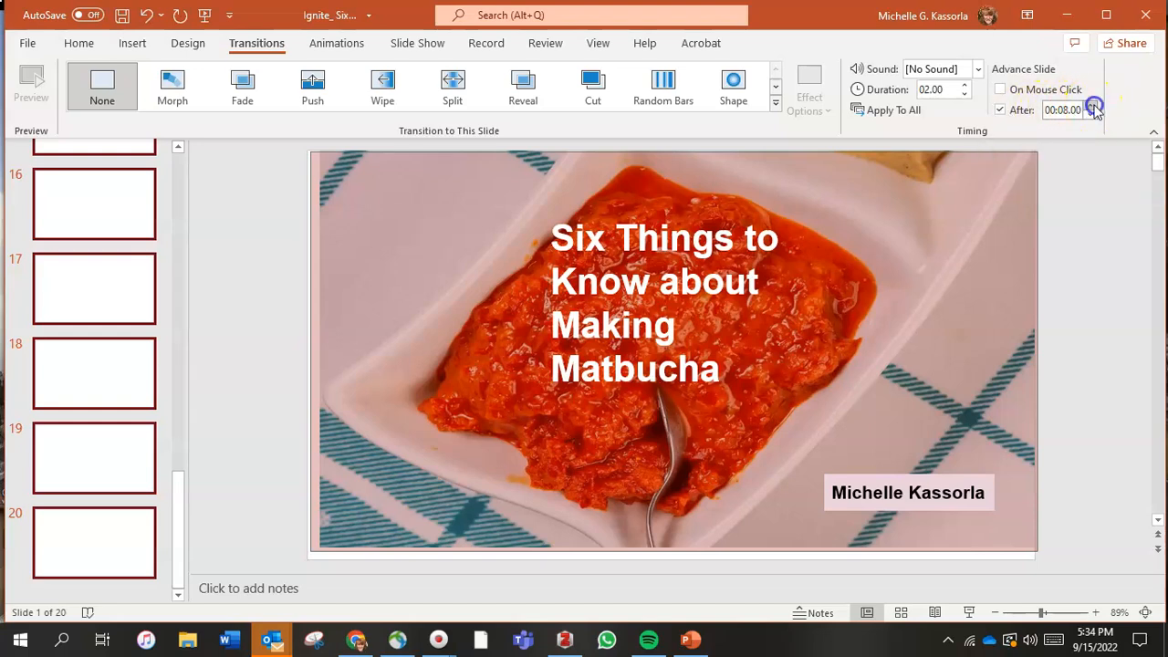
pyautogui.click(1092, 104)
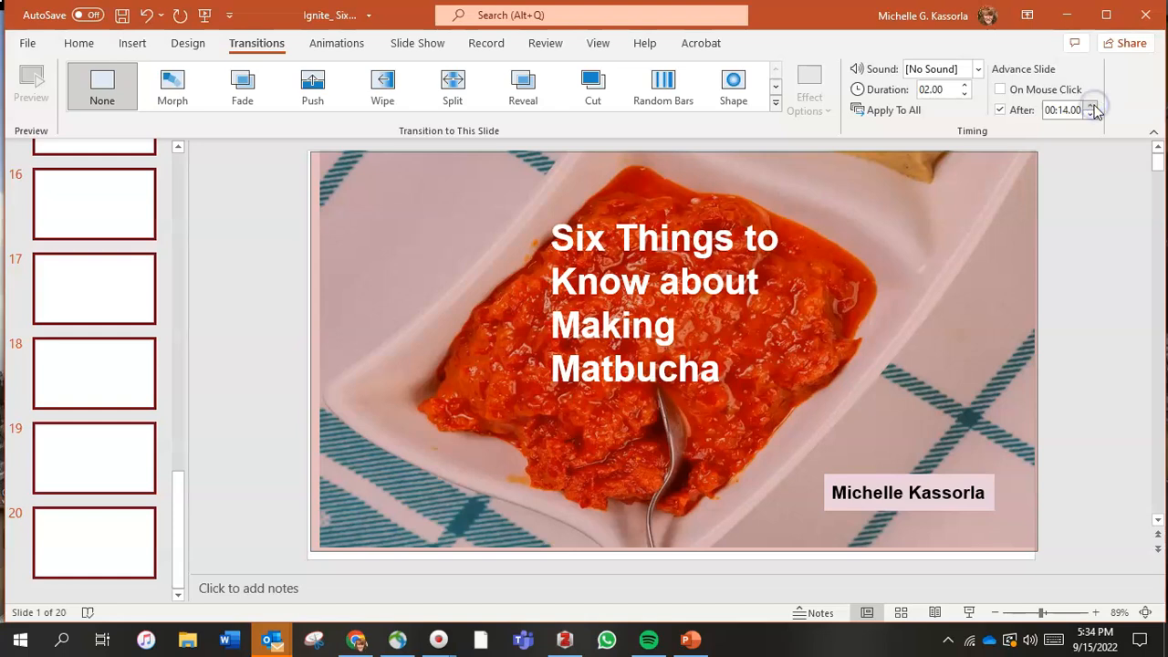
pyautogui.click(1091, 104)
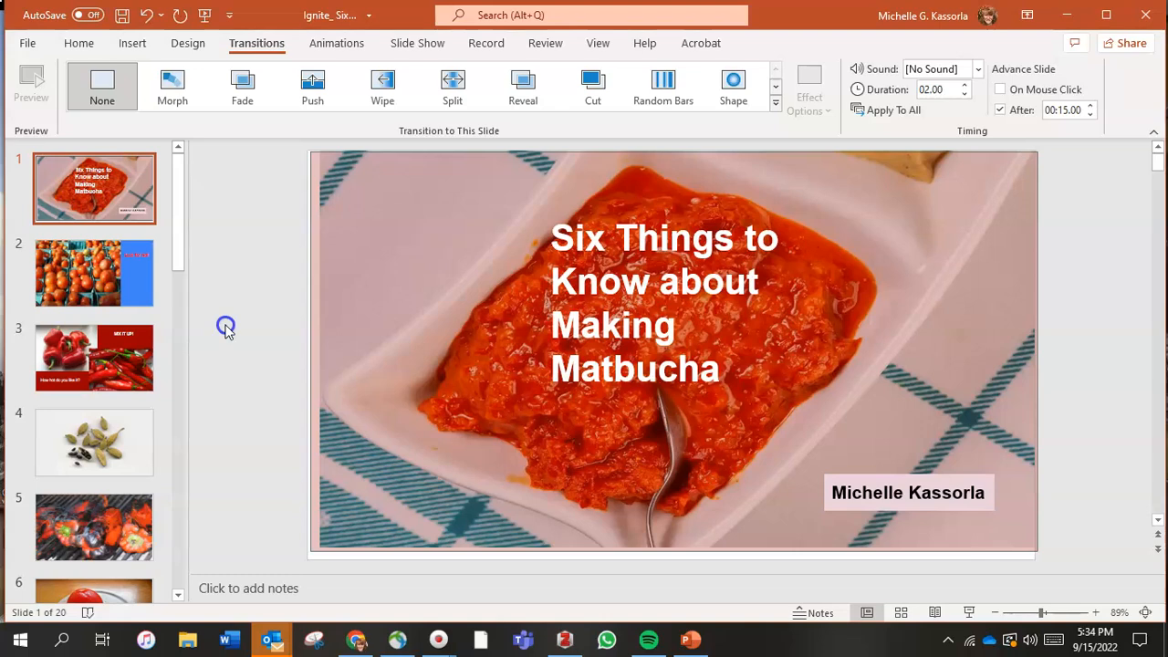
pyautogui.moveTo(266, 369)
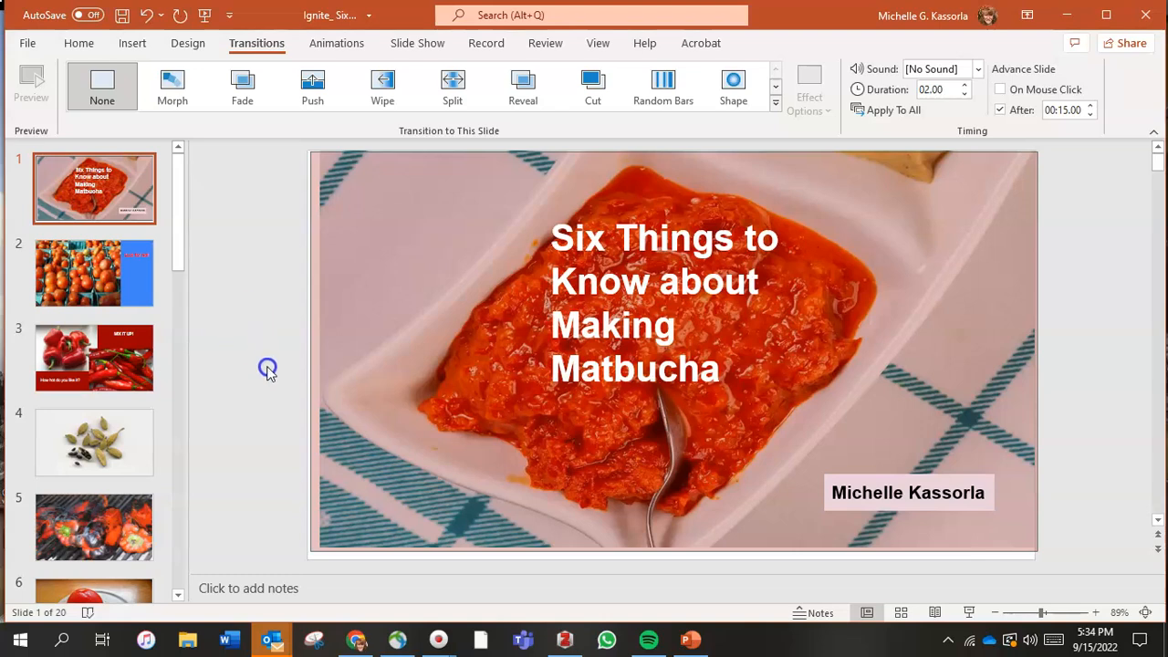
# Step: Give the slide 1 title a Fly In entrance animation, then move to the tomato slide
pyautogui.click(642, 290)
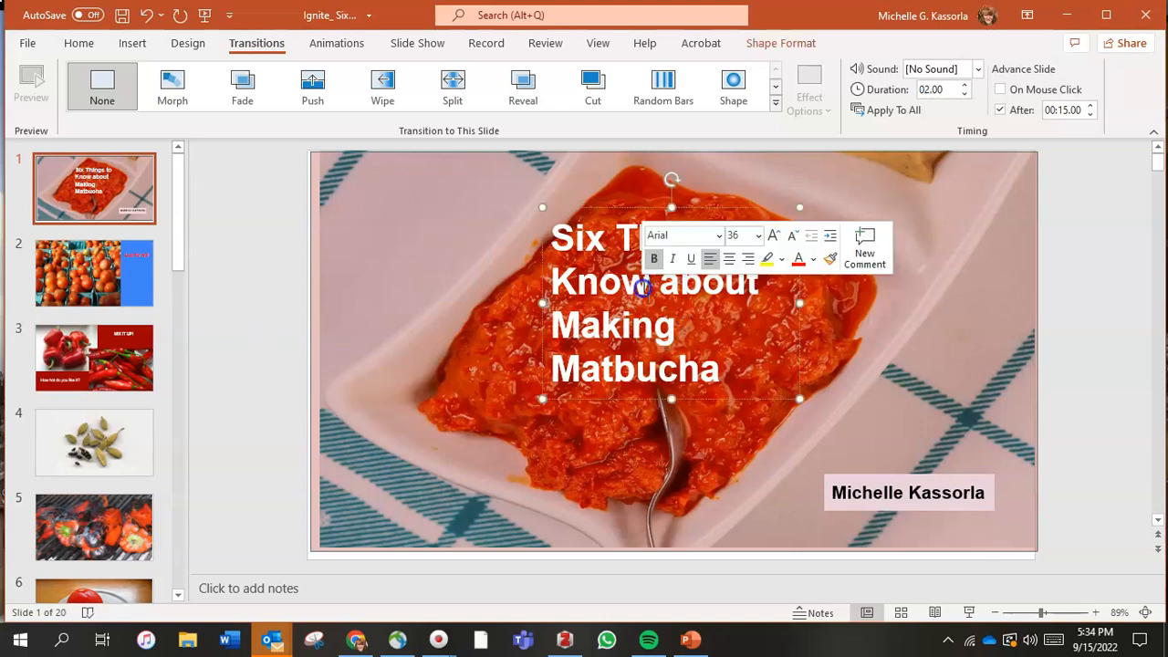
pyautogui.click(335, 44)
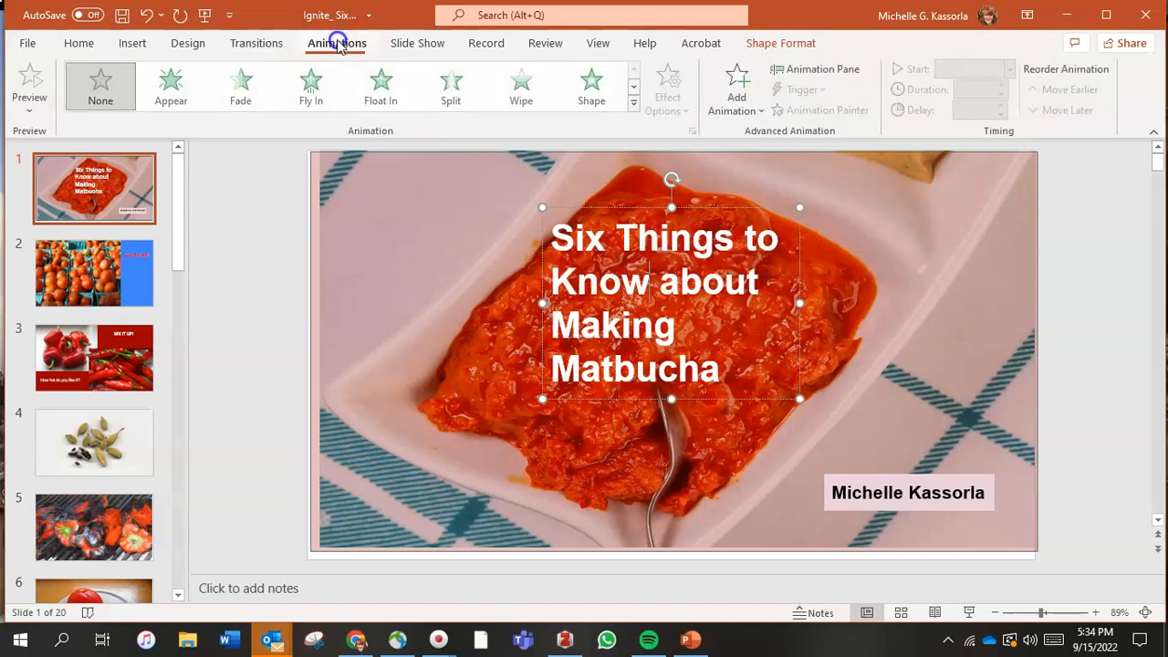
pyautogui.click(310, 88)
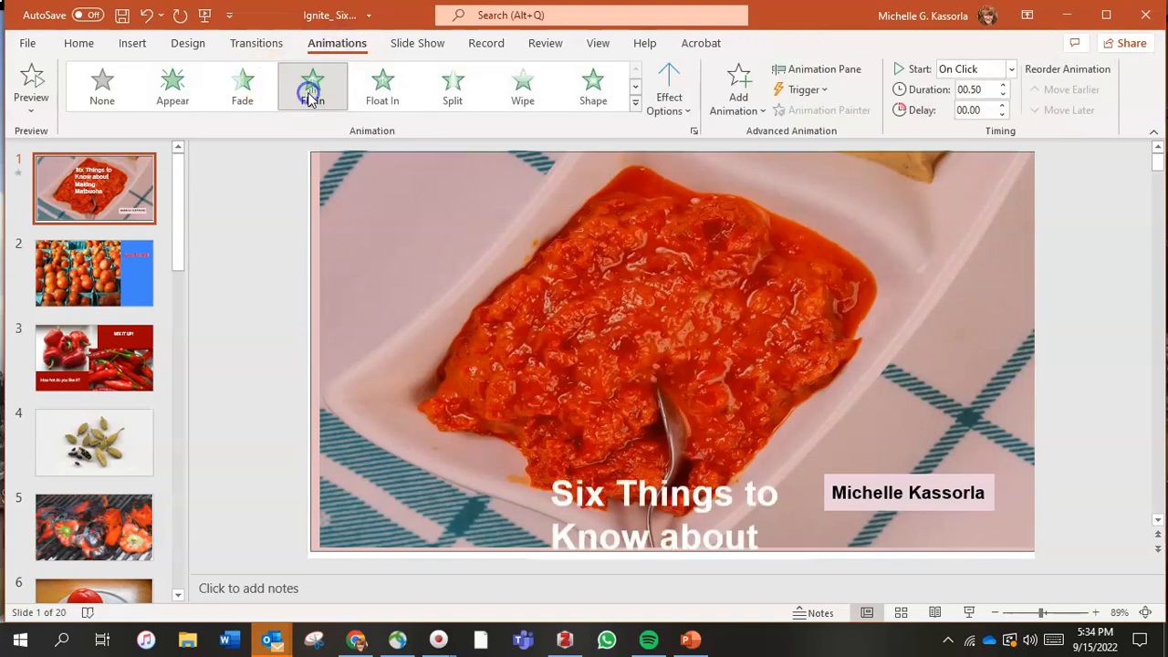
pyautogui.click(312, 82)
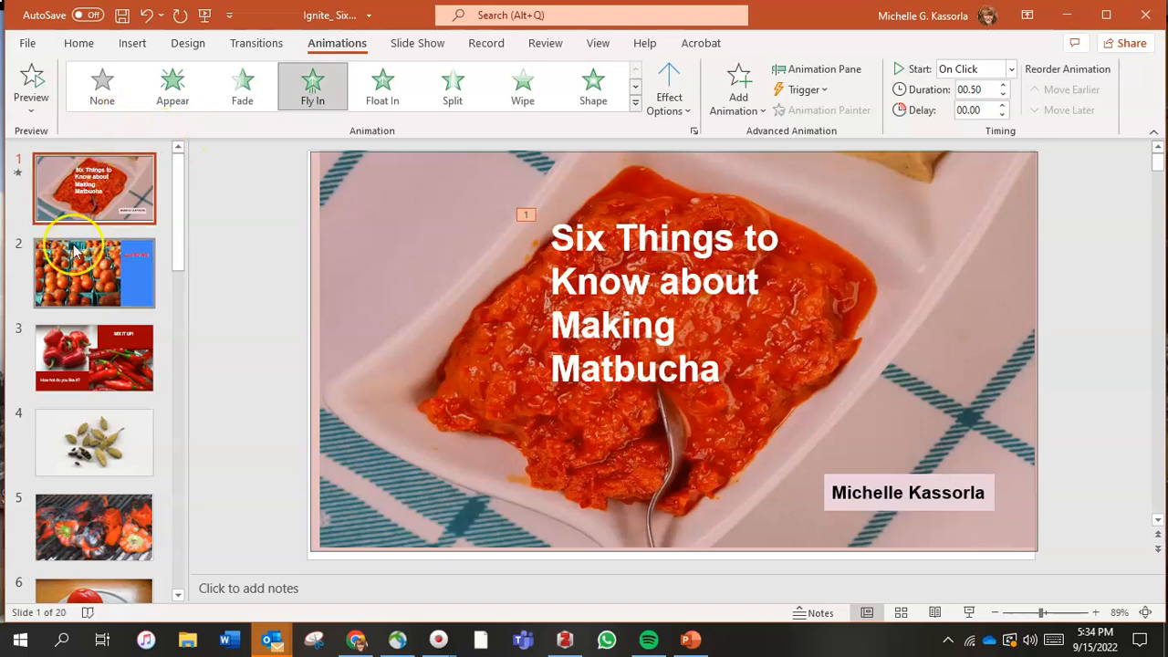
pyautogui.moveTo(117, 288)
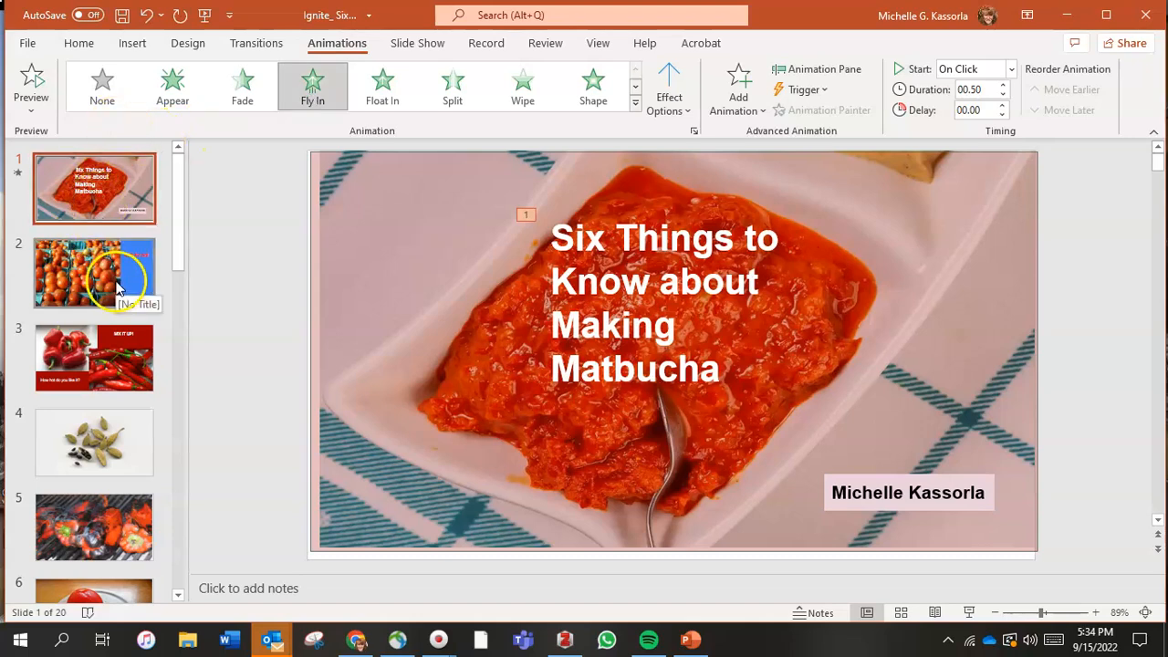
pyautogui.click(95, 274)
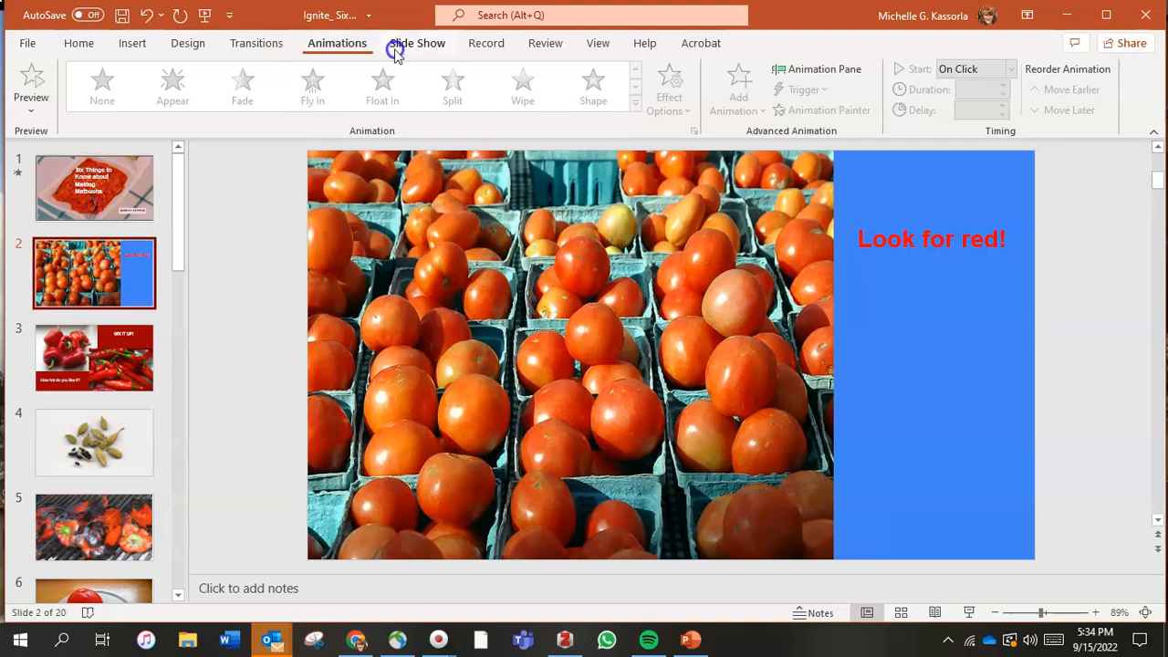
# Step: Apply a Random Bars transition to the 'Look for red!' tomato slide
pyautogui.click(256, 43)
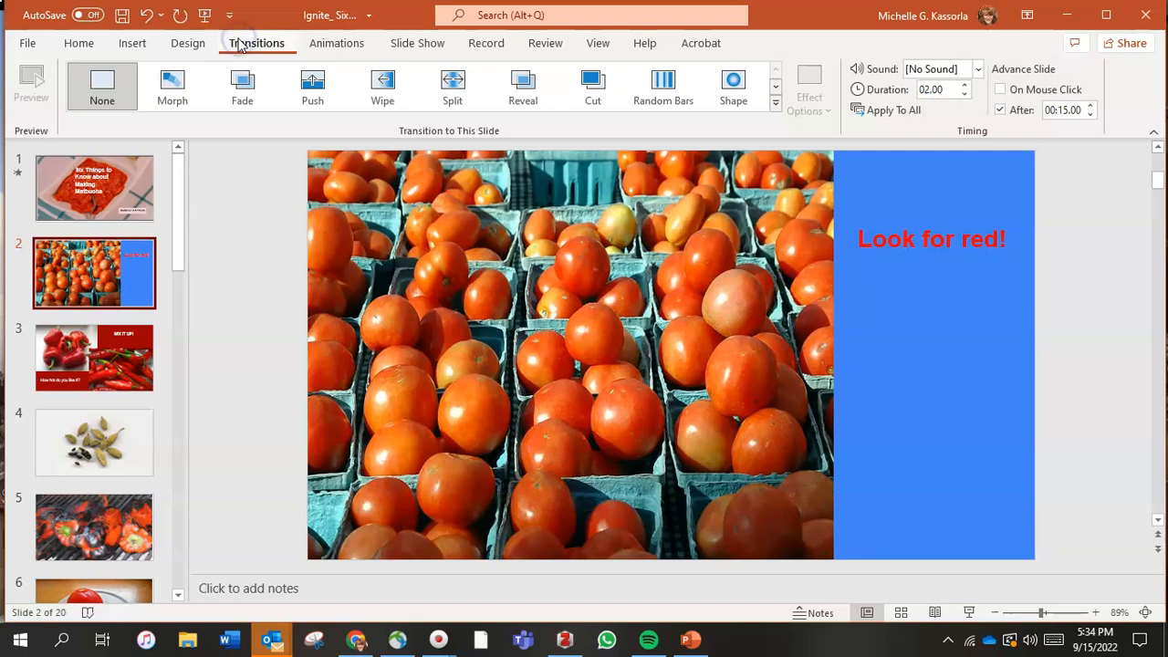
pyautogui.click(662, 88)
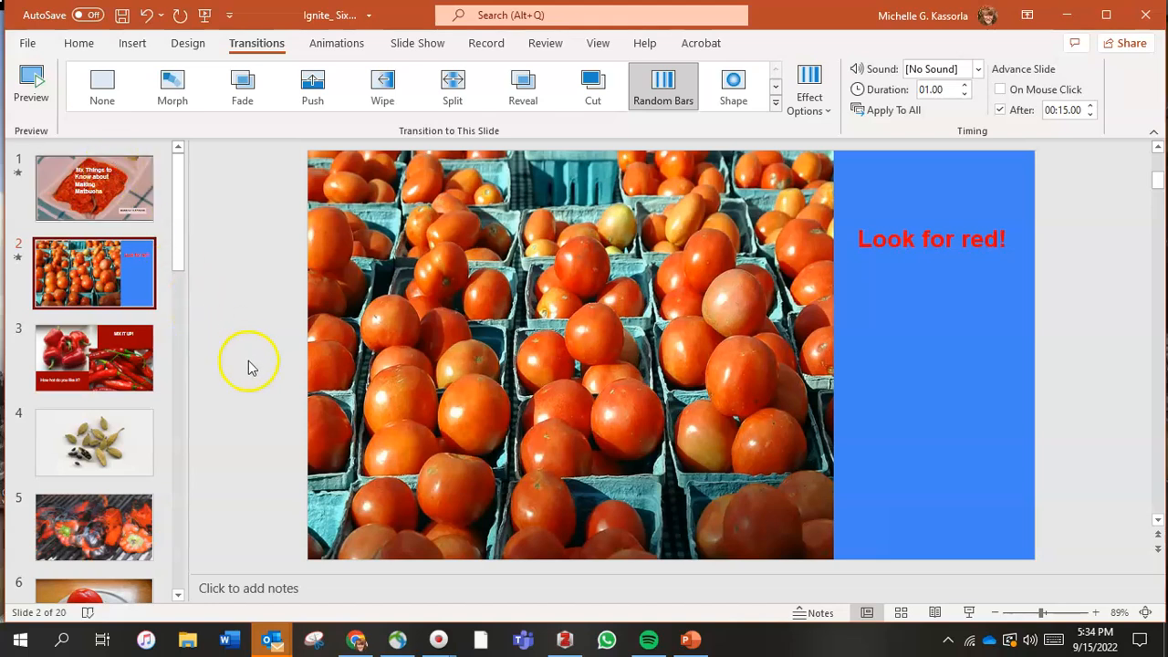
pyautogui.moveTo(252, 332)
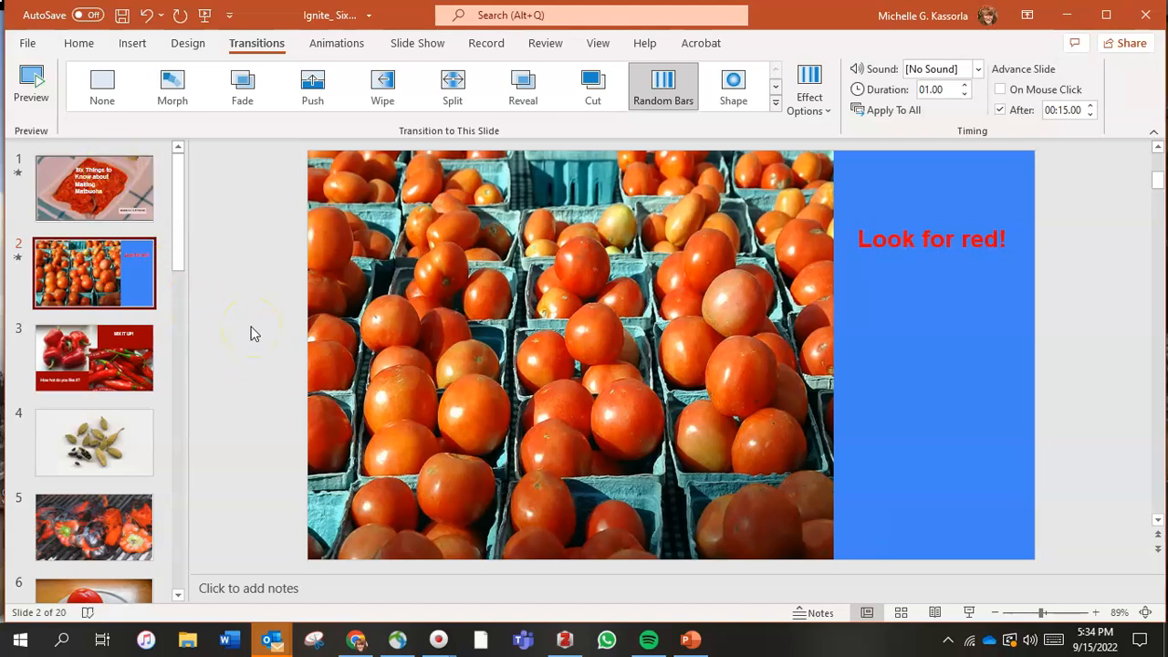
pyautogui.moveTo(215, 228)
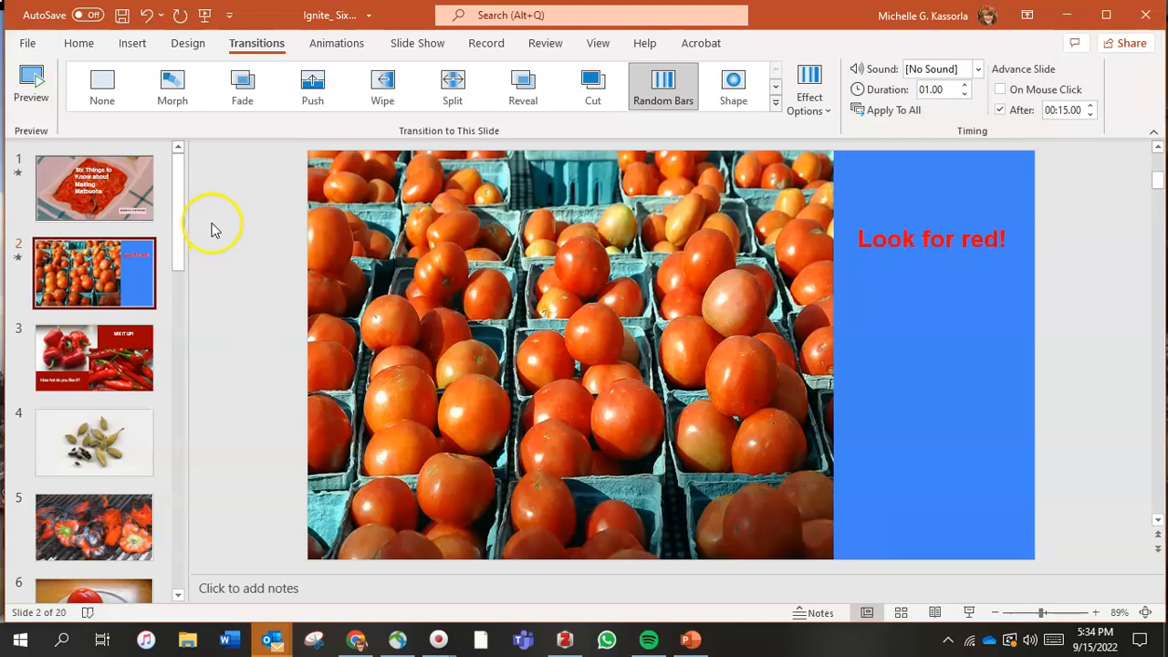
pyautogui.moveTo(434, 36)
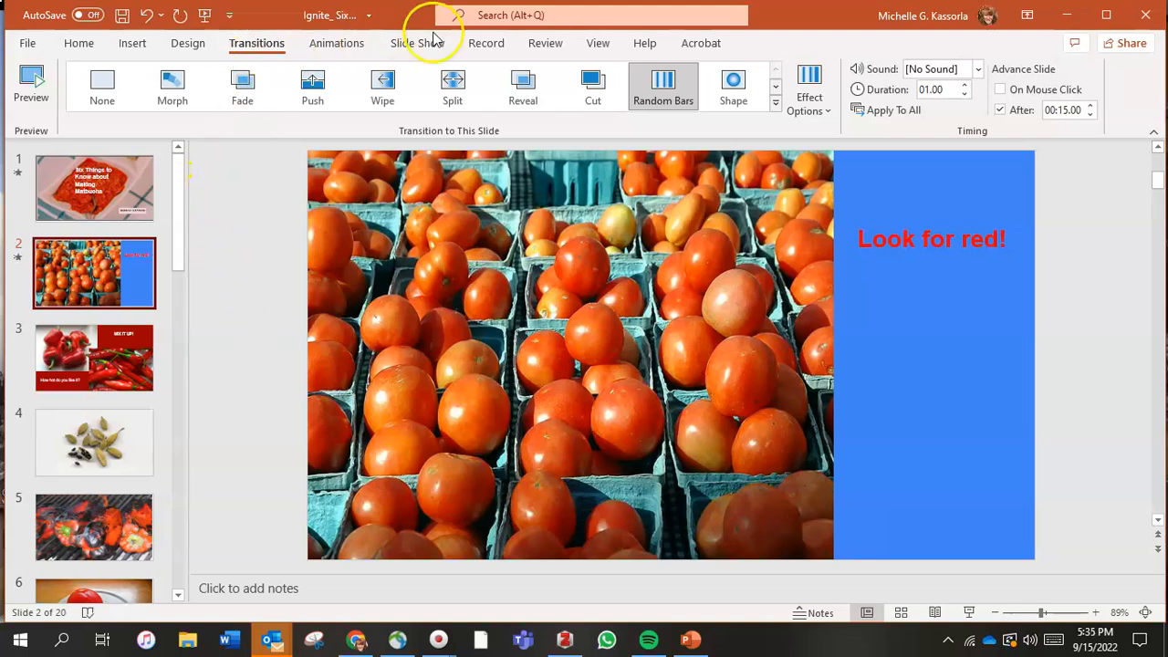
# Step: Start recording the slide show from the Slide Show options and dismiss the webcam-unavailable warning
pyautogui.click(416, 44)
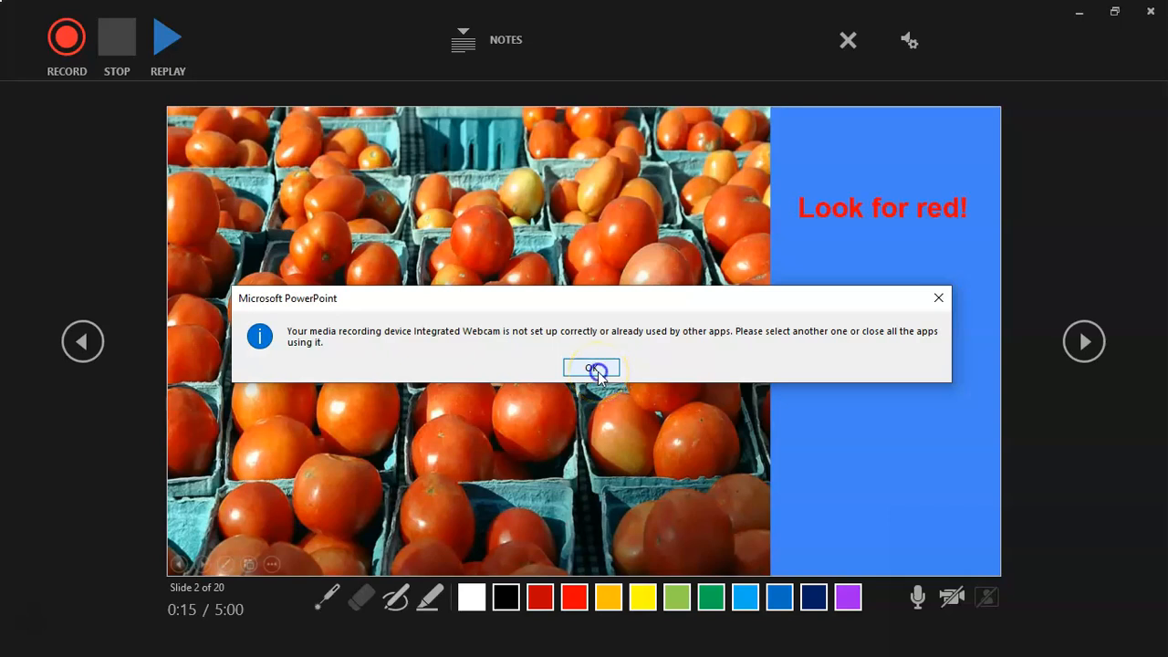
pyautogui.click(591, 368)
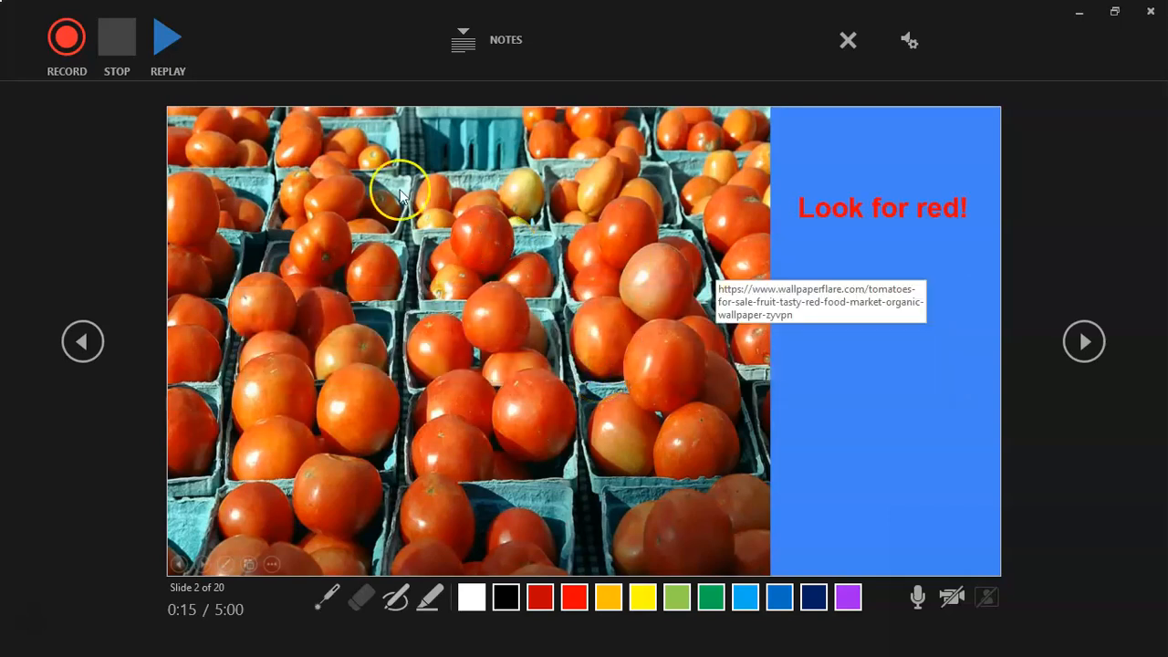
pyautogui.moveTo(270, 186)
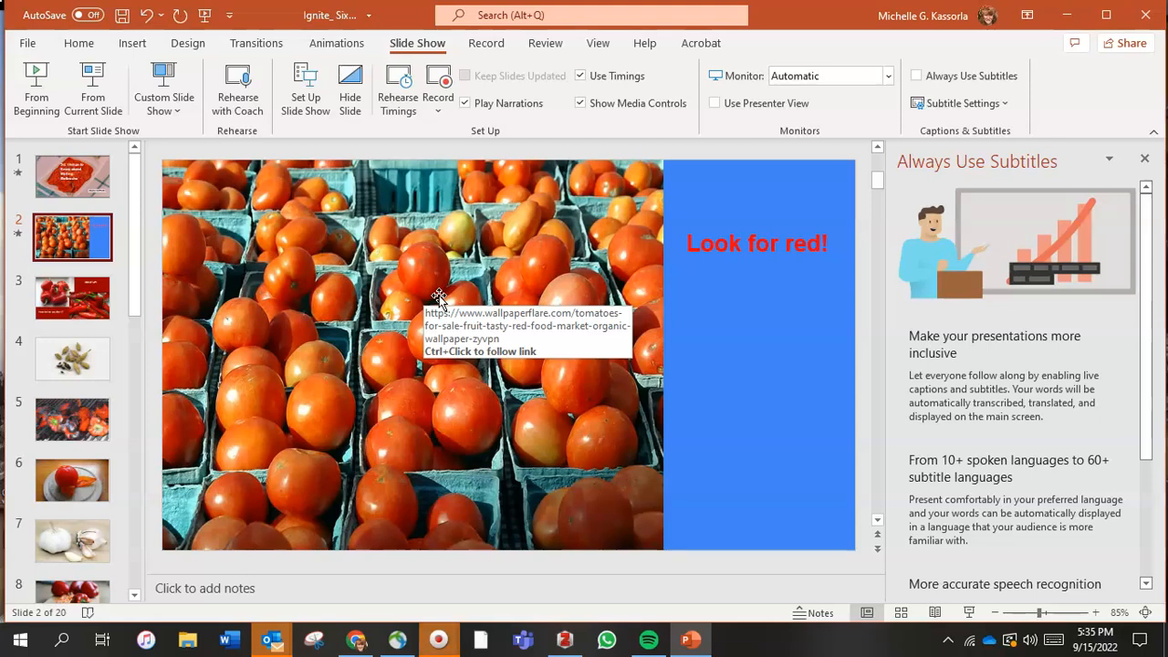
pyautogui.moveTo(756, 440)
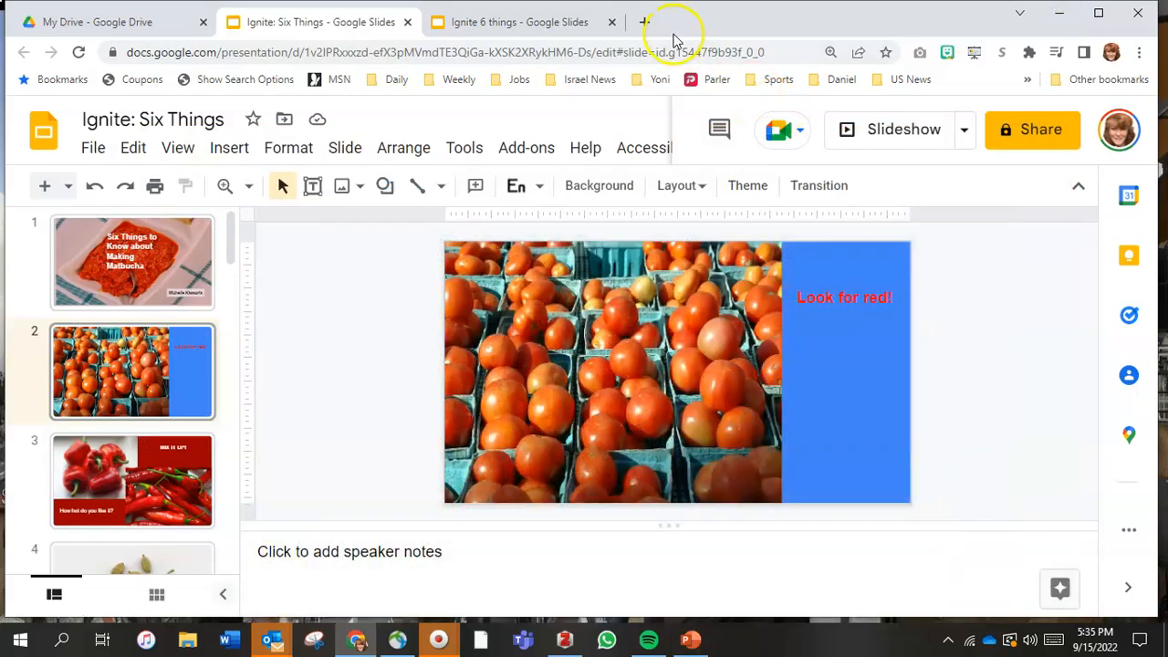
# Step: Reach slideshare.net via a Google search for 'slideshare' in a new tab and dismiss its cookie notice
pyautogui.click(644, 21)
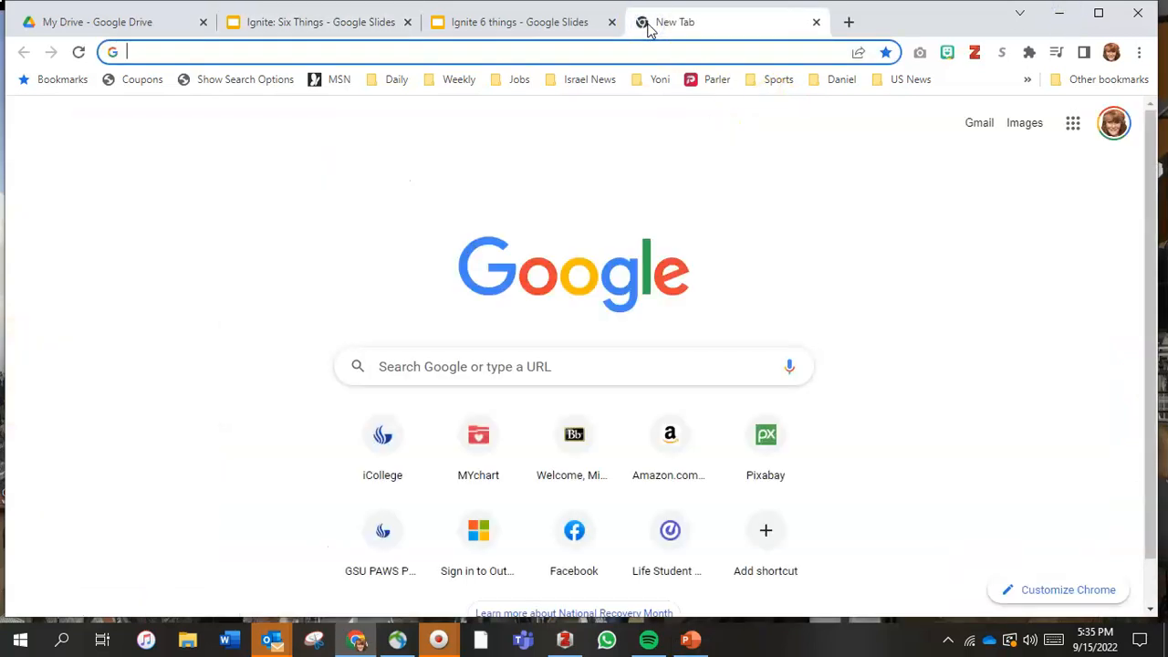
pyautogui.write('slideshare')
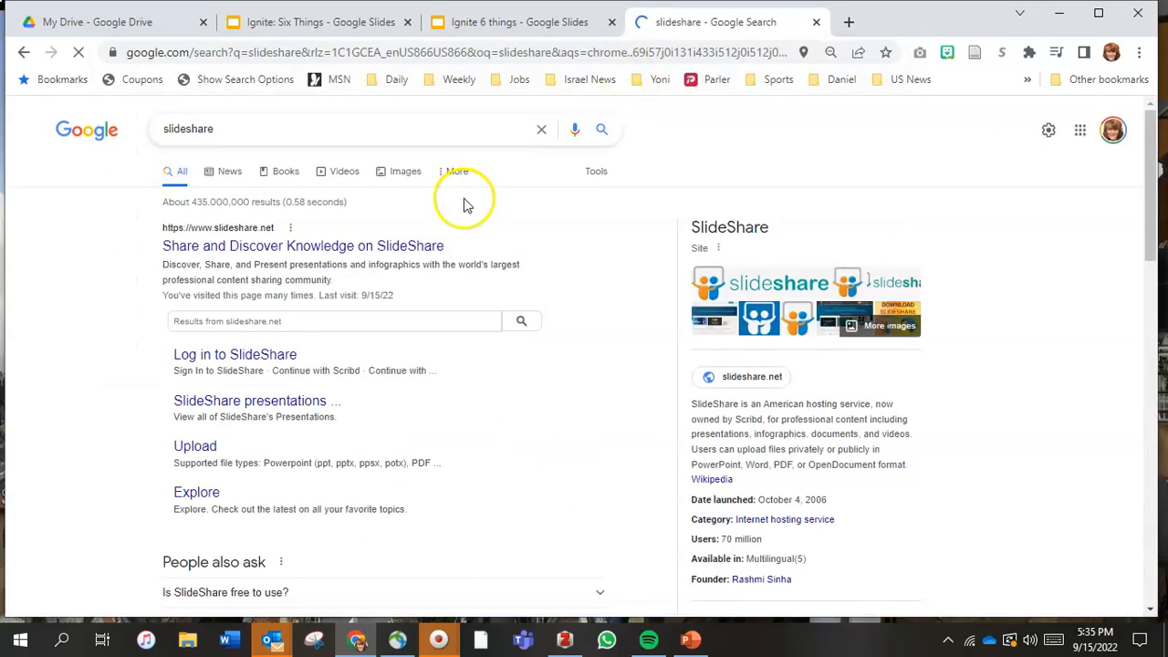
pyautogui.click(303, 244)
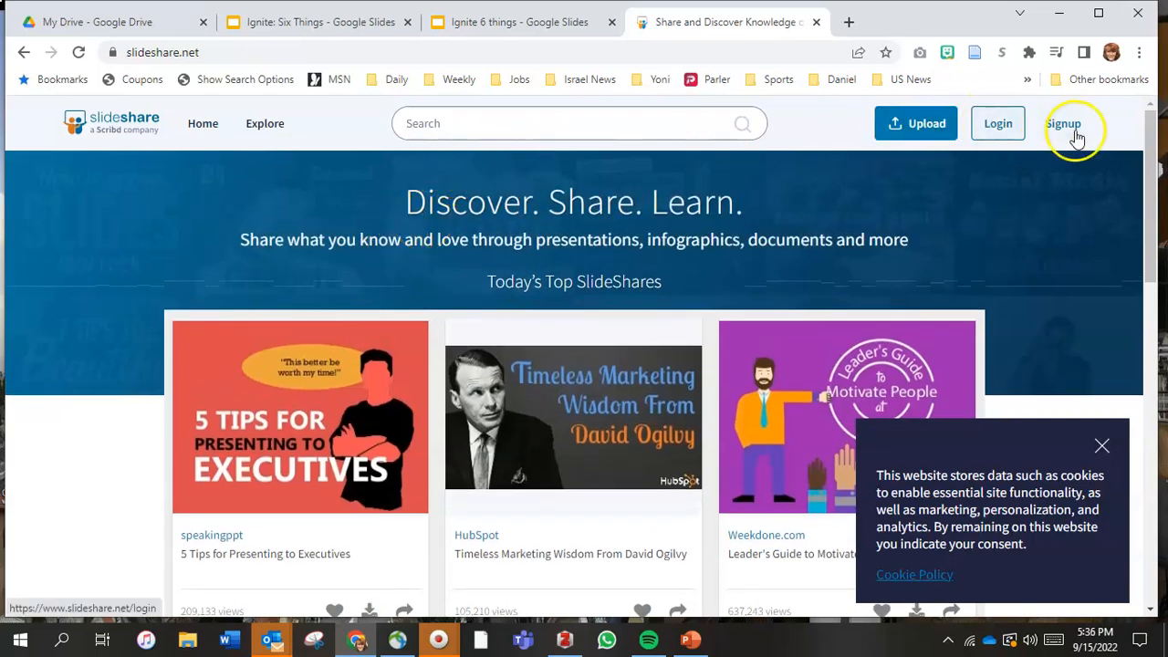
pyautogui.moveTo(694, 281)
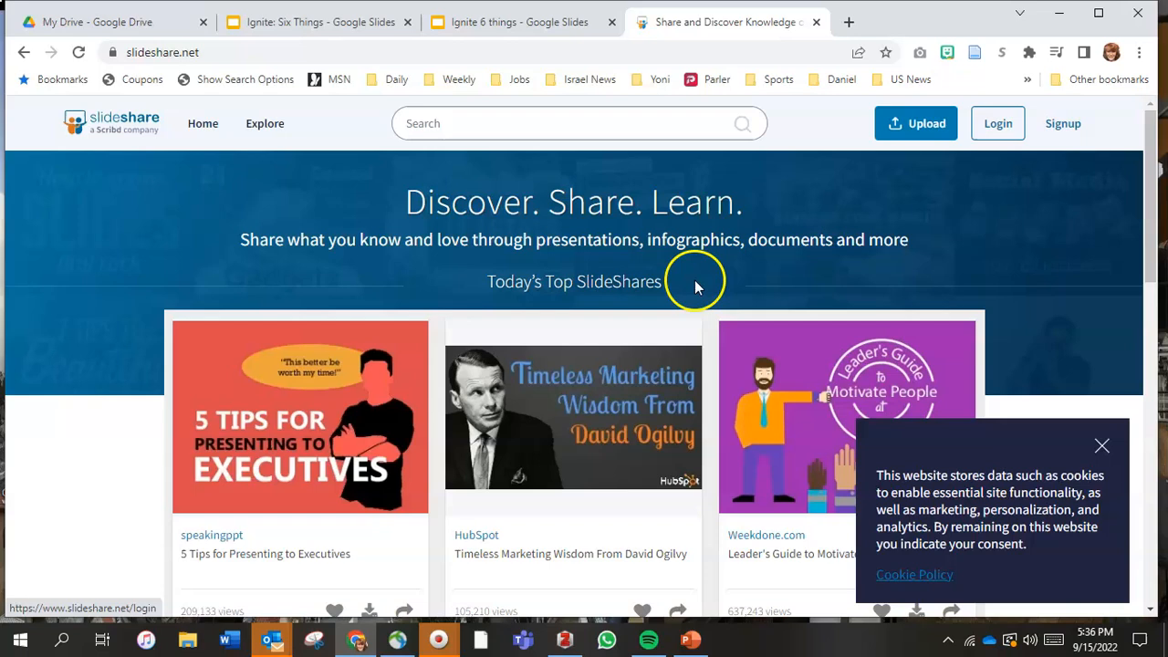
pyautogui.moveTo(690, 290)
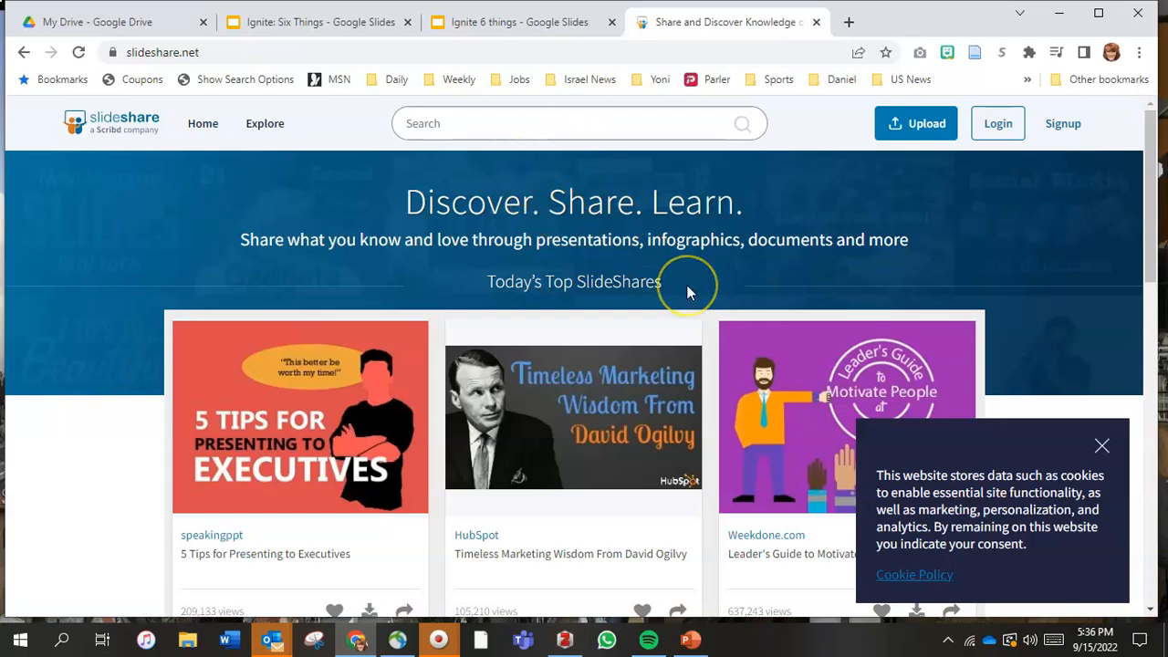
pyautogui.moveTo(690, 285)
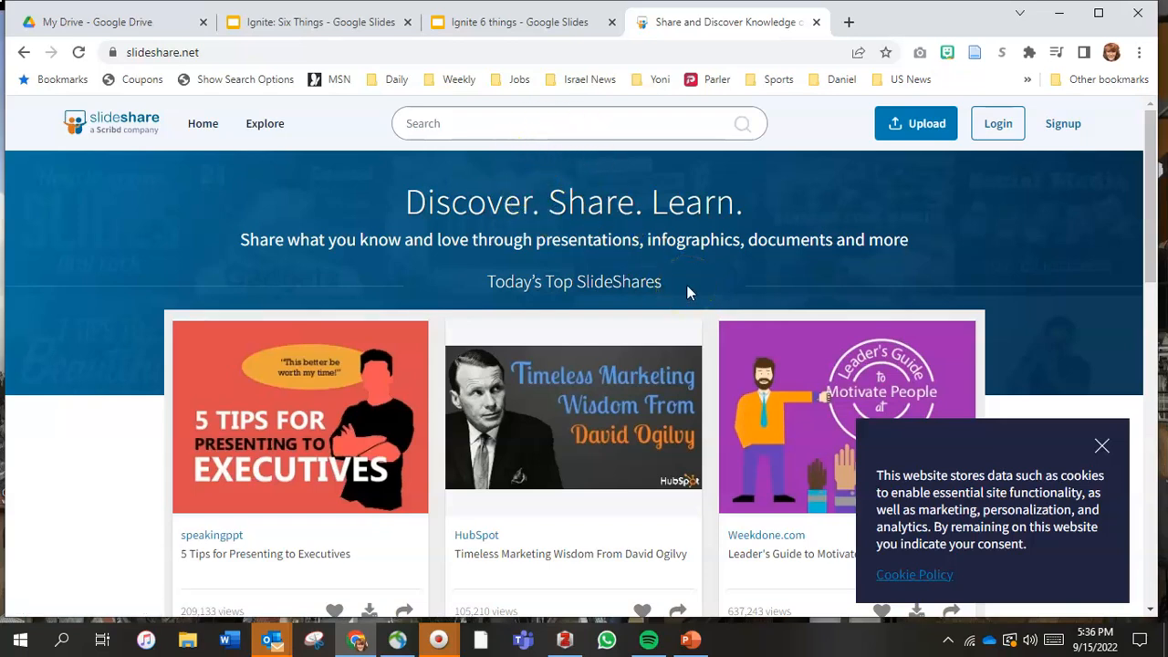
pyautogui.click(1102, 446)
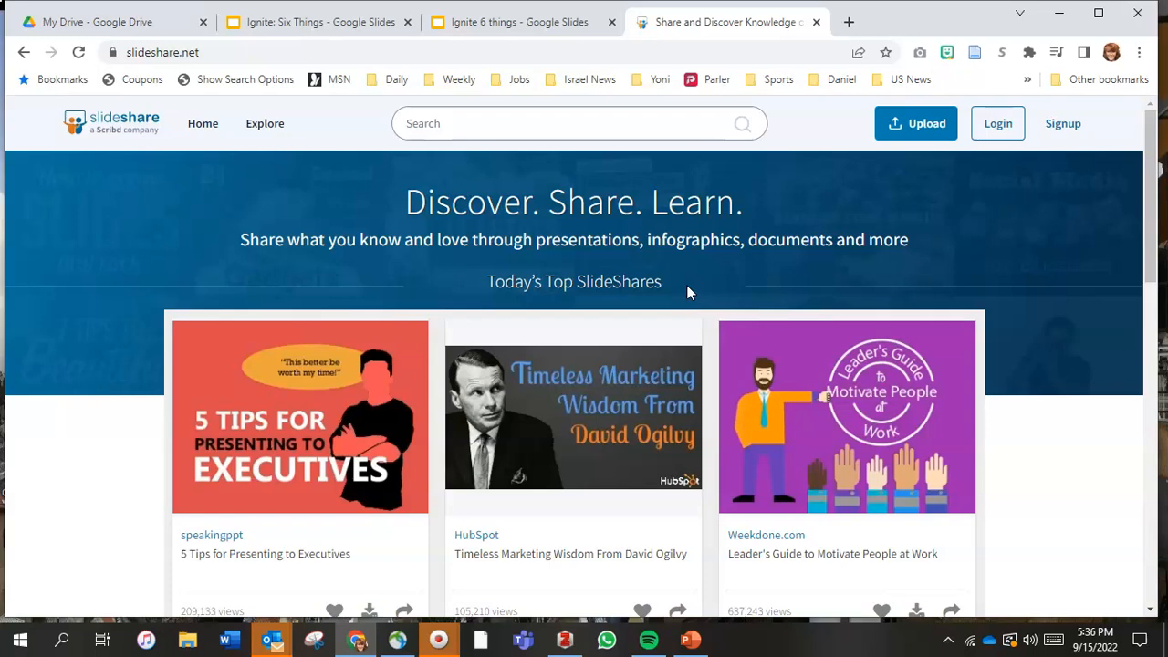